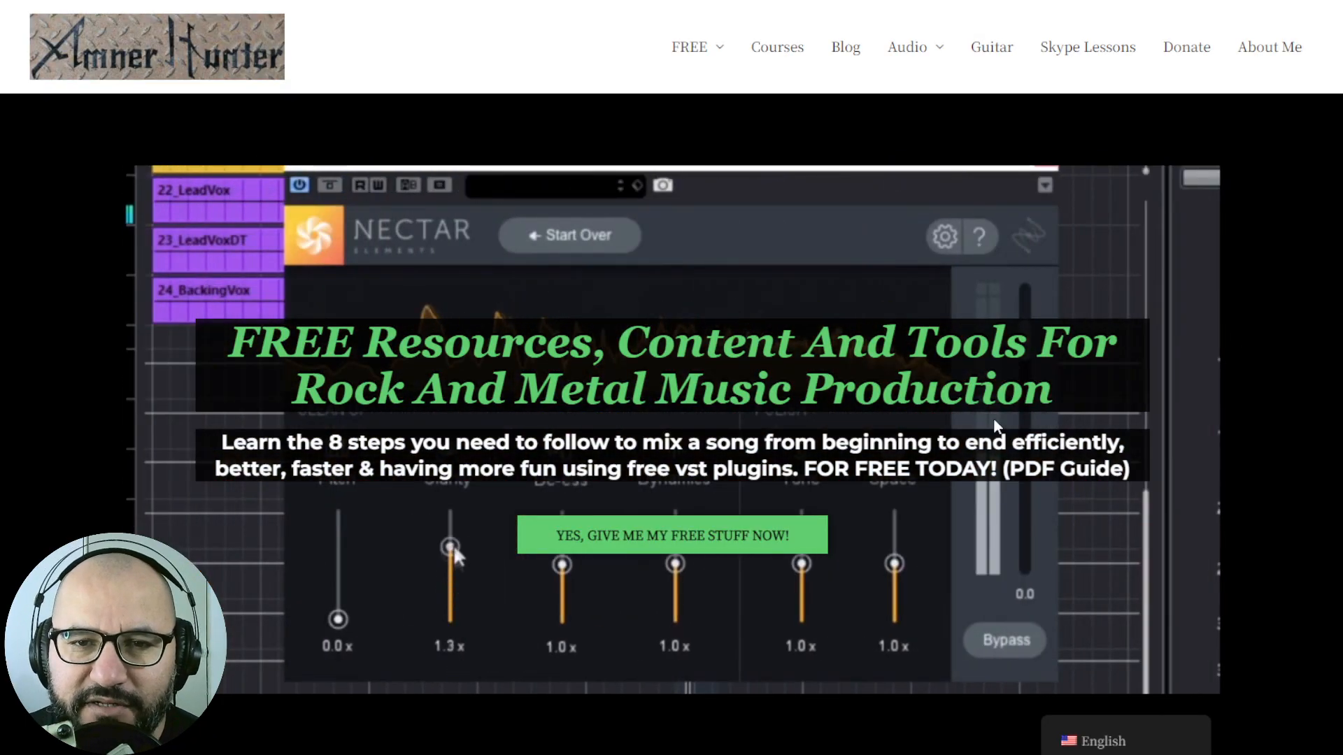
- Open the FREE menu on the Amner Hunter site to show its Guides and Tools entries
{"action": "left_click", "coordinate": [688, 47]}
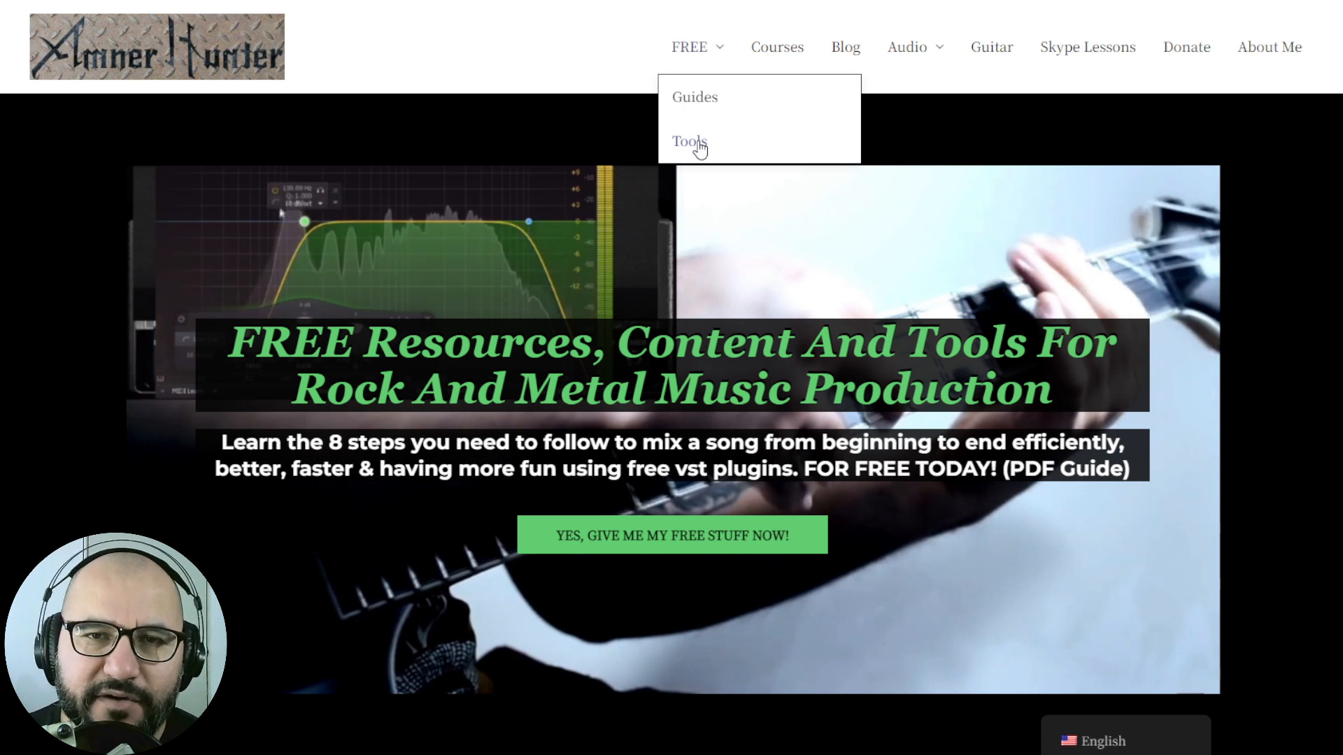
{"action": "mouse_move", "coordinate": [848, 141]}
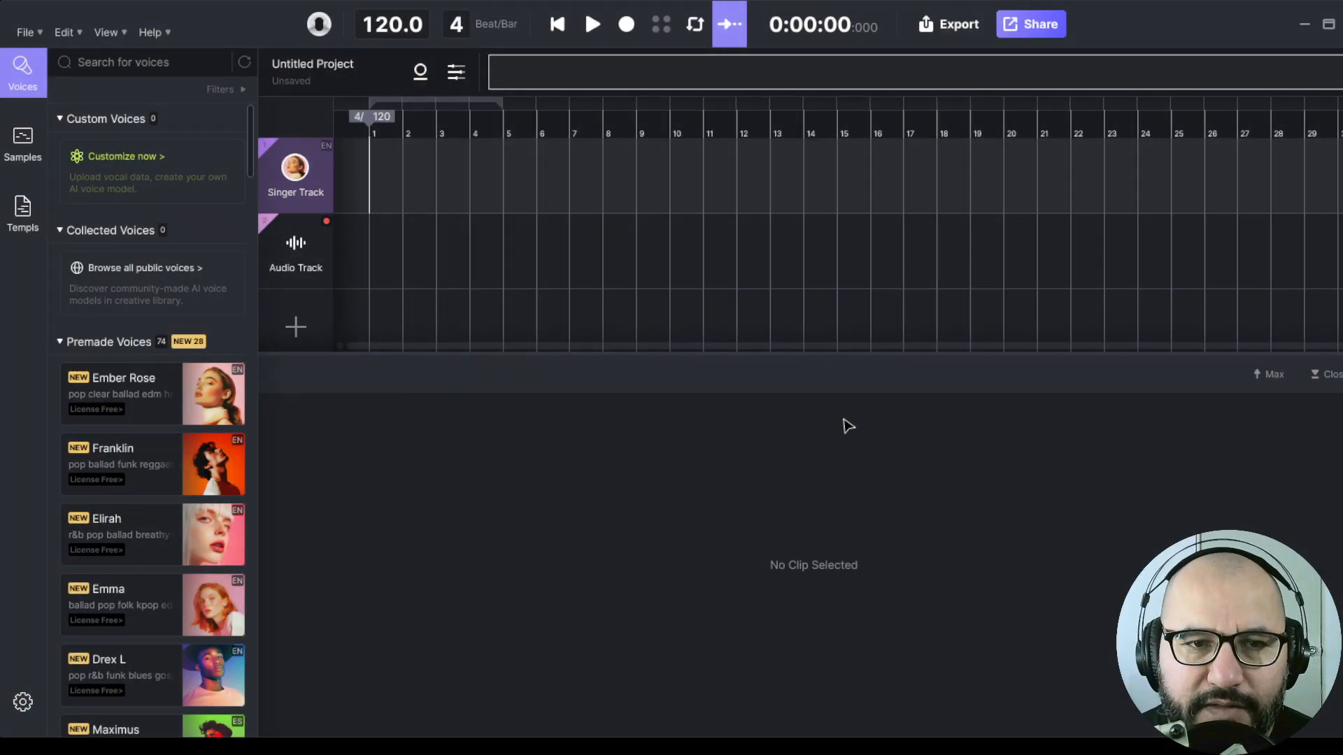
{"action": "mouse_move", "coordinate": [804, 468]}
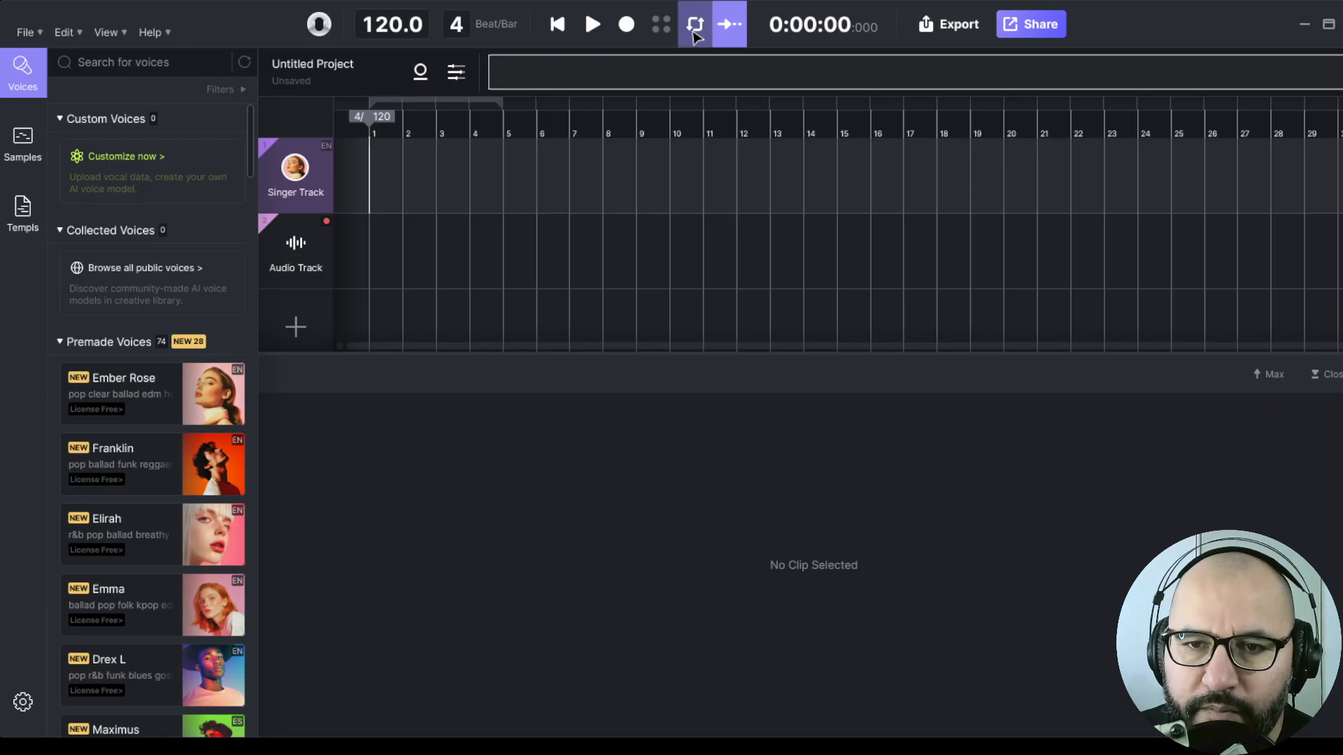
{"action": "left_click", "coordinate": [694, 24]}
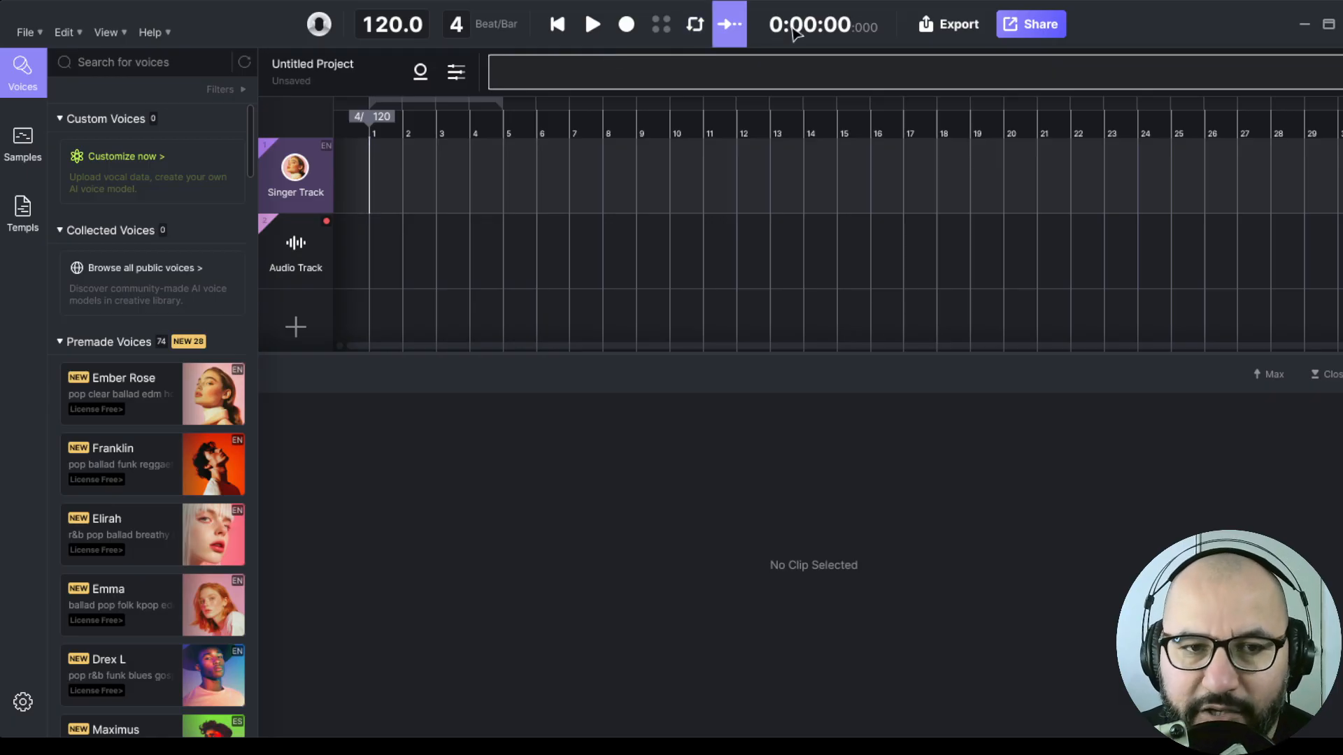
{"action": "mouse_move", "coordinate": [579, 89]}
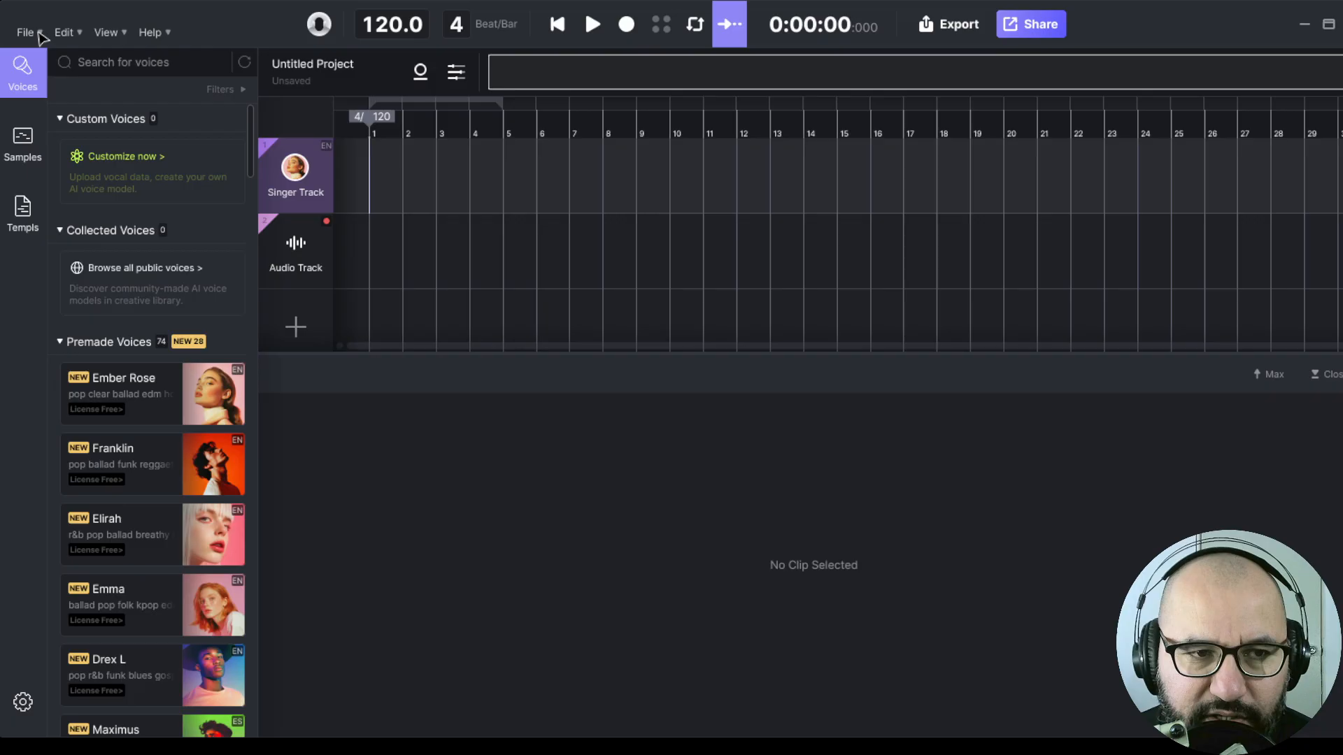
{"action": "mouse_move", "coordinate": [60, 83]}
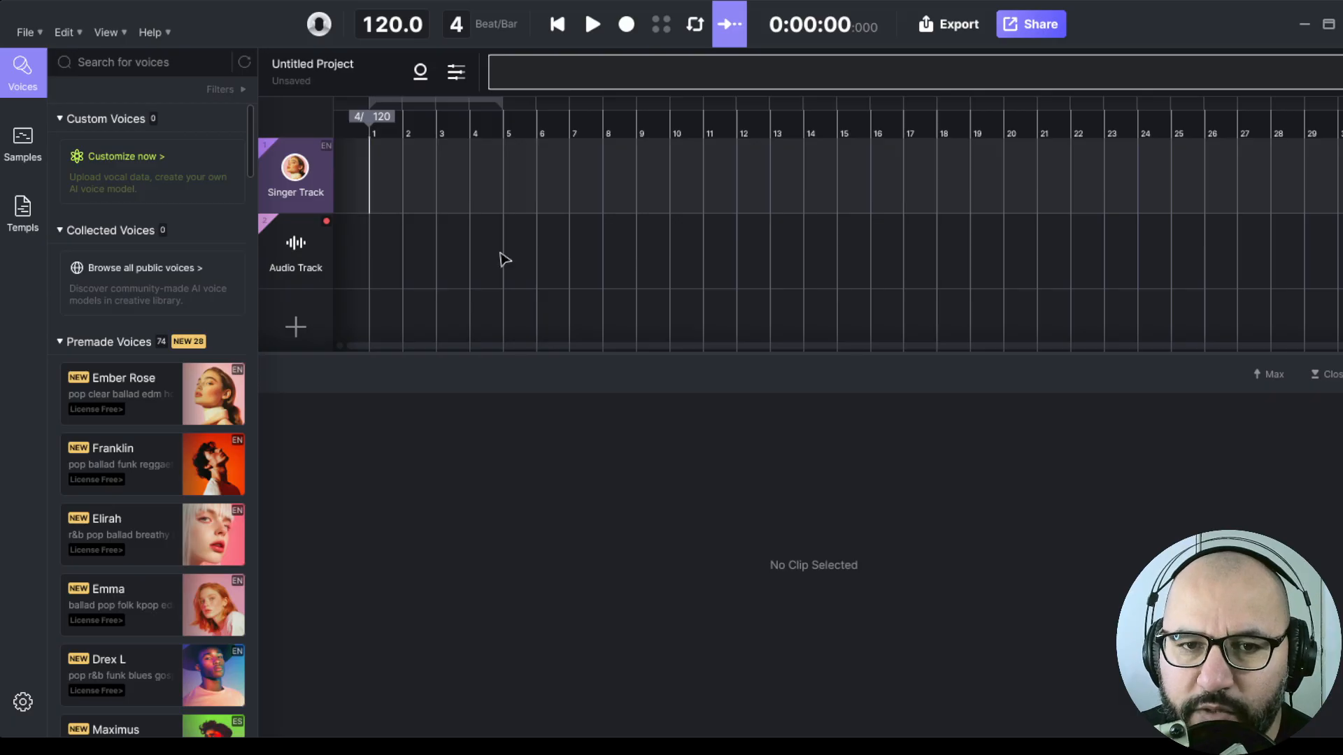
{"action": "mouse_move", "coordinate": [713, 193]}
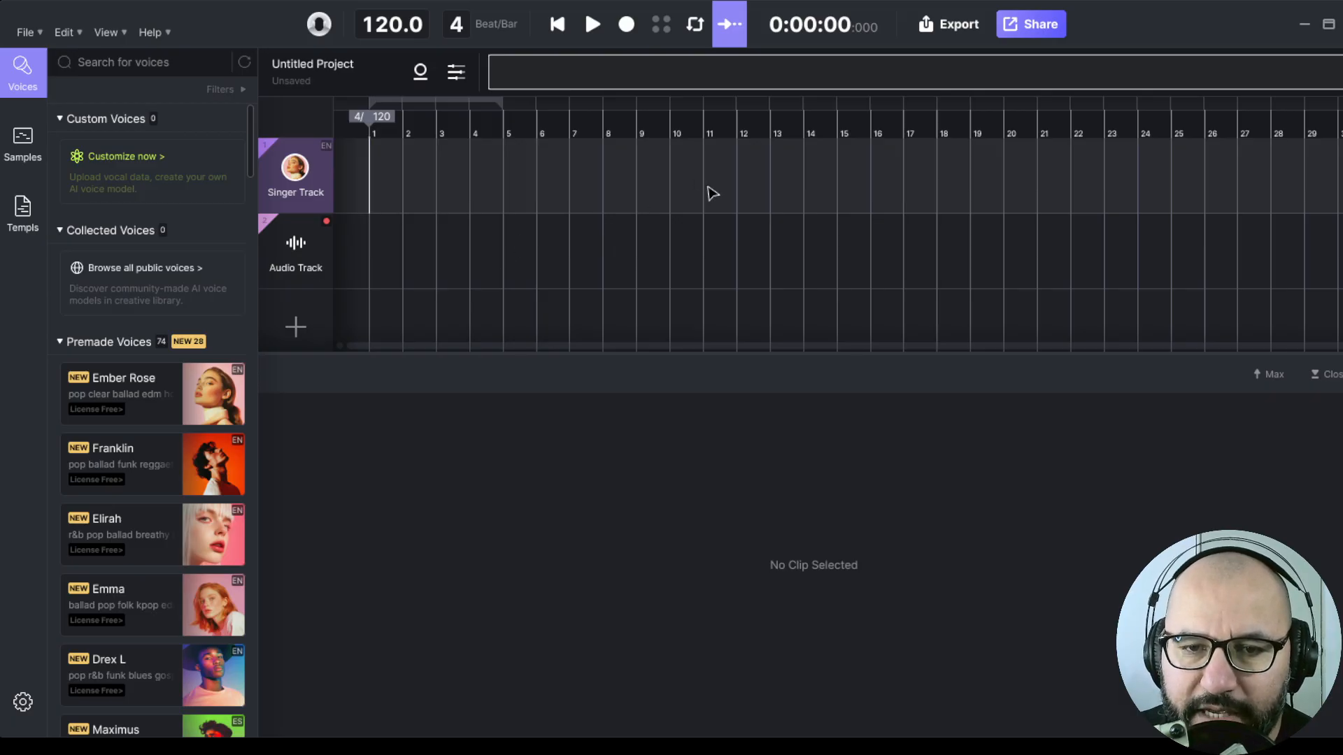
{"action": "mouse_move", "coordinate": [675, 237]}
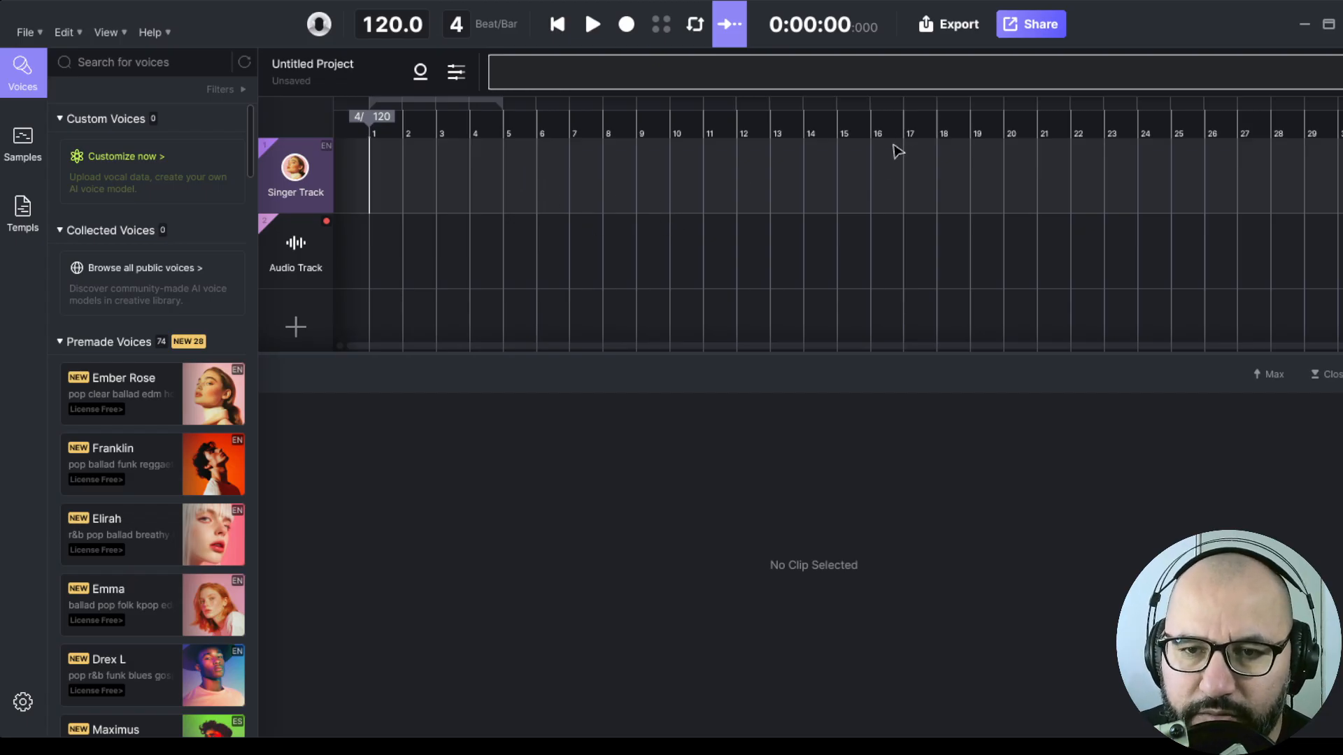
{"action": "mouse_move", "coordinate": [572, 214]}
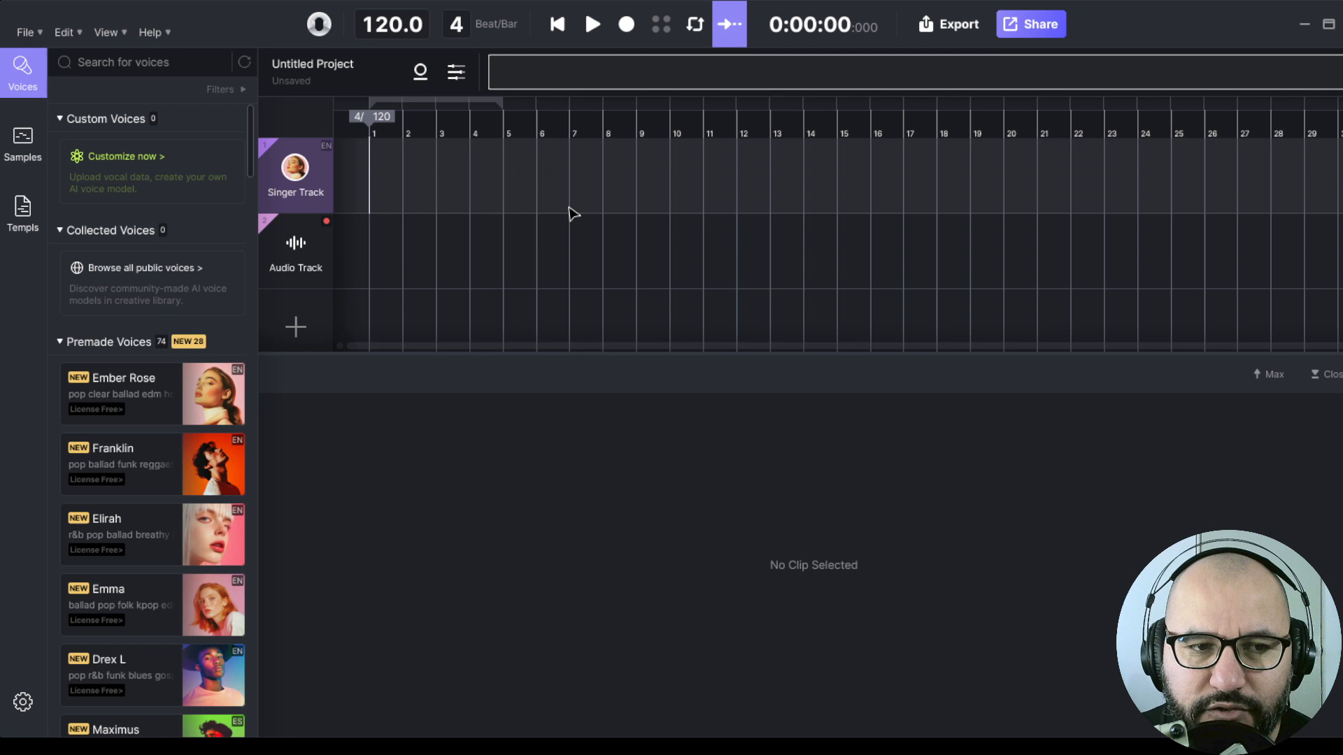
{"action": "mouse_move", "coordinate": [340, 118]}
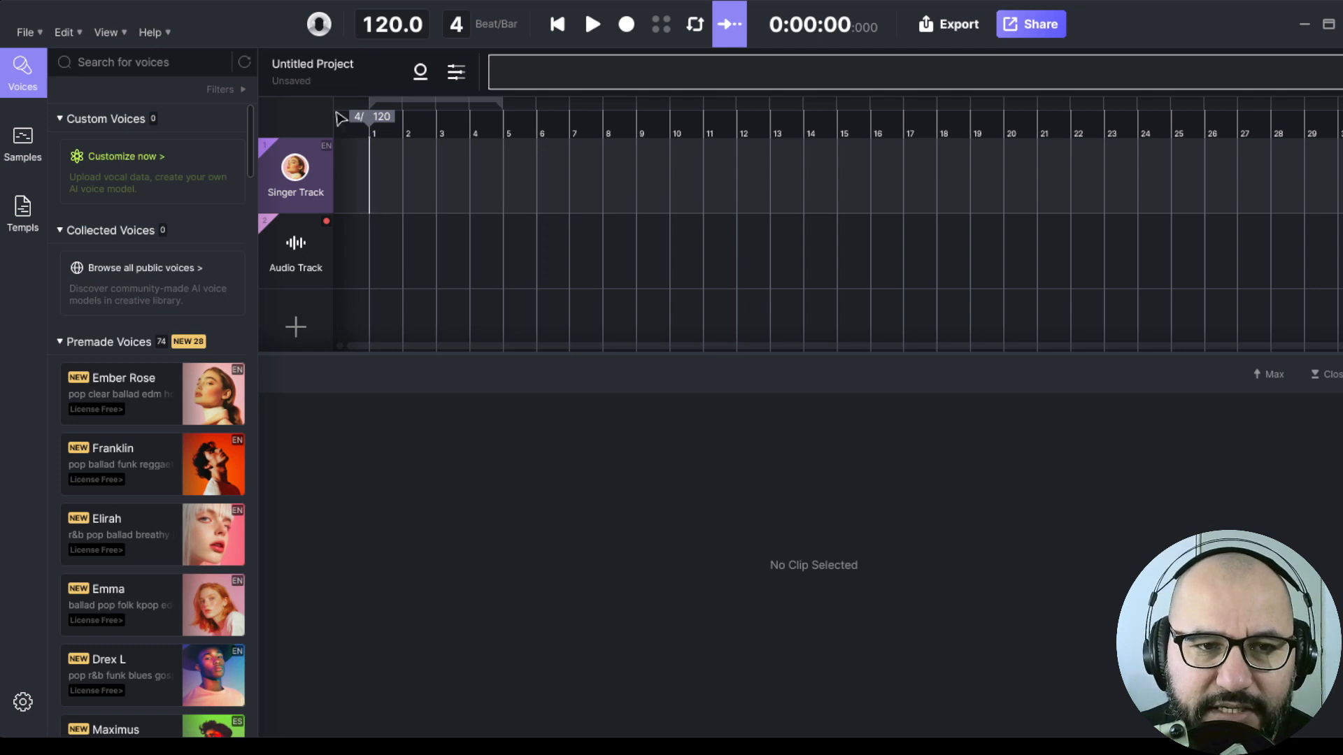
{"action": "mouse_move", "coordinate": [428, 229]}
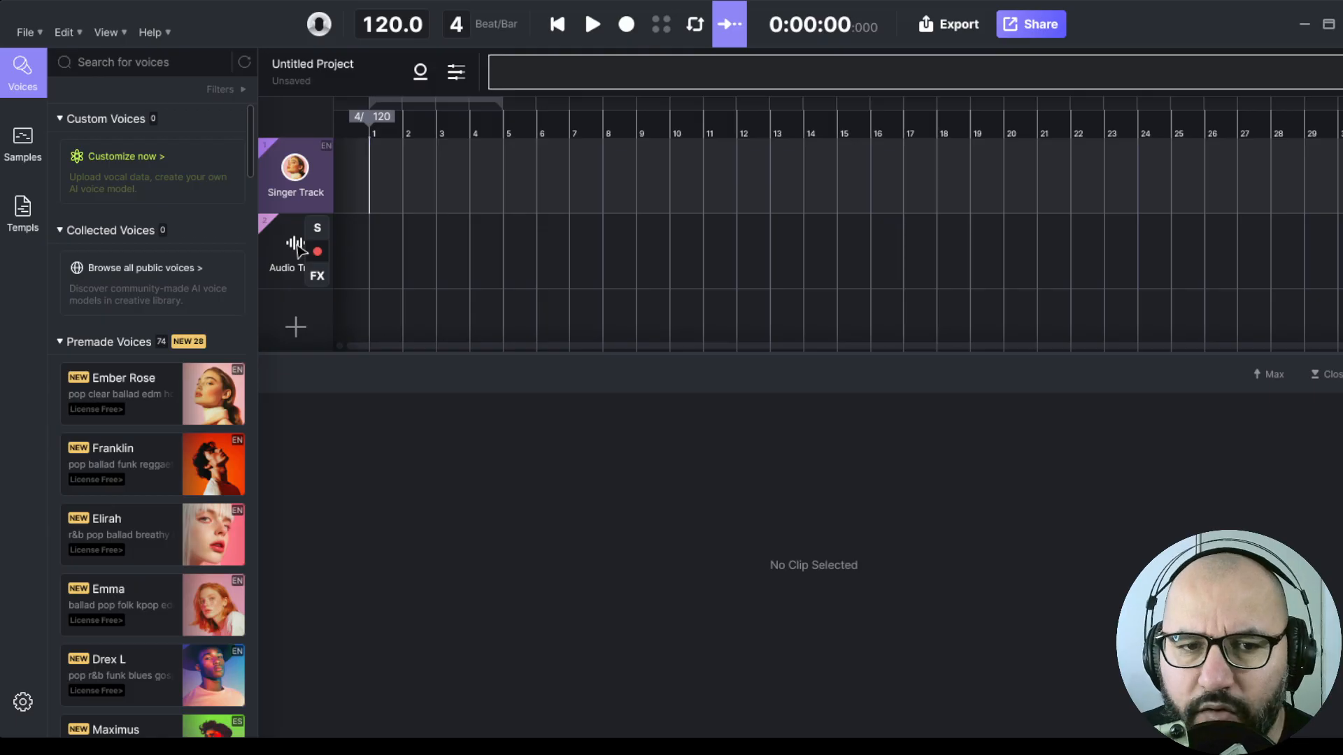
{"action": "scroll", "scroll_direction": "down", "scroll_amount": 3}
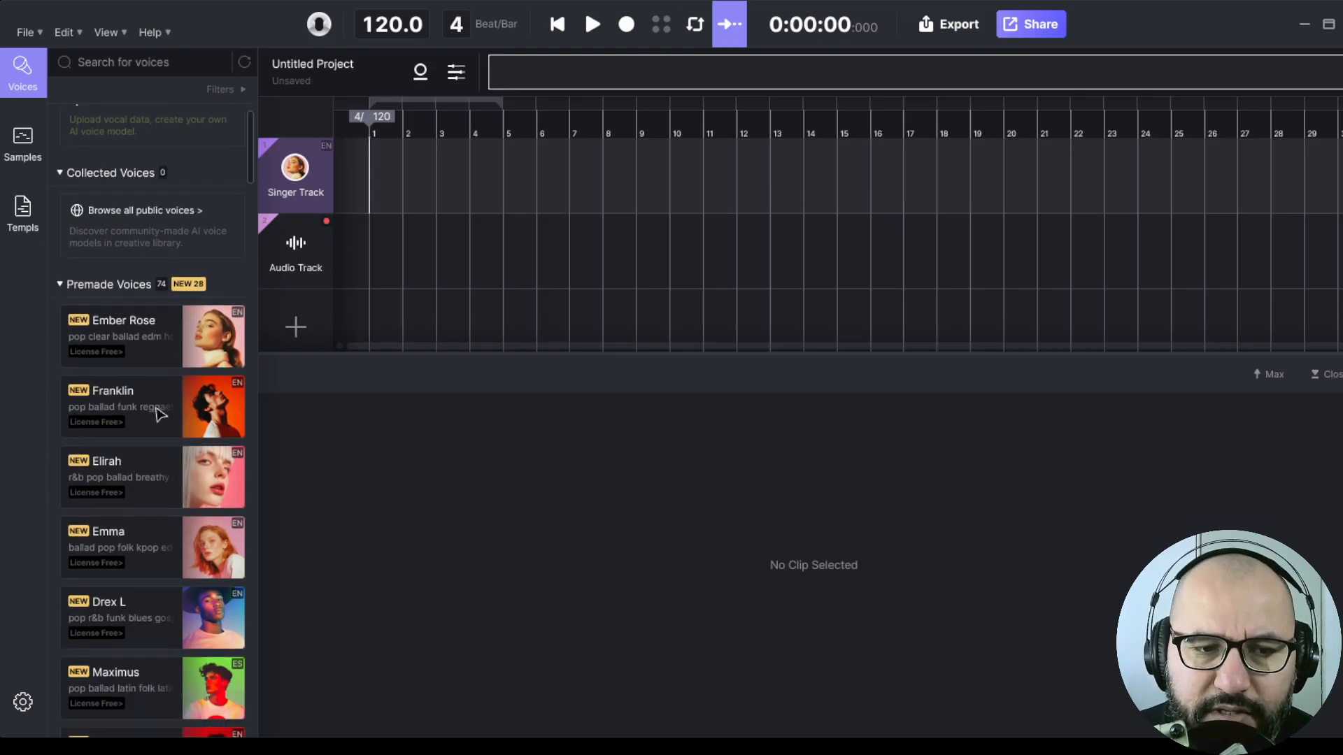
{"action": "scroll", "scroll_direction": "down", "scroll_amount": 3}
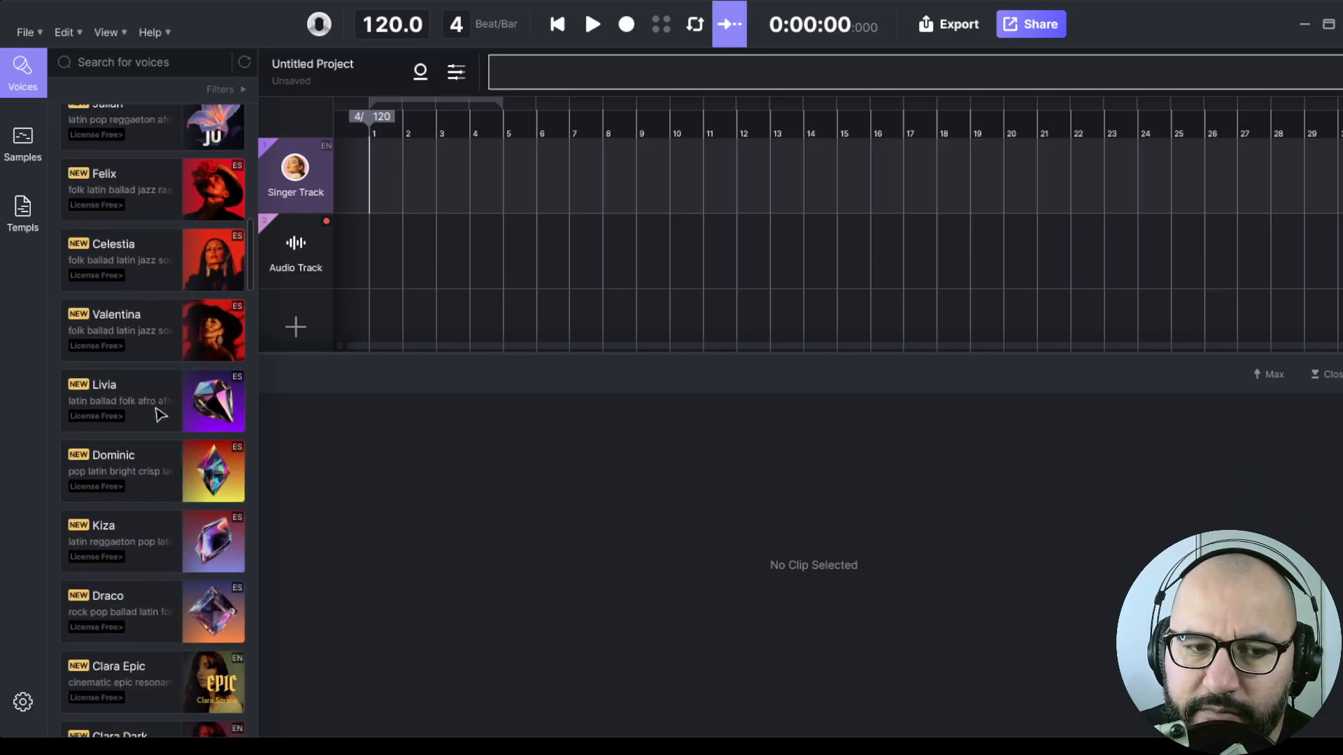
{"action": "scroll", "scroll_direction": "down", "scroll_amount": 3}
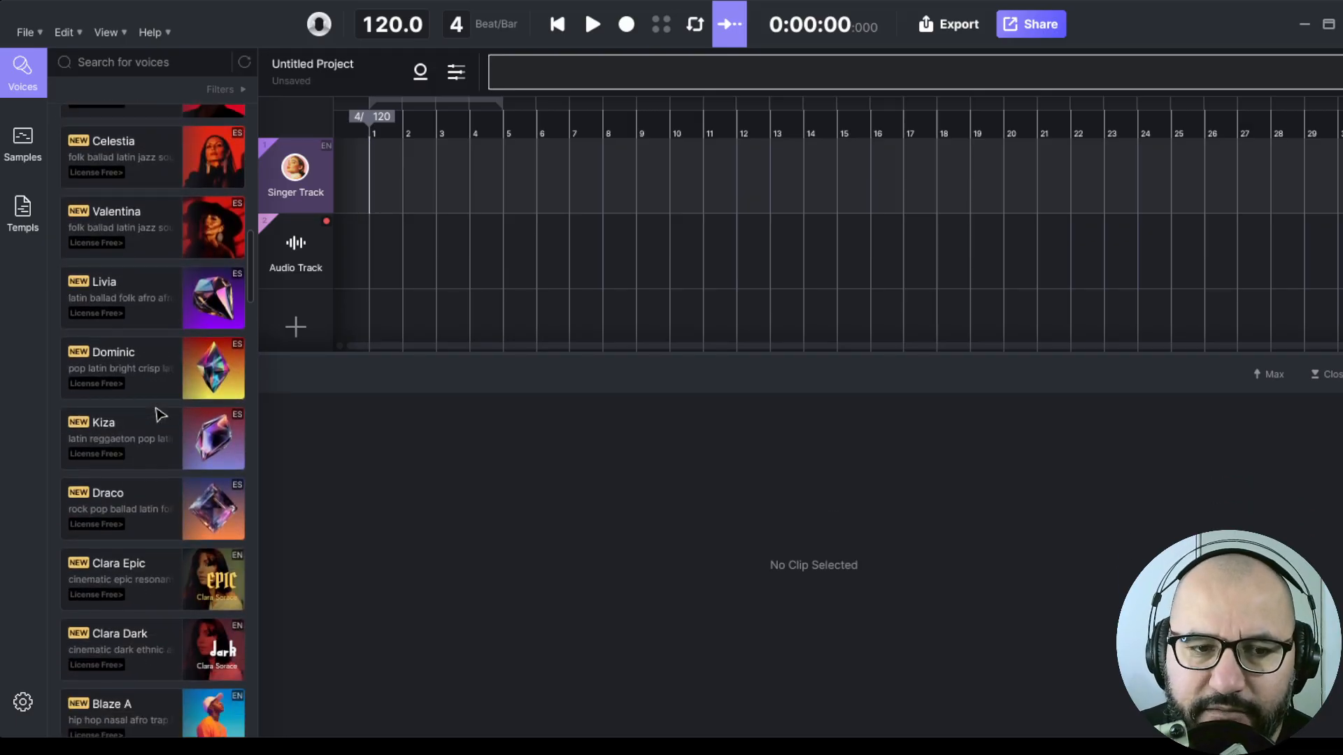
{"action": "scroll", "scroll_direction": "down", "scroll_amount": 3}
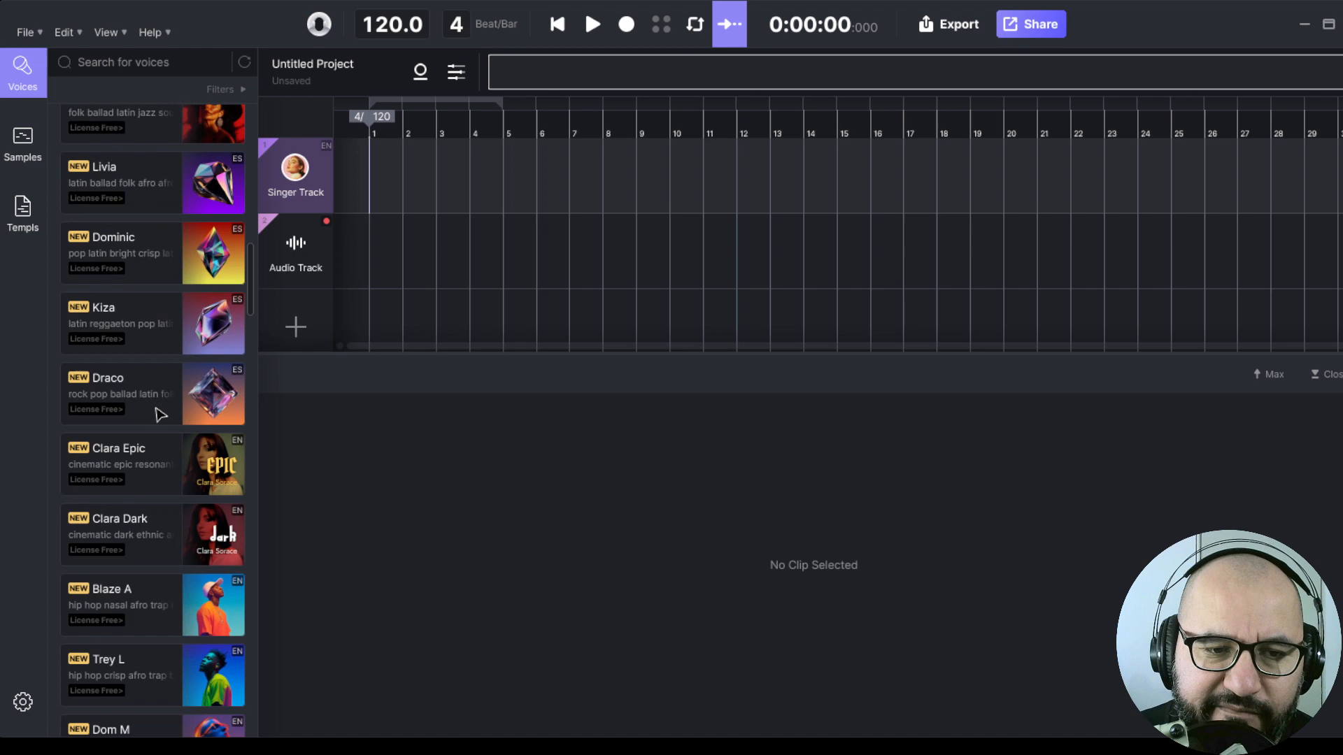
{"action": "scroll", "scroll_direction": "down", "scroll_amount": 3}
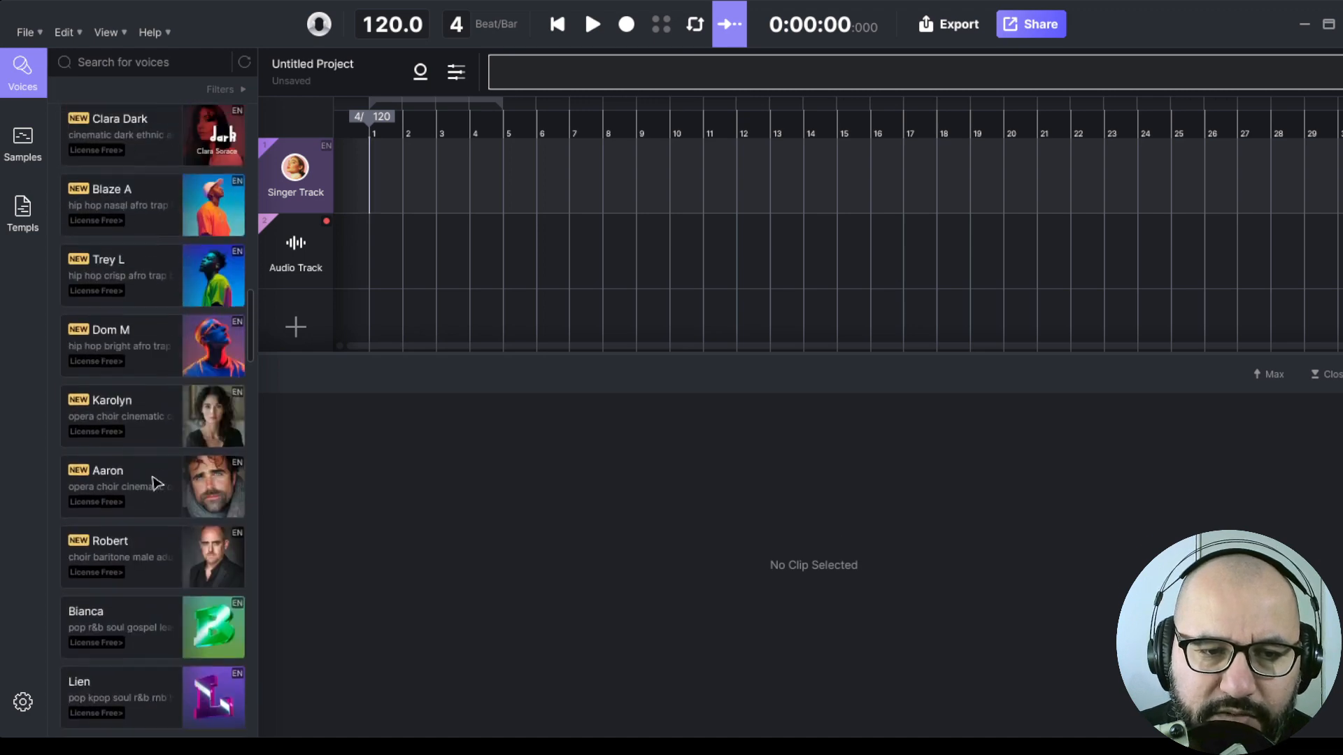
{"action": "scroll", "scroll_direction": "down", "scroll_amount": 3}
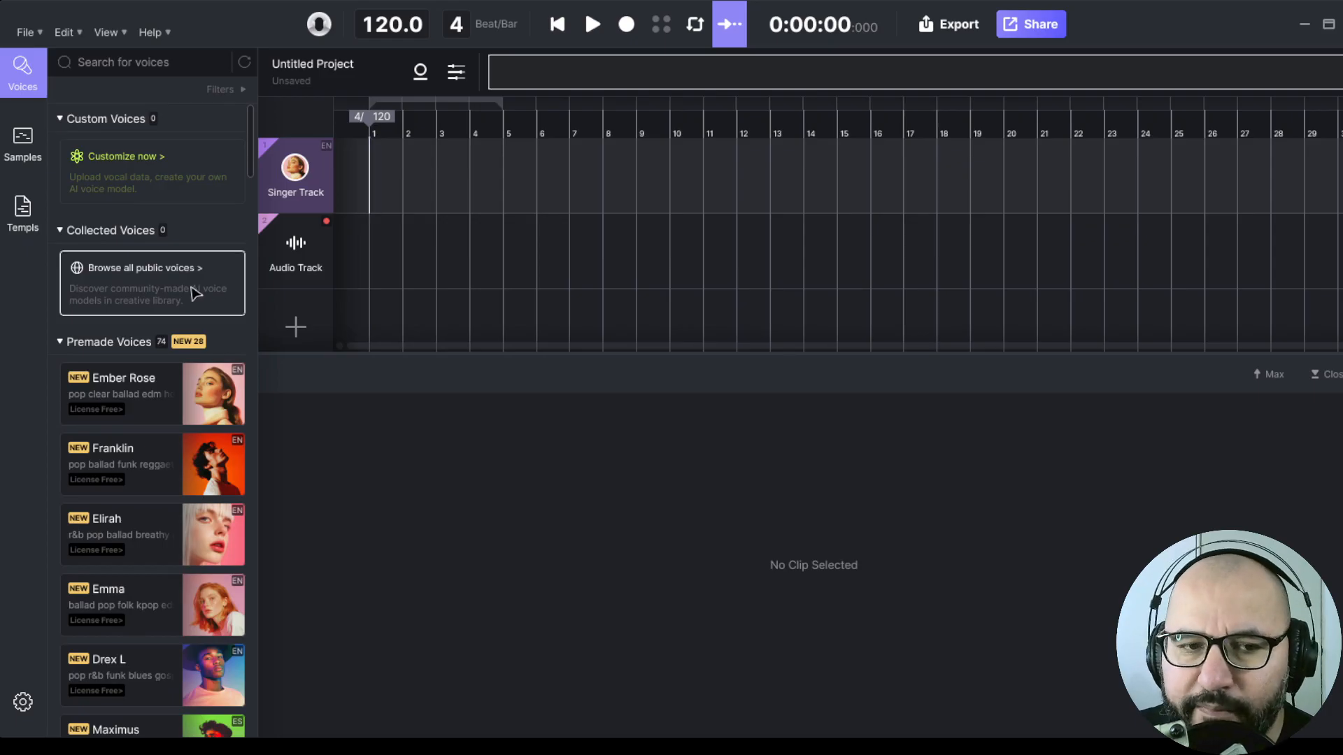
{"action": "mouse_move", "coordinate": [147, 289]}
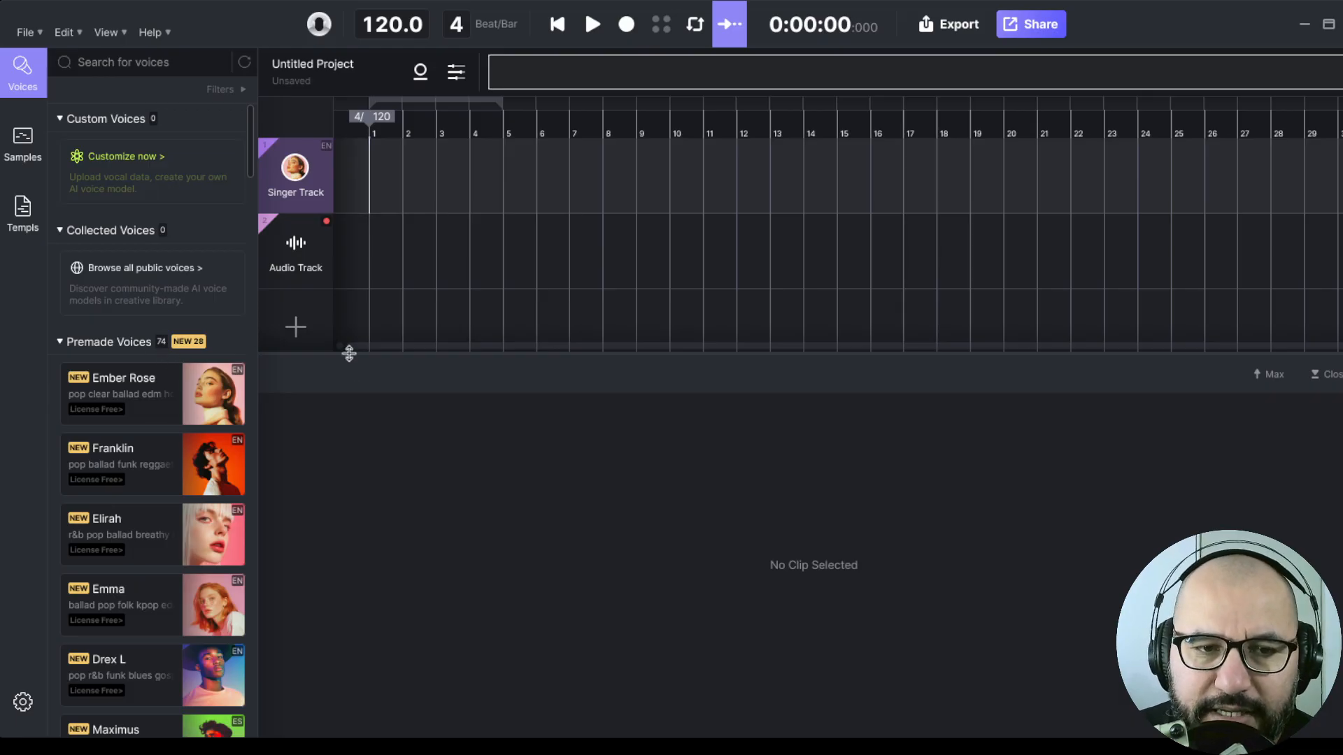
{"action": "mouse_move", "coordinate": [299, 331]}
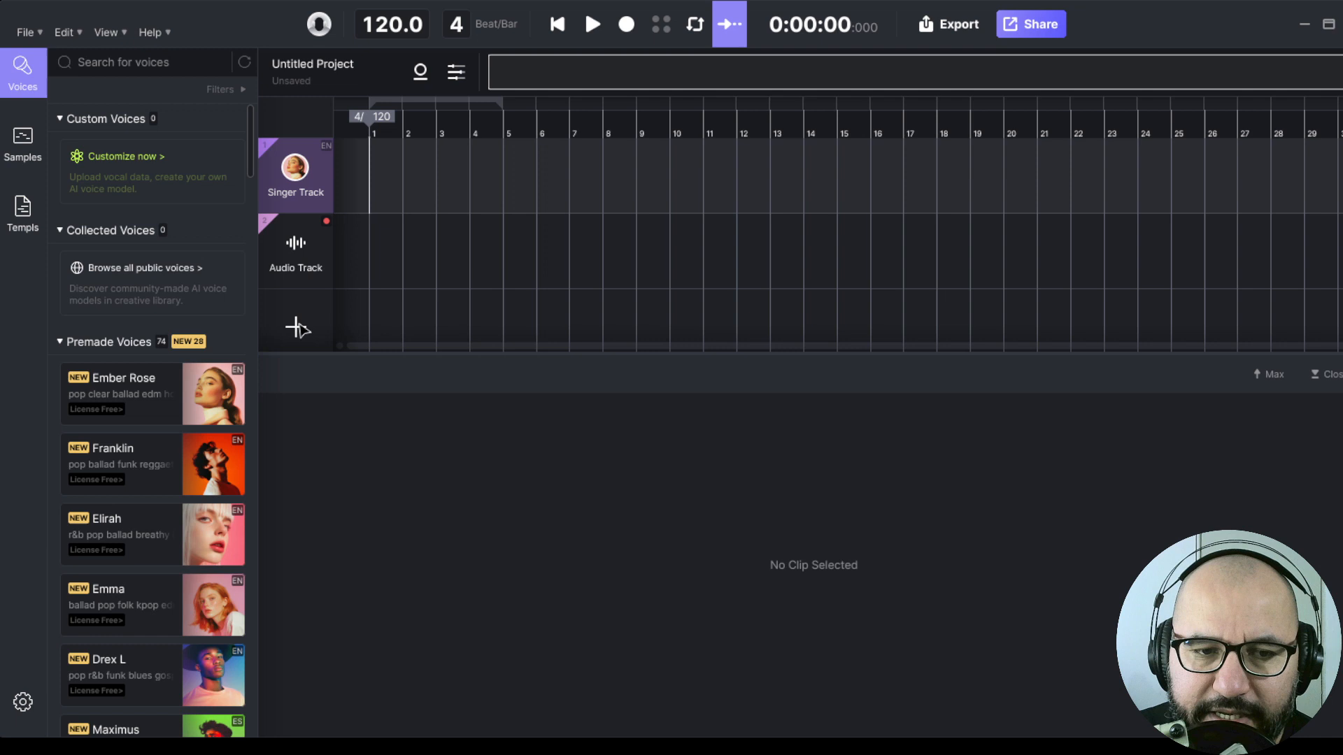
- Add a blank third track below the audio track and close its settings panel
{"action": "left_click", "coordinate": [297, 328]}
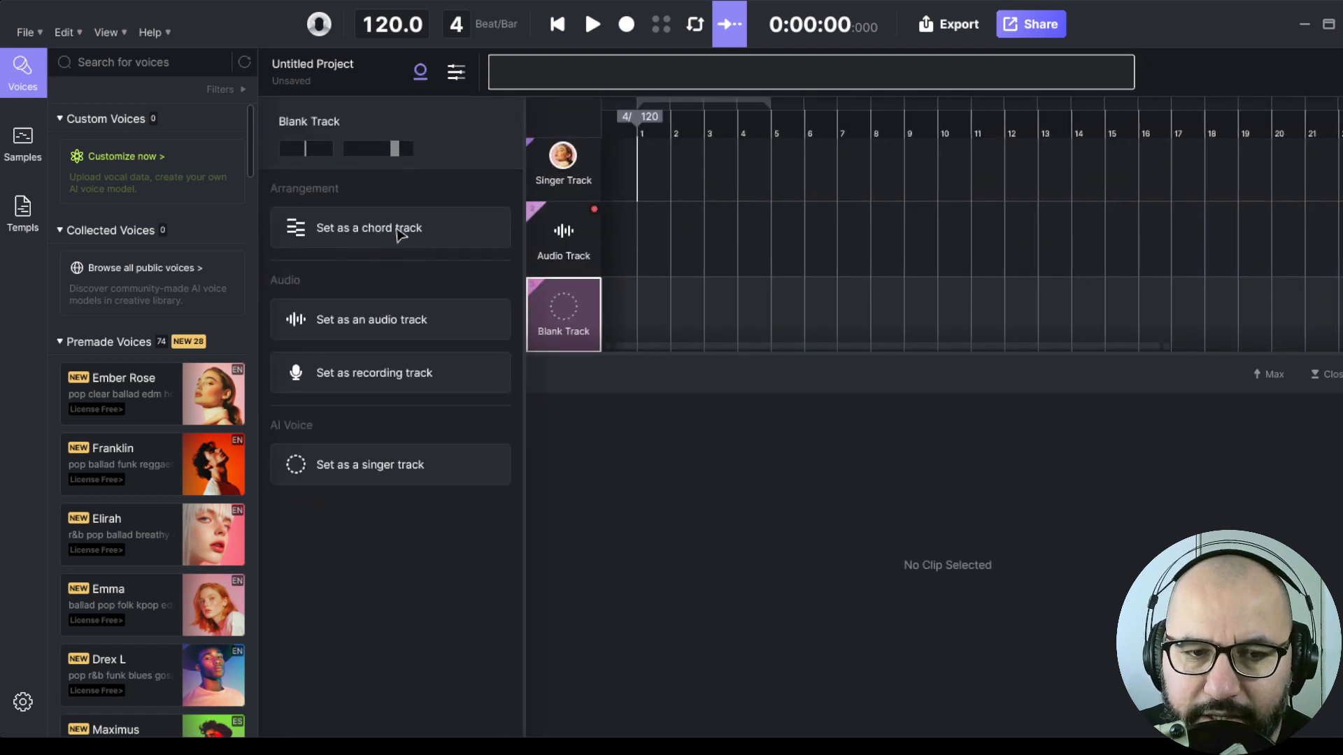
{"action": "mouse_move", "coordinate": [526, 386]}
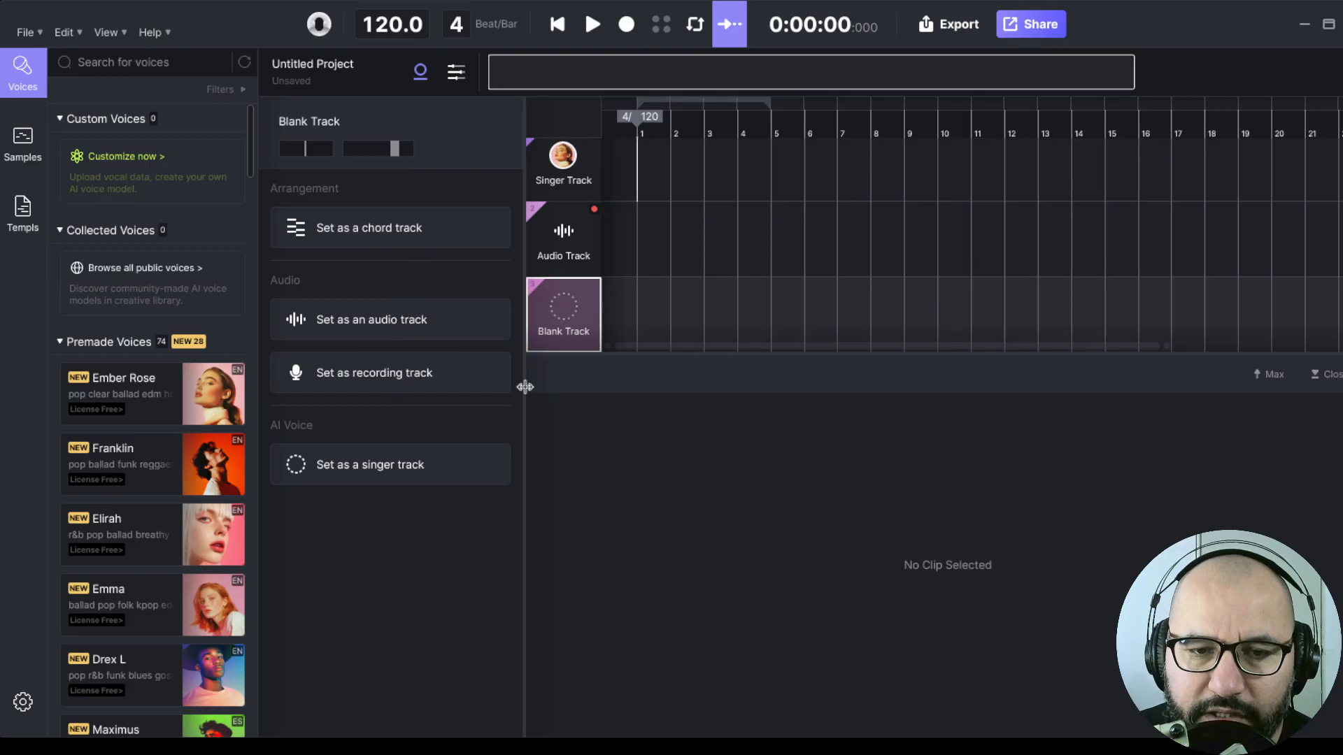
{"action": "mouse_move", "coordinate": [556, 332]}
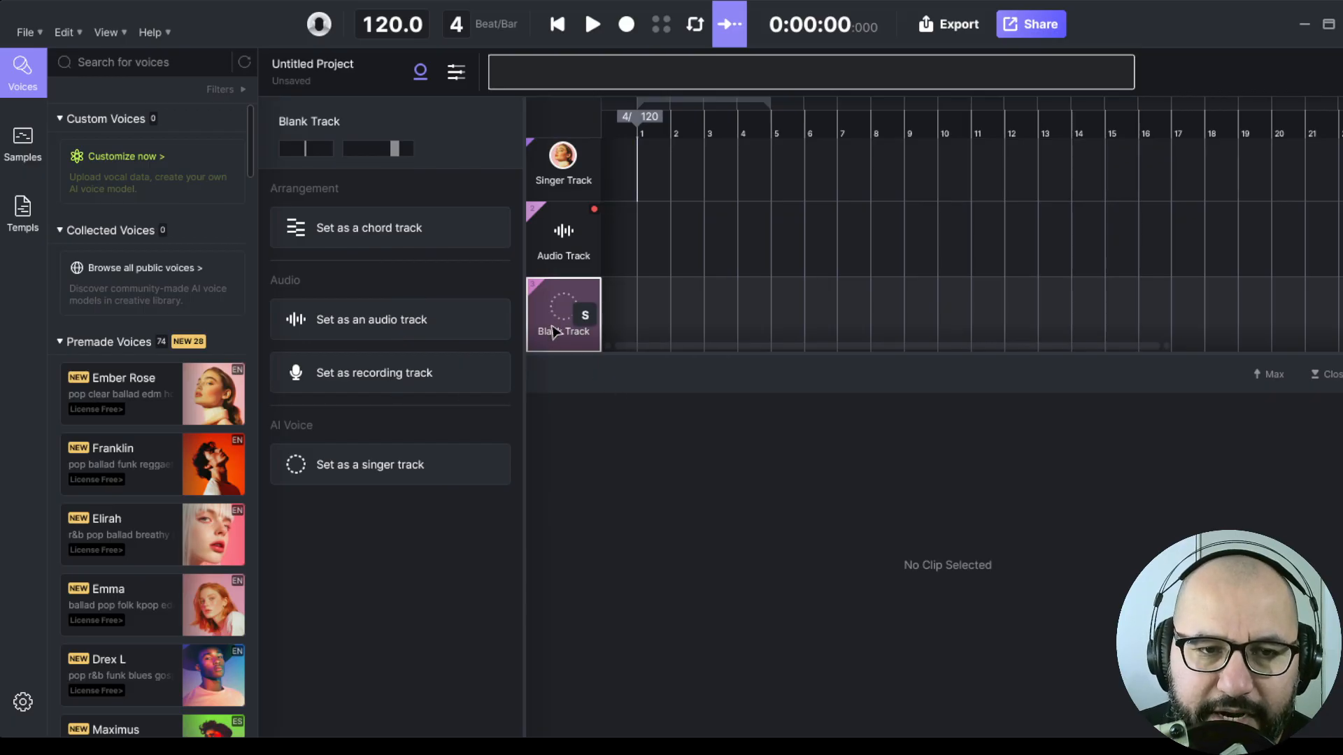
{"action": "left_click", "coordinate": [455, 72]}
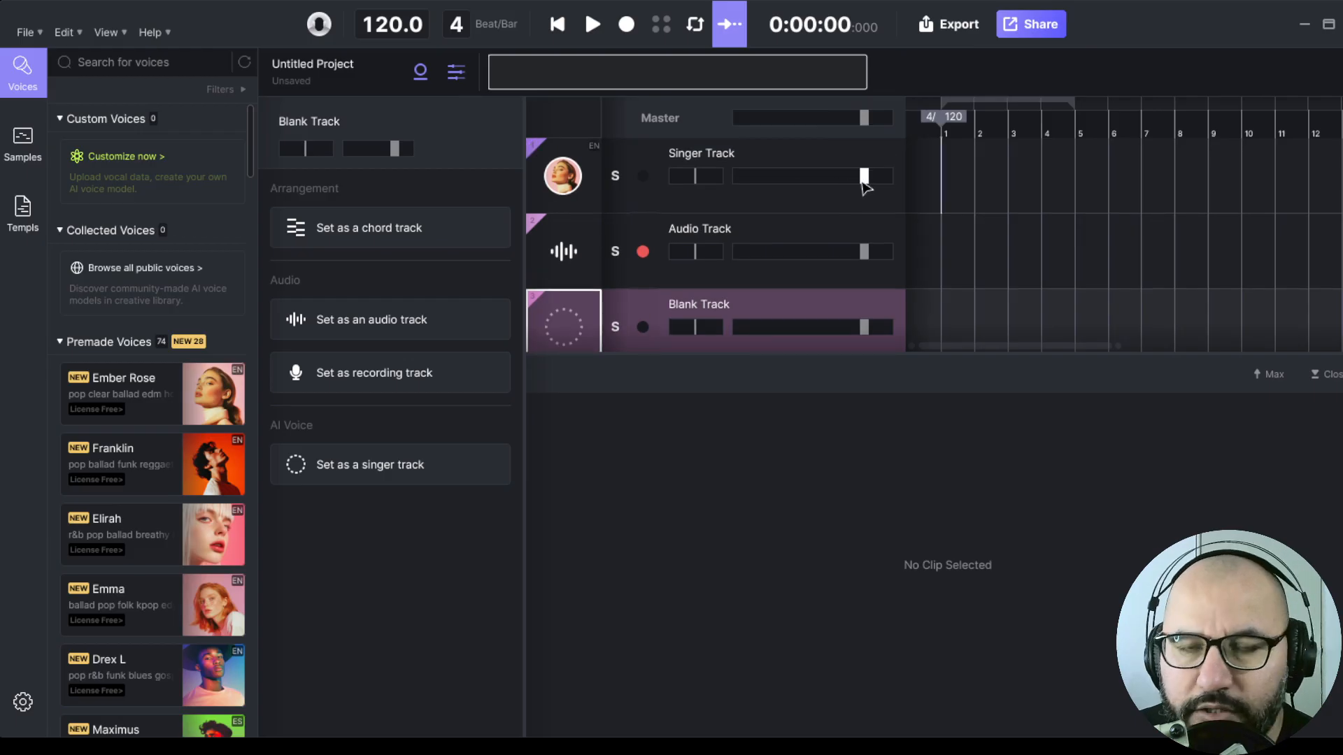
{"action": "mouse_move", "coordinate": [710, 182]}
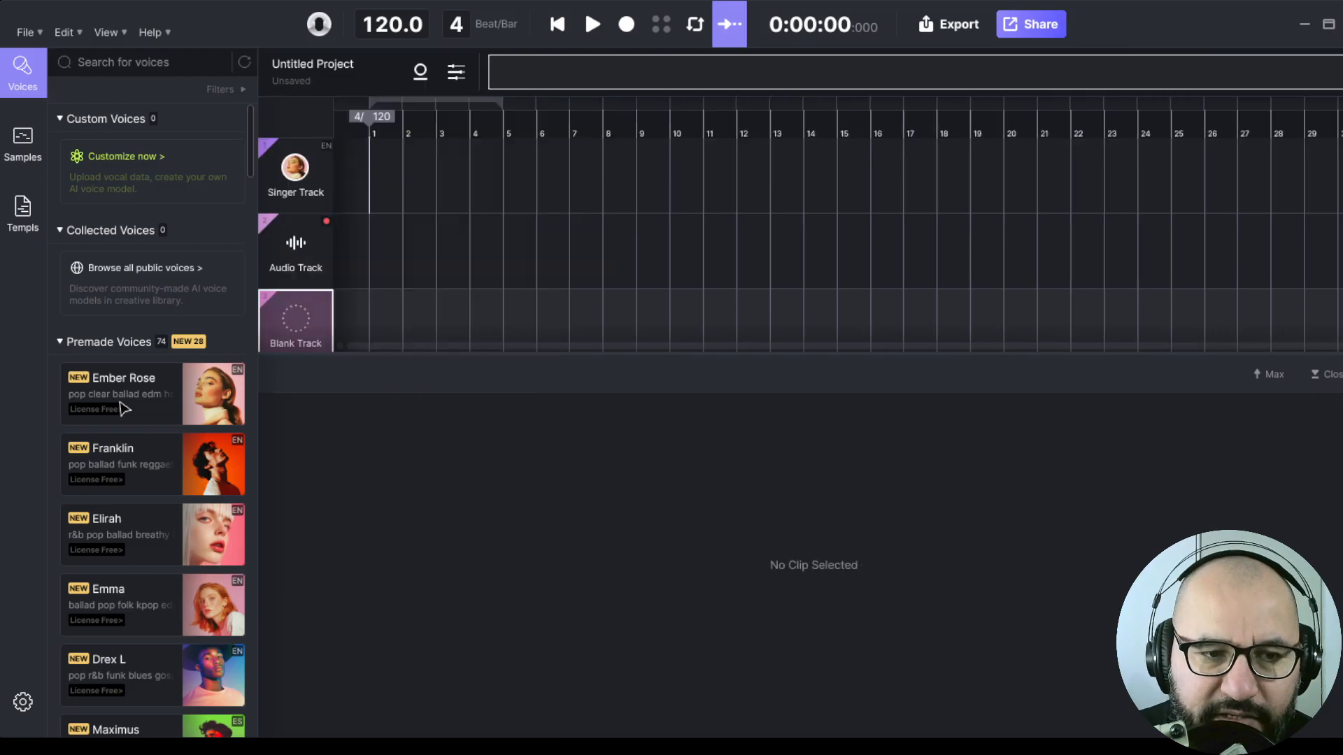
{"action": "mouse_move", "coordinate": [122, 484]}
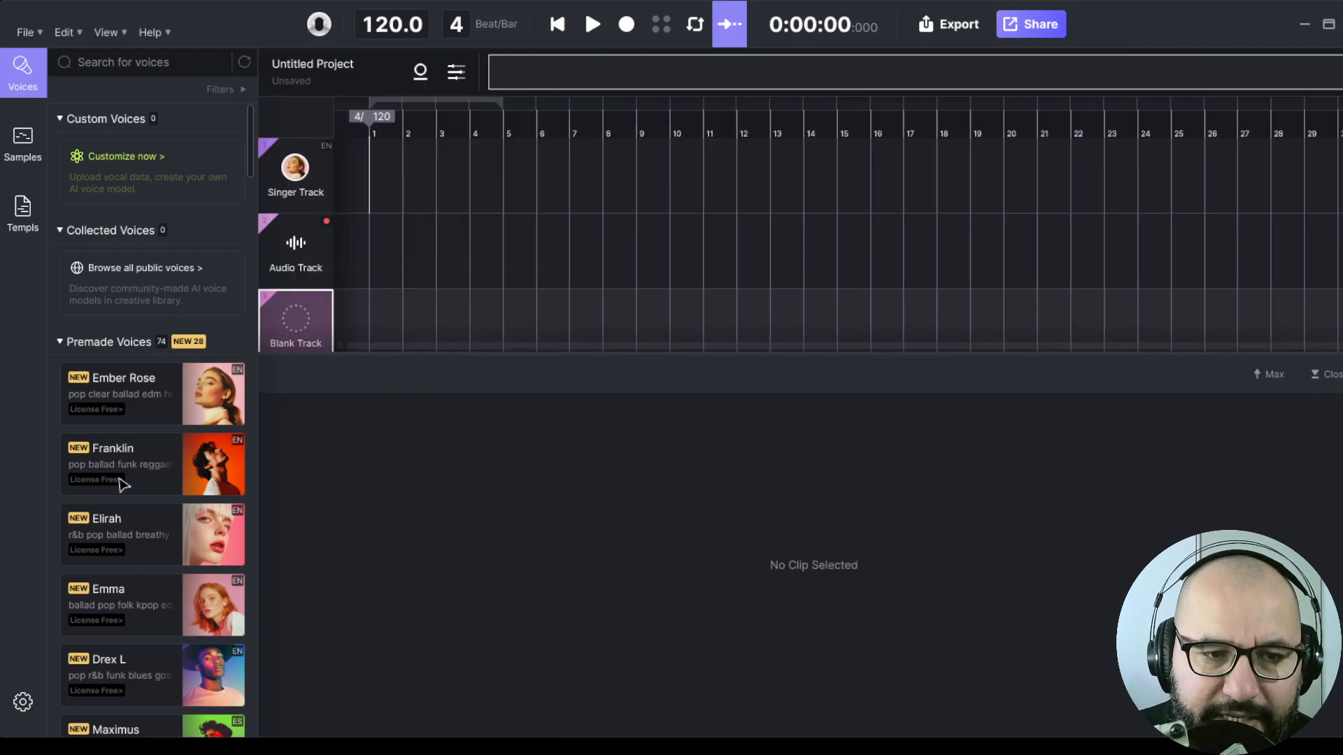
- Scroll down the Premade Voices list toward the Trine voice
{"action": "scroll", "scroll_direction": "down", "scroll_amount": 3}
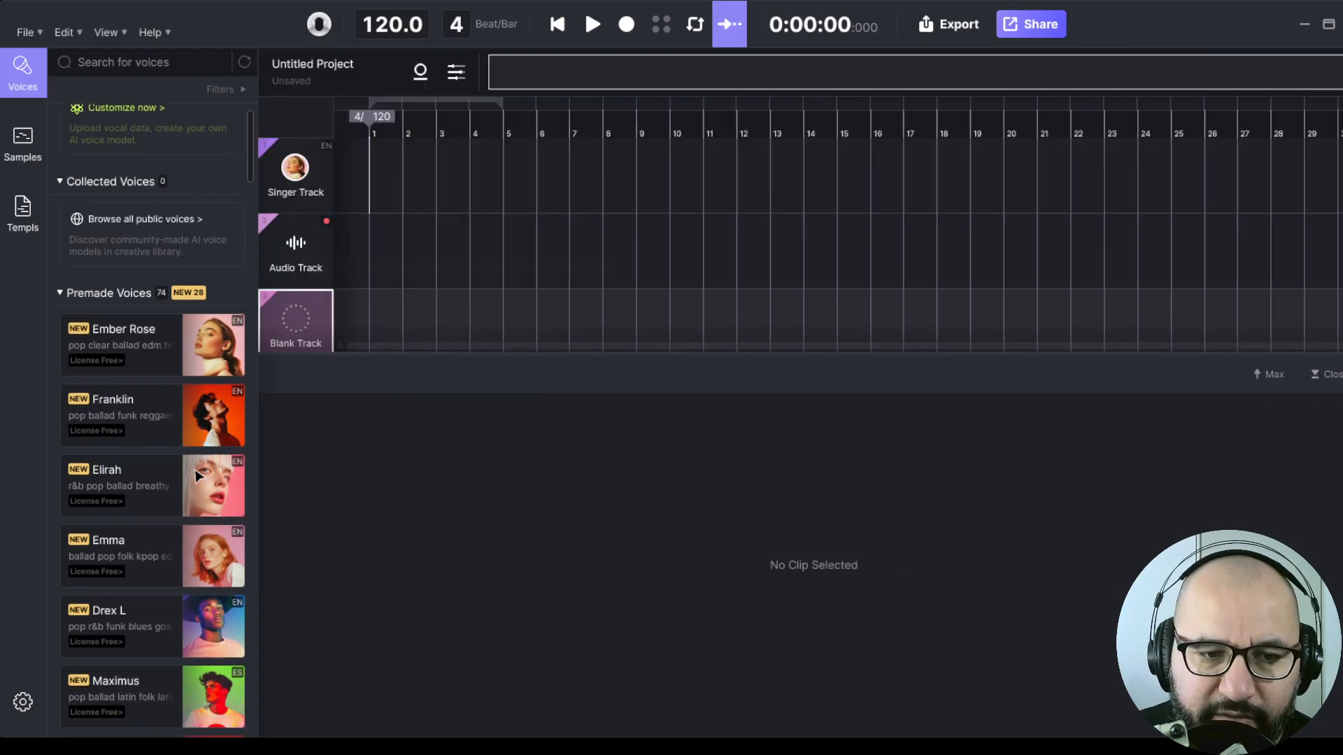
{"action": "scroll", "scroll_direction": "down", "scroll_amount": 3}
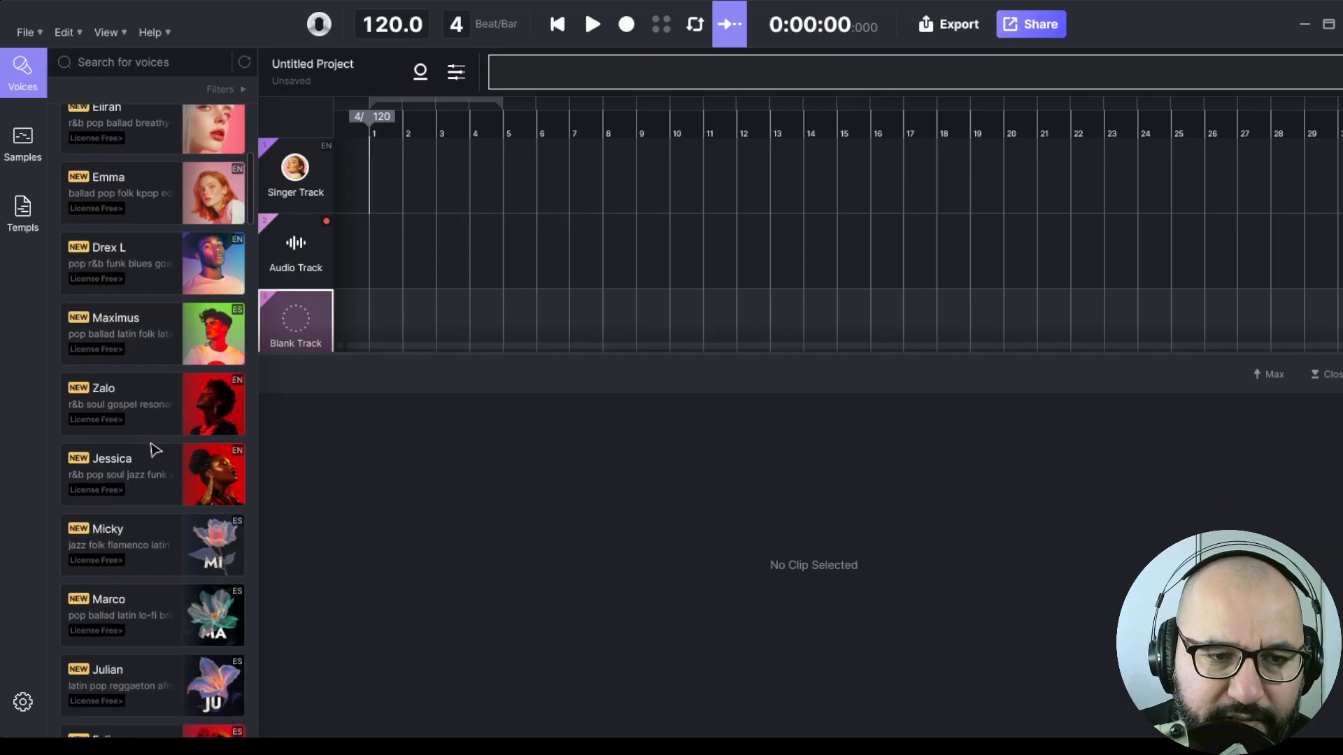
{"action": "scroll", "scroll_direction": "down", "scroll_amount": 3}
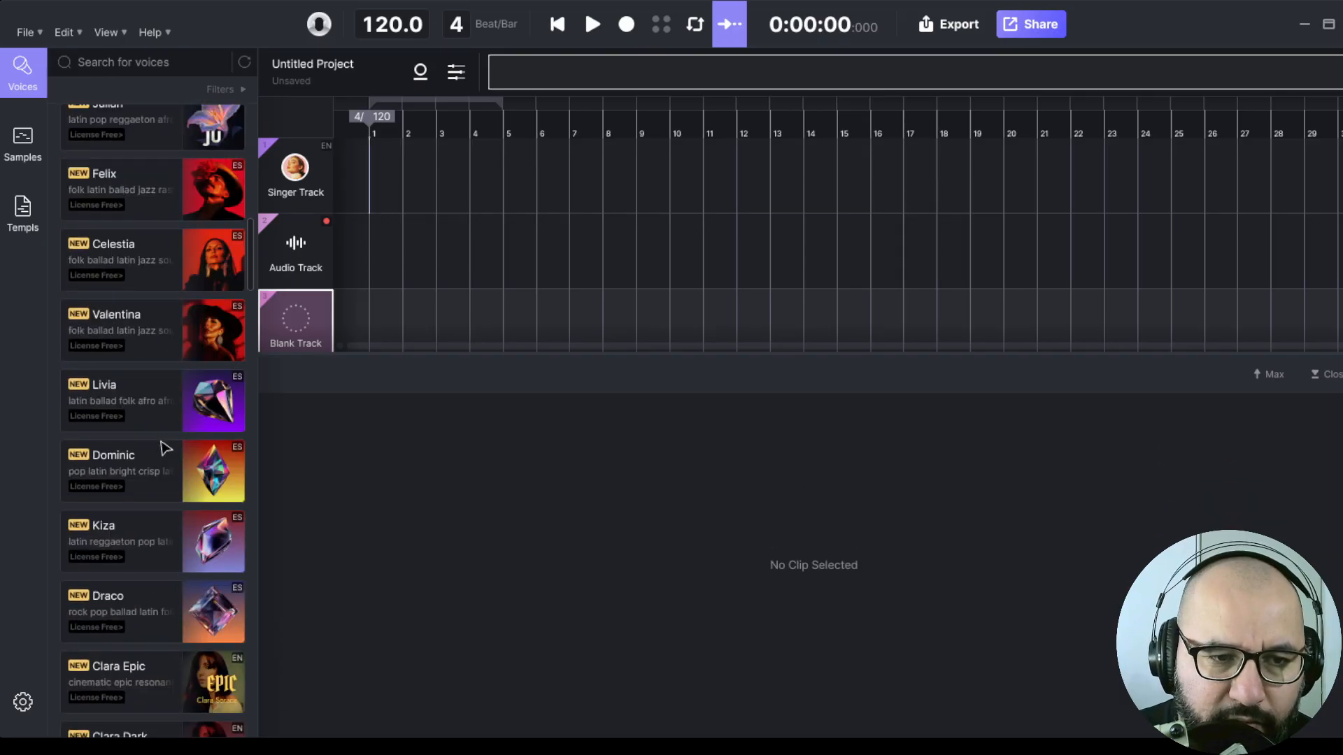
{"action": "scroll", "scroll_direction": "down", "scroll_amount": 3}
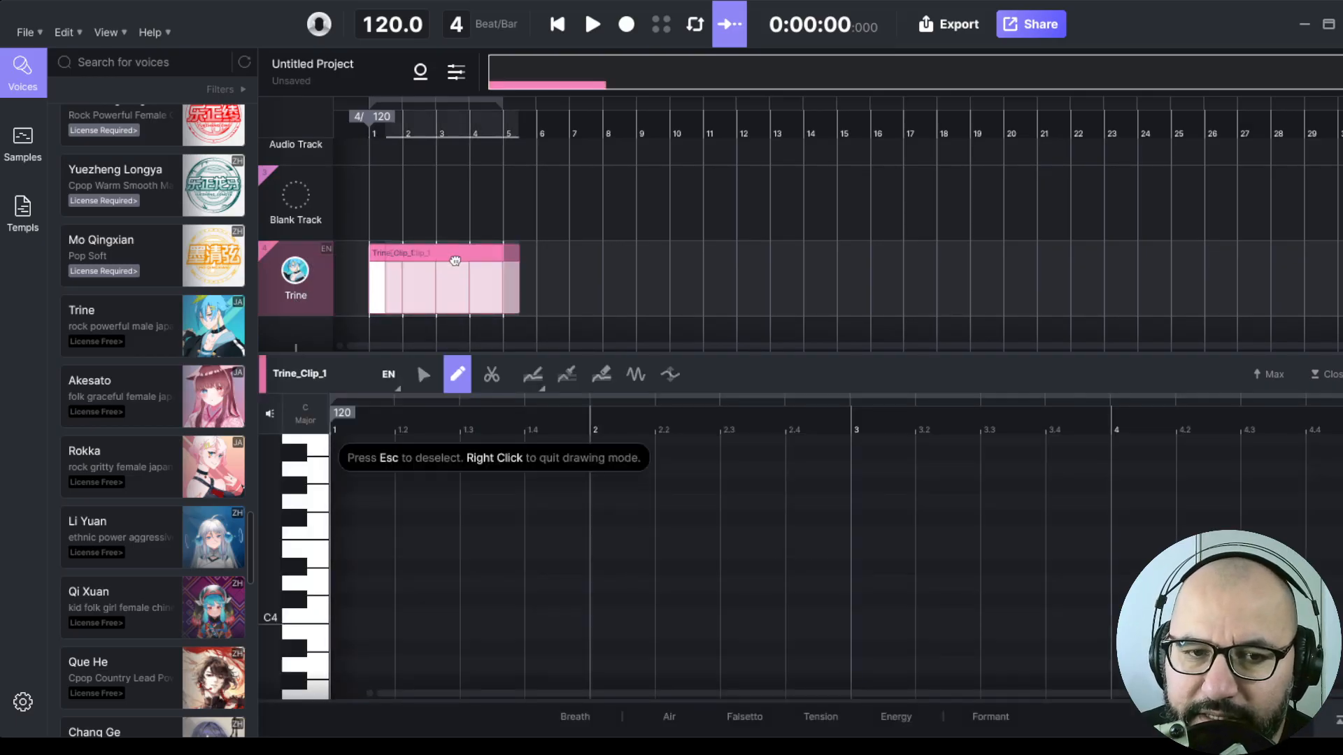
- Draw four ascending 'da' notes in Trine's clip with the pencil and play them back
{"action": "left_click", "coordinate": [306, 553]}
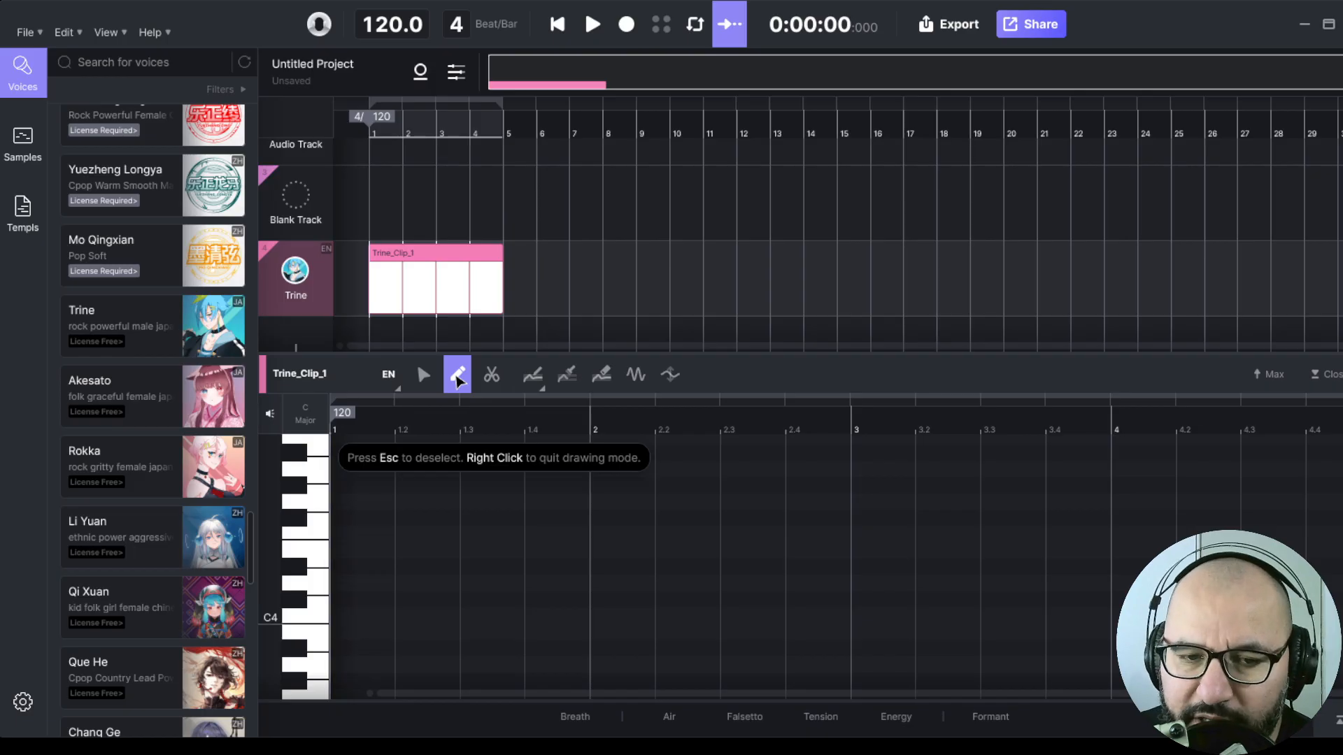
{"action": "left_click", "coordinate": [402, 610]}
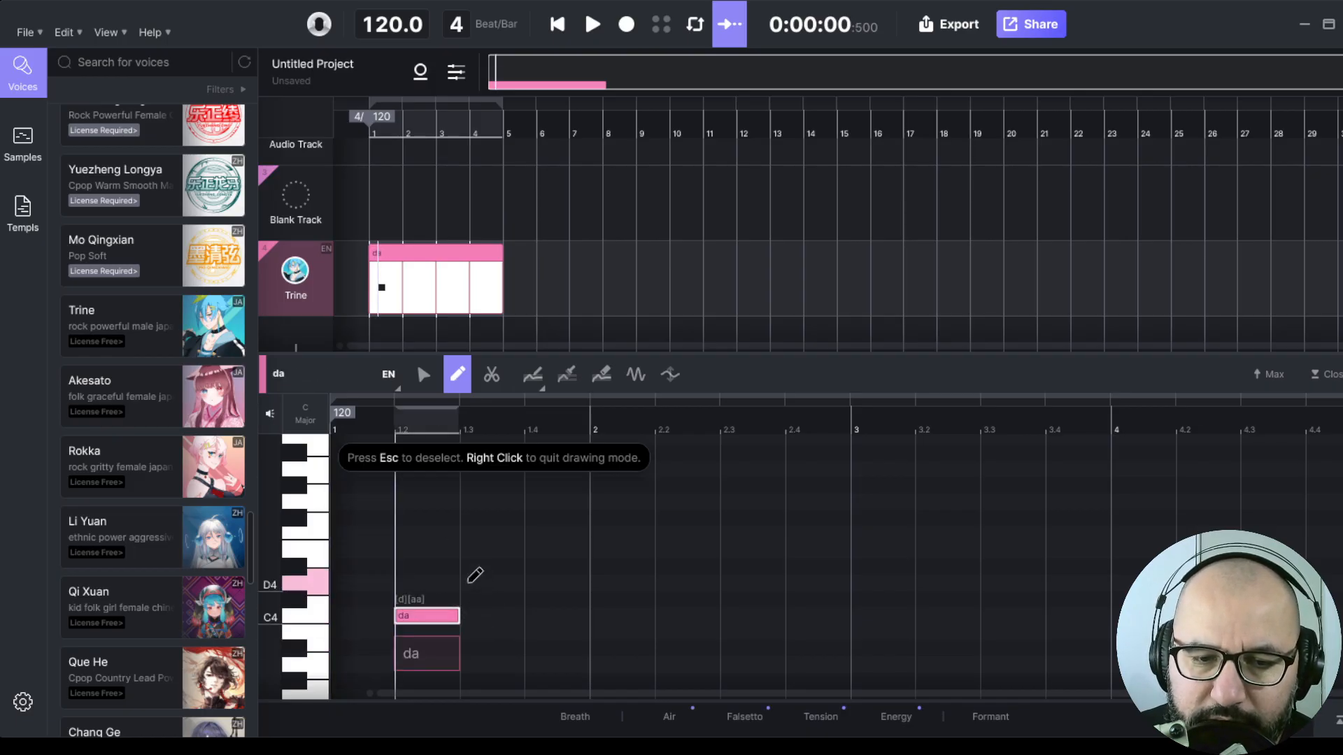
{"action": "left_click", "coordinate": [492, 583]}
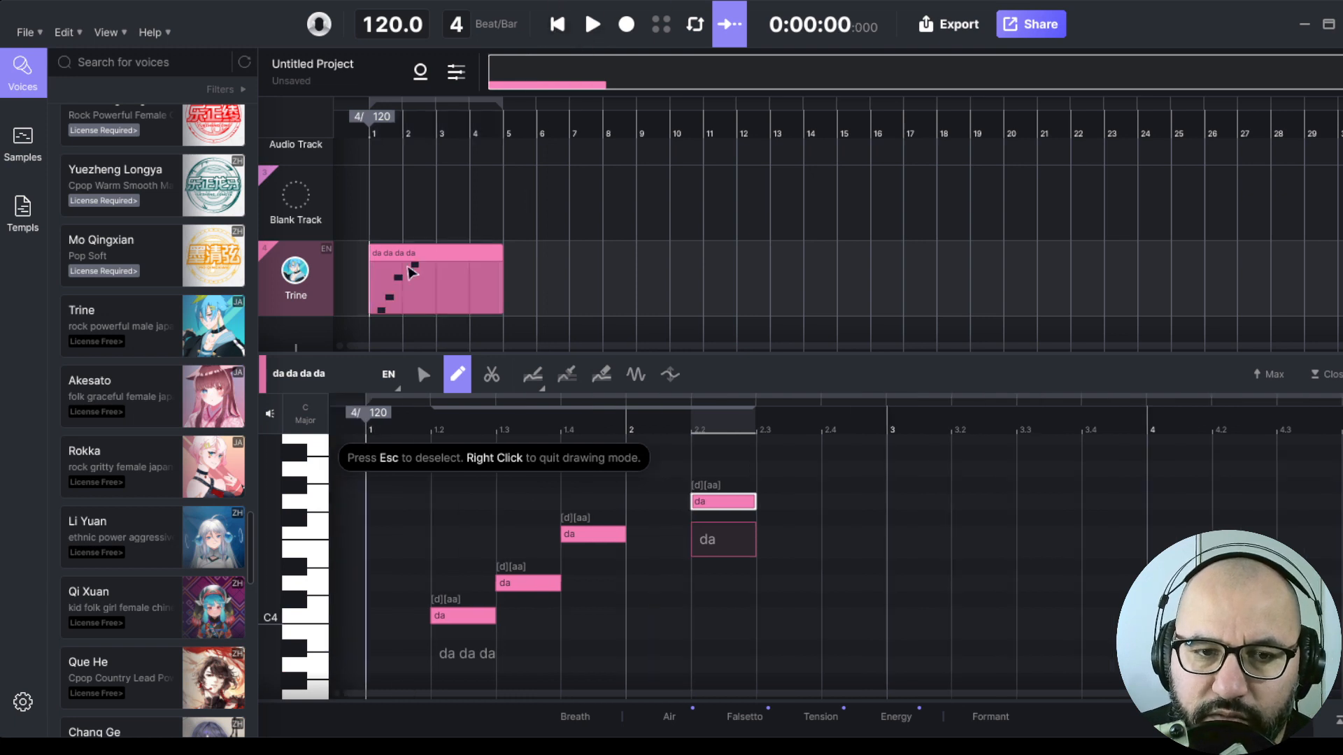
{"action": "left_click", "coordinate": [592, 24]}
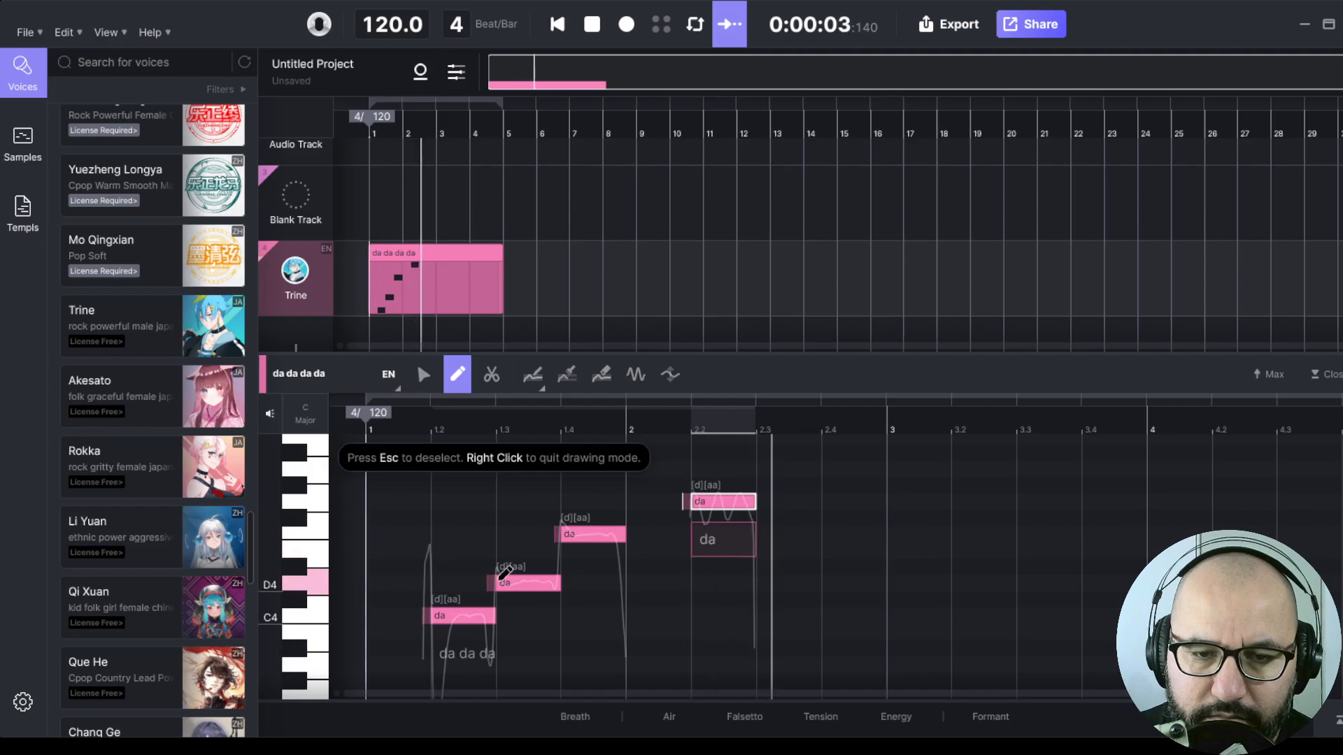
- Change the lyrics to 'in my soul' and delete the leftover fourth 'da' note
{"action": "left_click", "coordinate": [592, 23]}
{"action": "type", "text": "in my soul"}
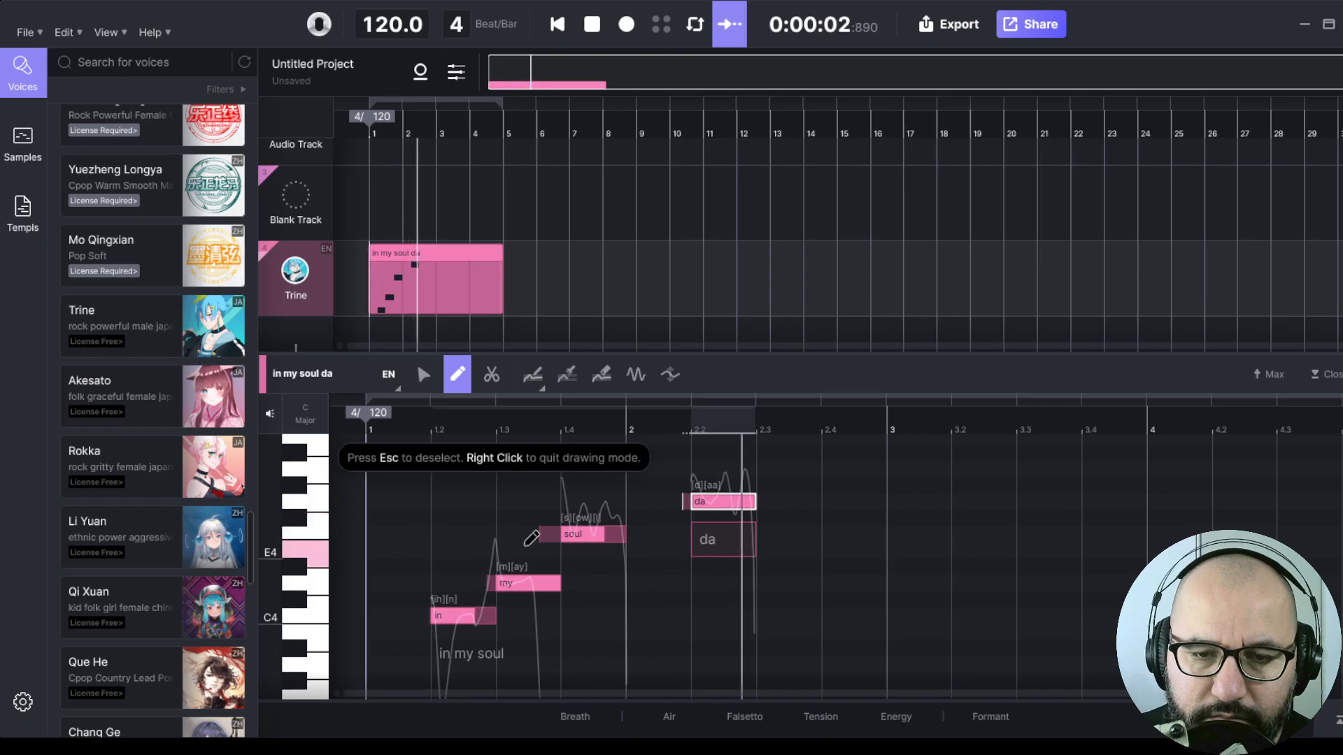
{"action": "left_click", "coordinate": [591, 24]}
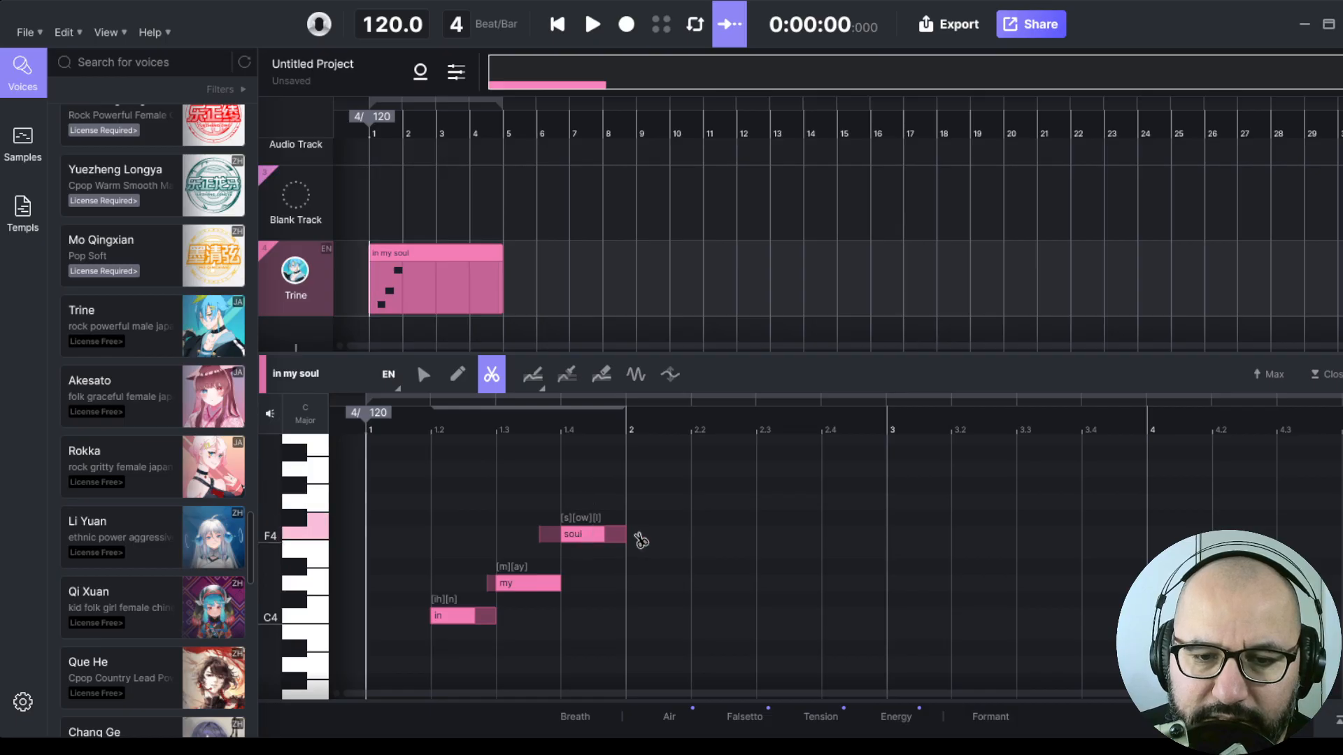
- Redraw the pitch wobble over 'soul', add vibrato to 'my', and play the phrase
{"action": "left_click", "coordinate": [531, 374]}
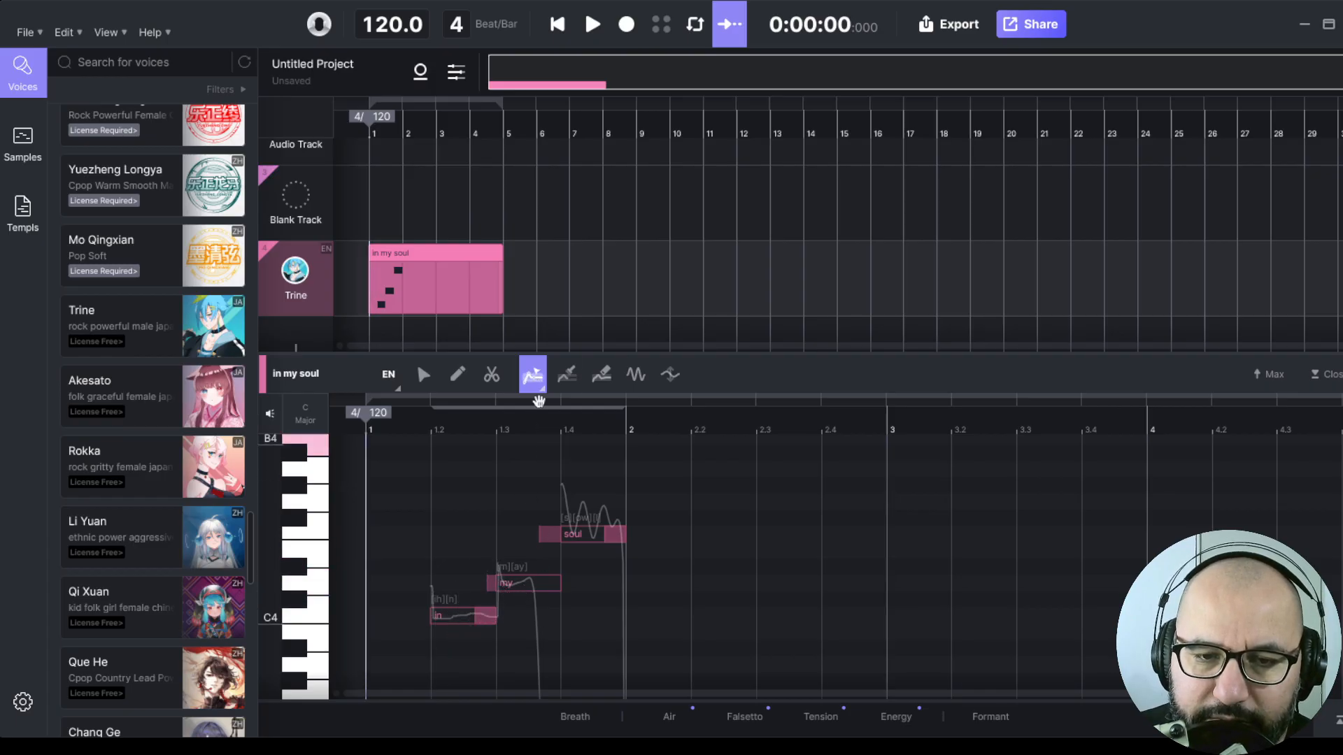
{"action": "left_click", "coordinate": [566, 375]}
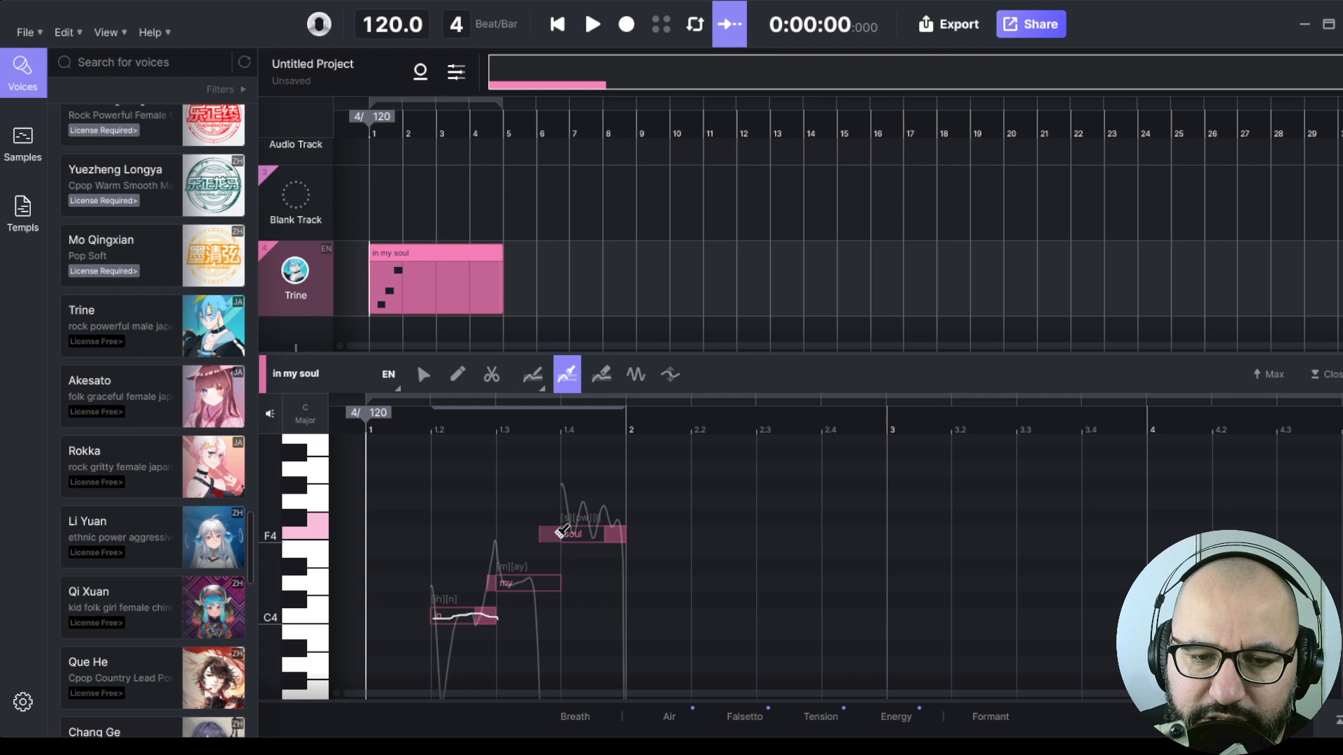
{"action": "left_click_drag", "start_coordinate": [564, 526], "coordinate": [621, 535]}
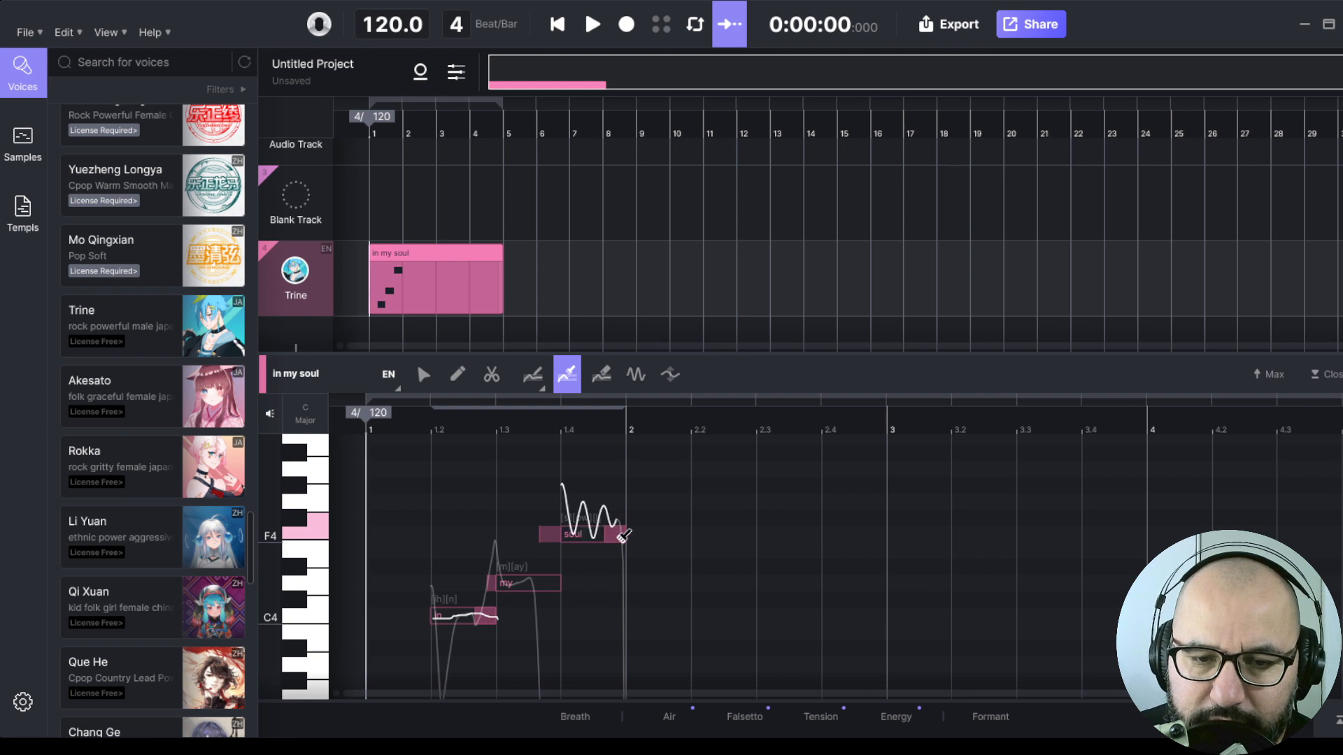
{"action": "left_click", "coordinate": [600, 374]}
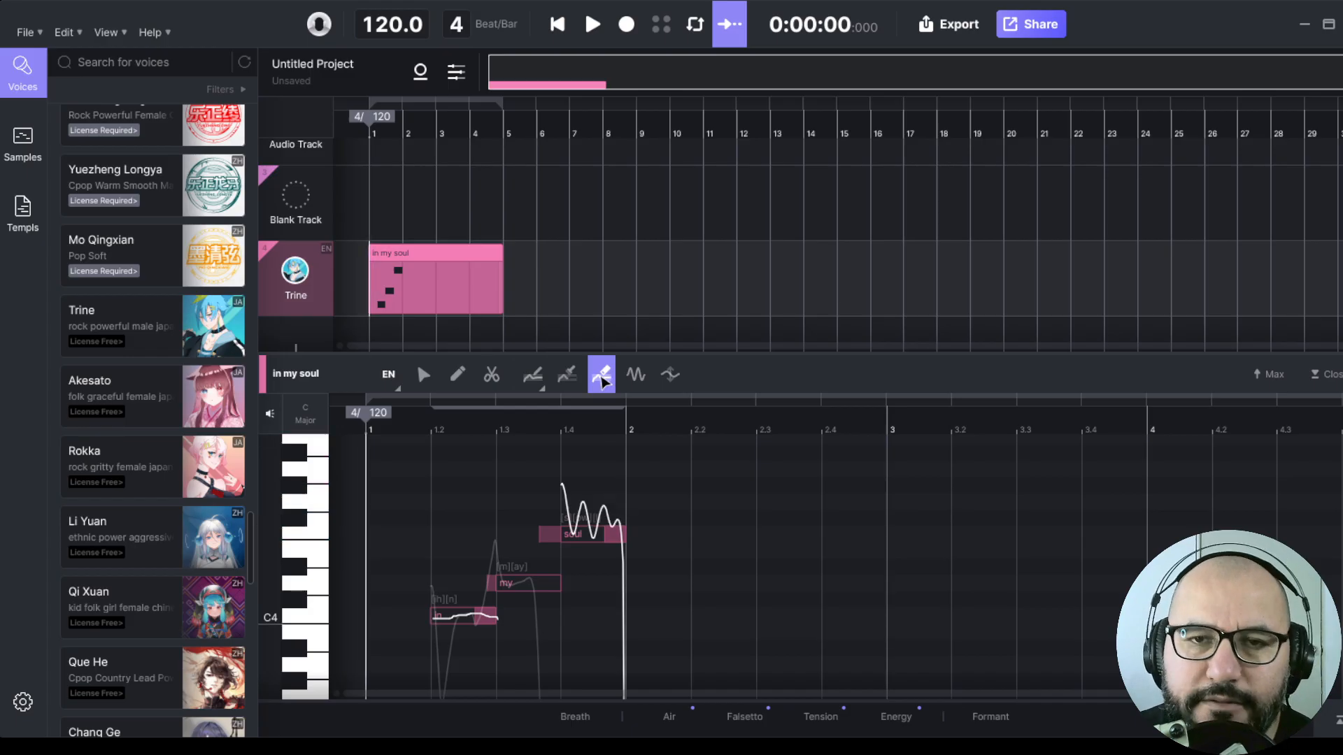
{"action": "left_click", "coordinate": [636, 374]}
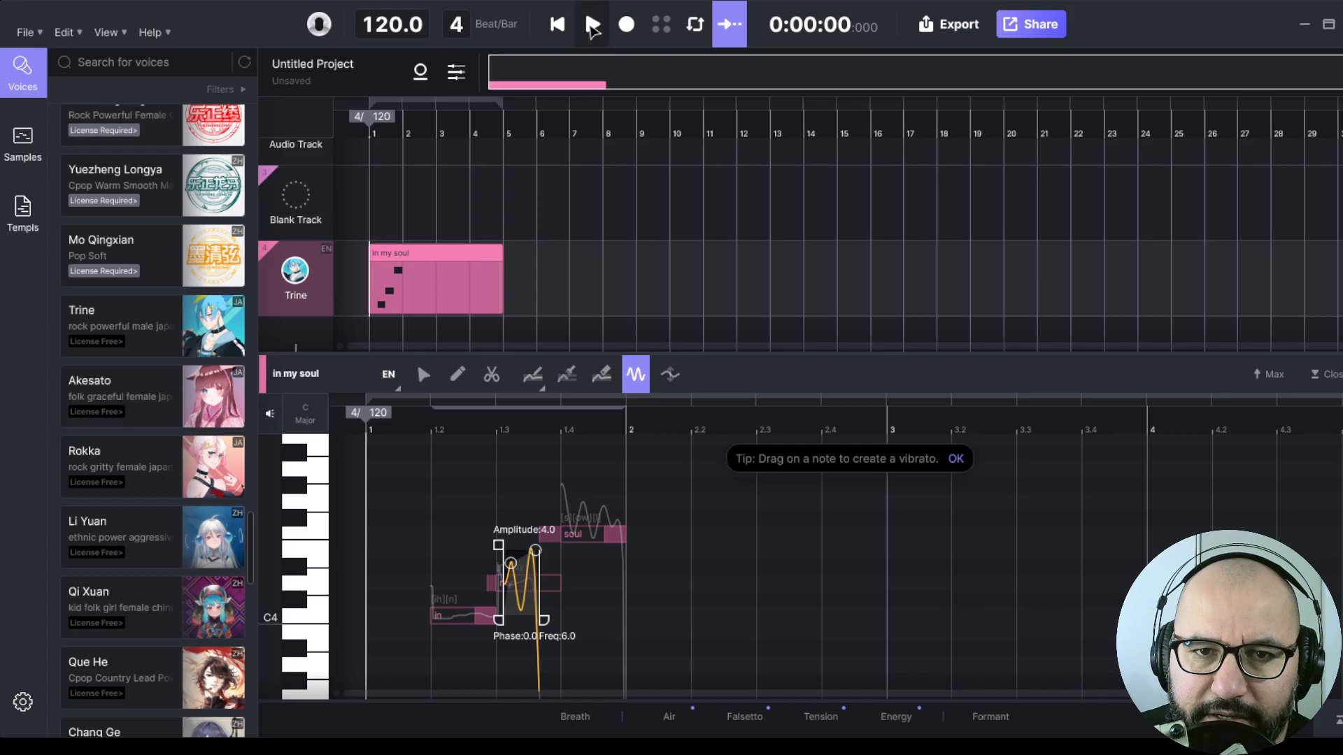
{"action": "left_click", "coordinate": [592, 24]}
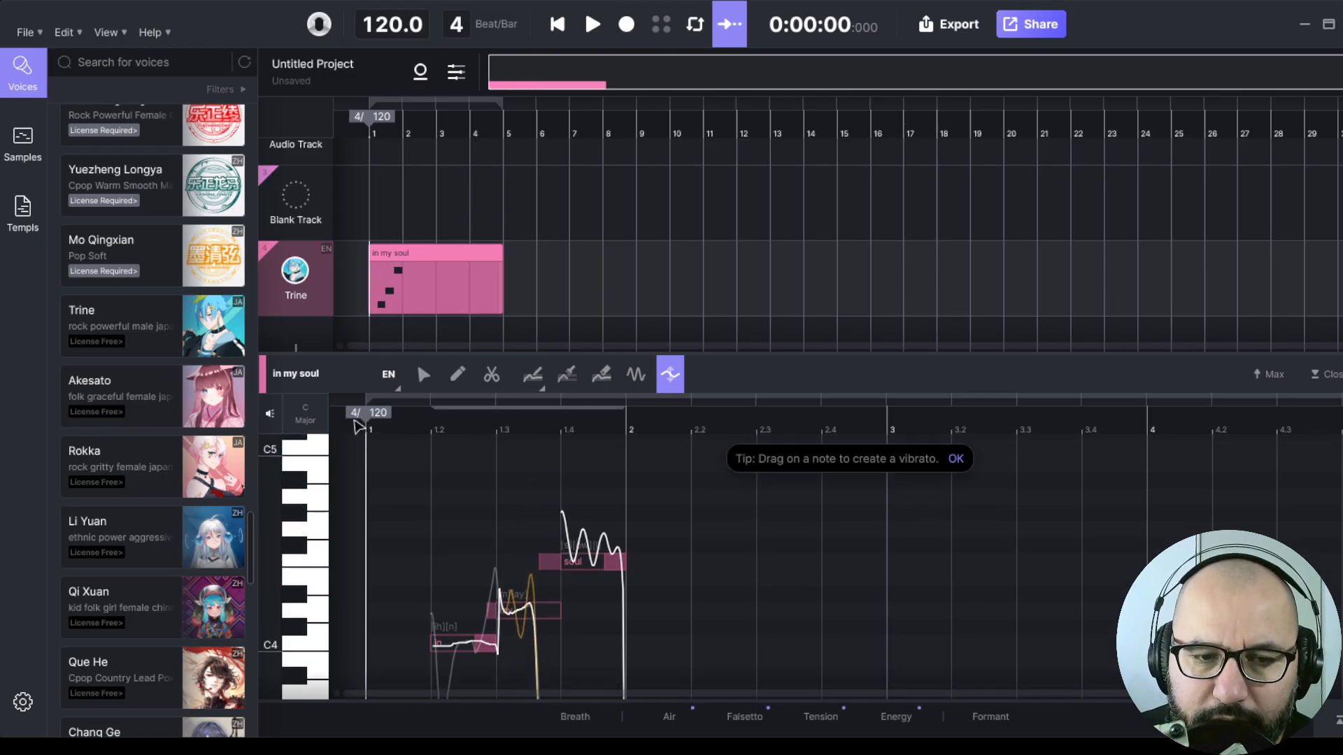
- Enable scale guidance, change C Major to C Minor, and turn on Fold
{"action": "left_click", "coordinate": [305, 419]}
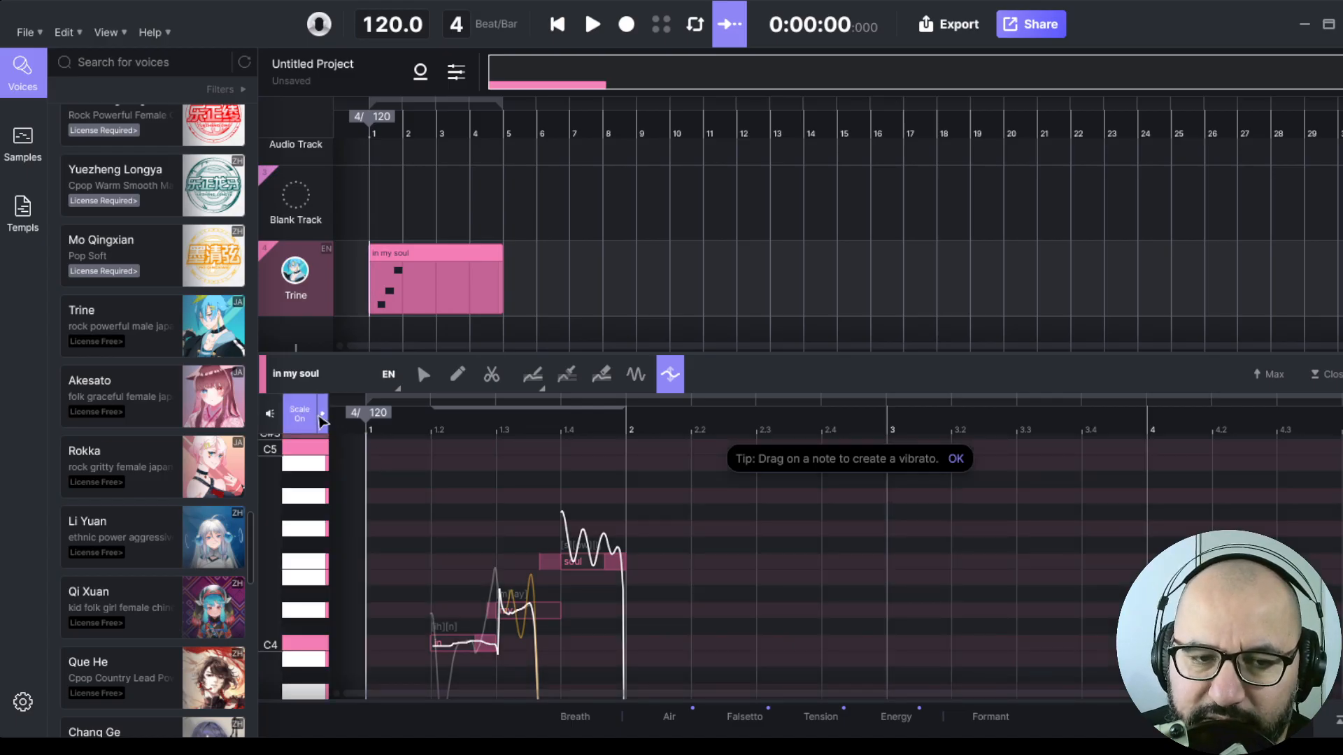
{"action": "left_click", "coordinate": [300, 413]}
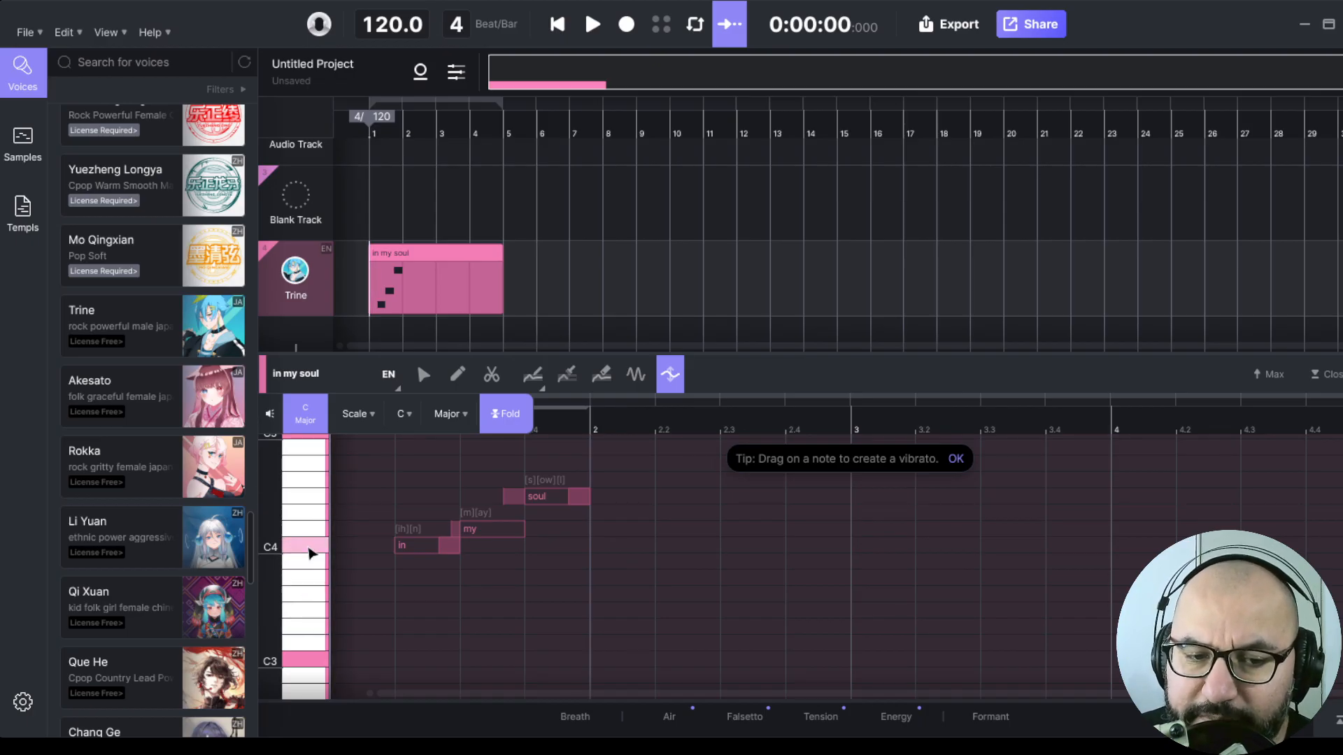
{"action": "mouse_move", "coordinate": [311, 570]}
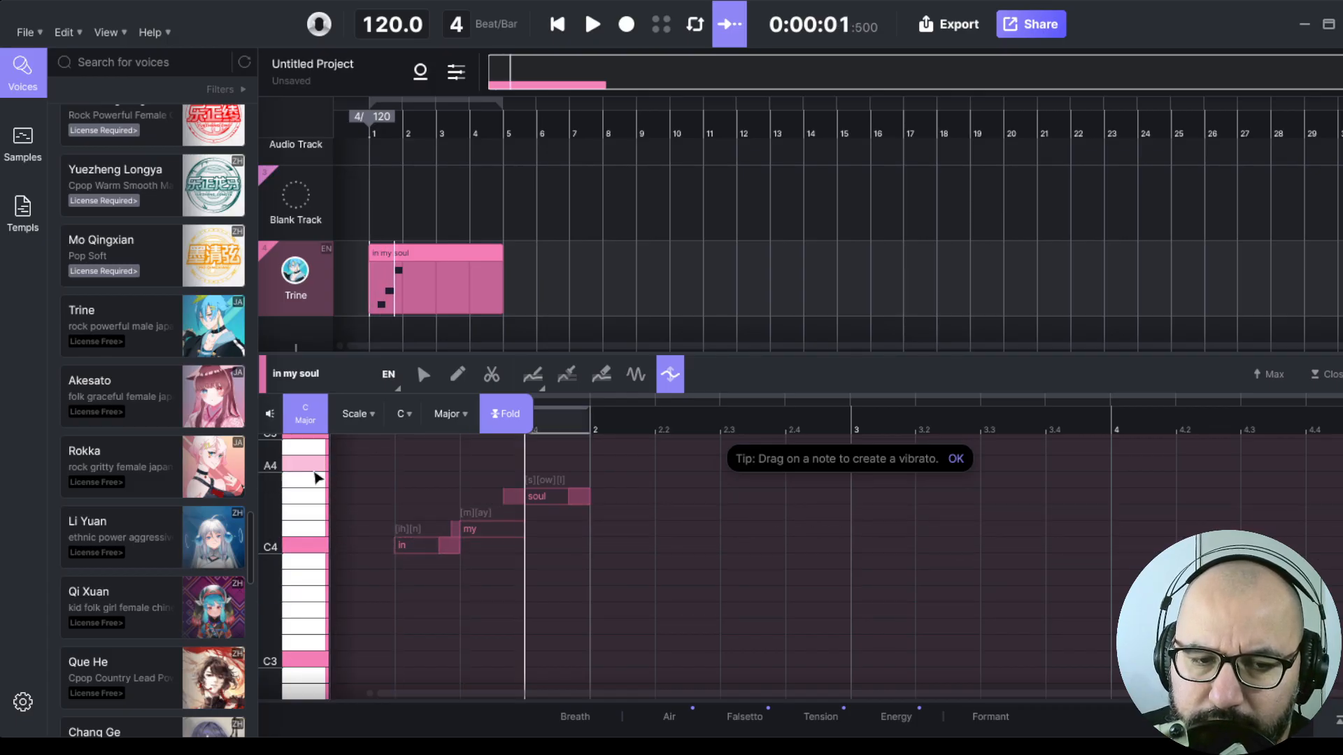
{"action": "left_click", "coordinate": [450, 413]}
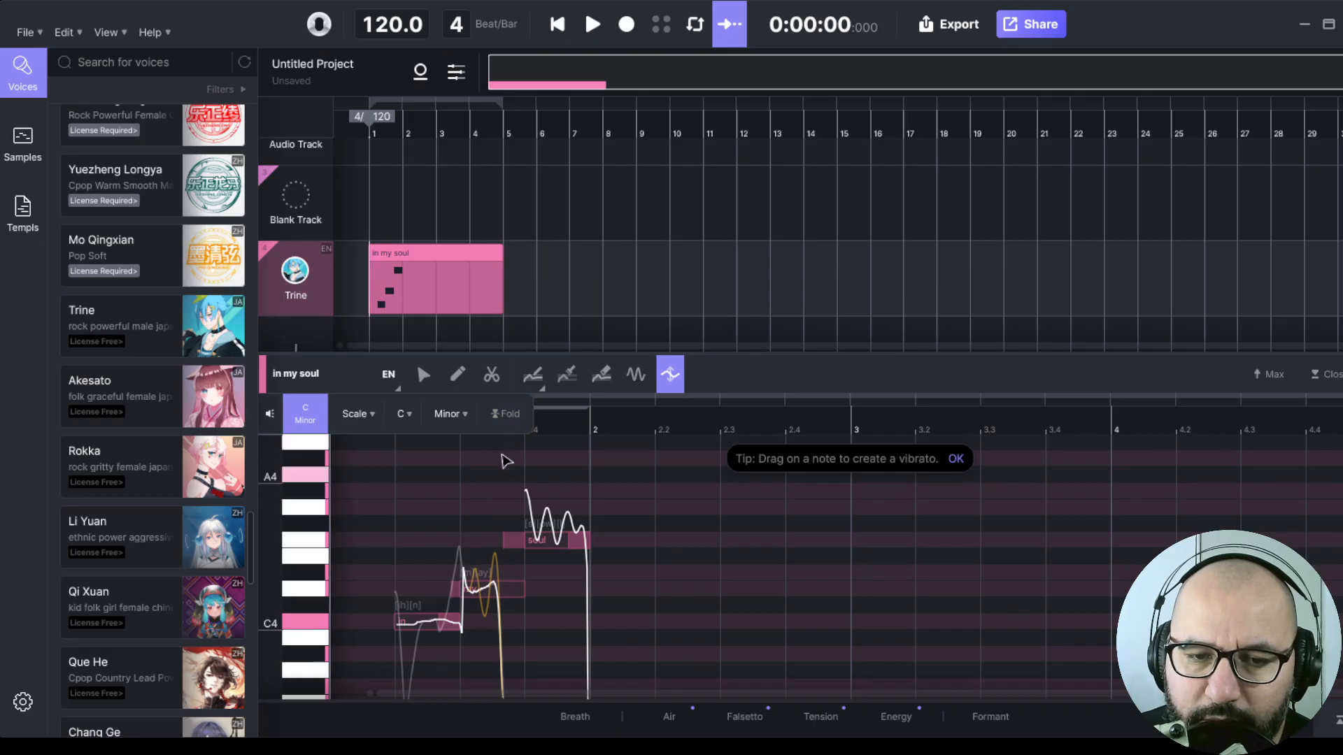
{"action": "left_click", "coordinate": [507, 413]}
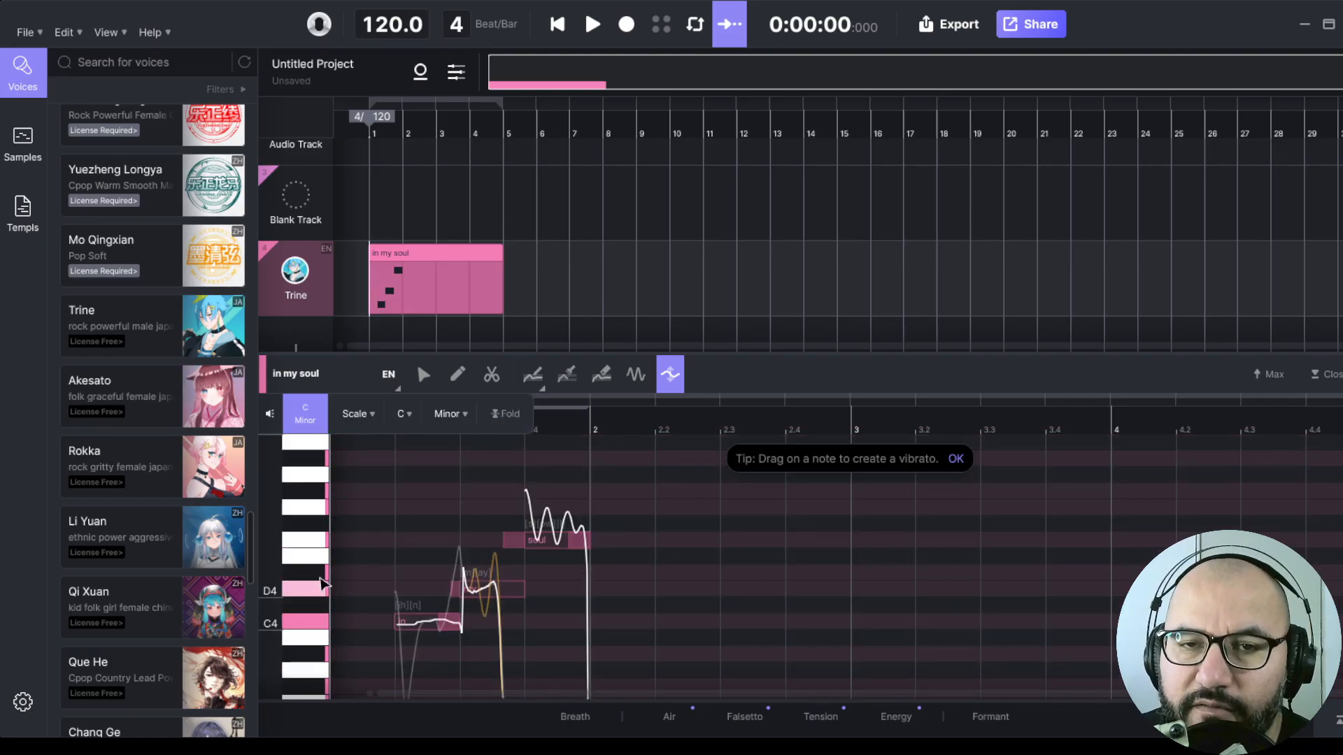
{"action": "left_click", "coordinate": [506, 414]}
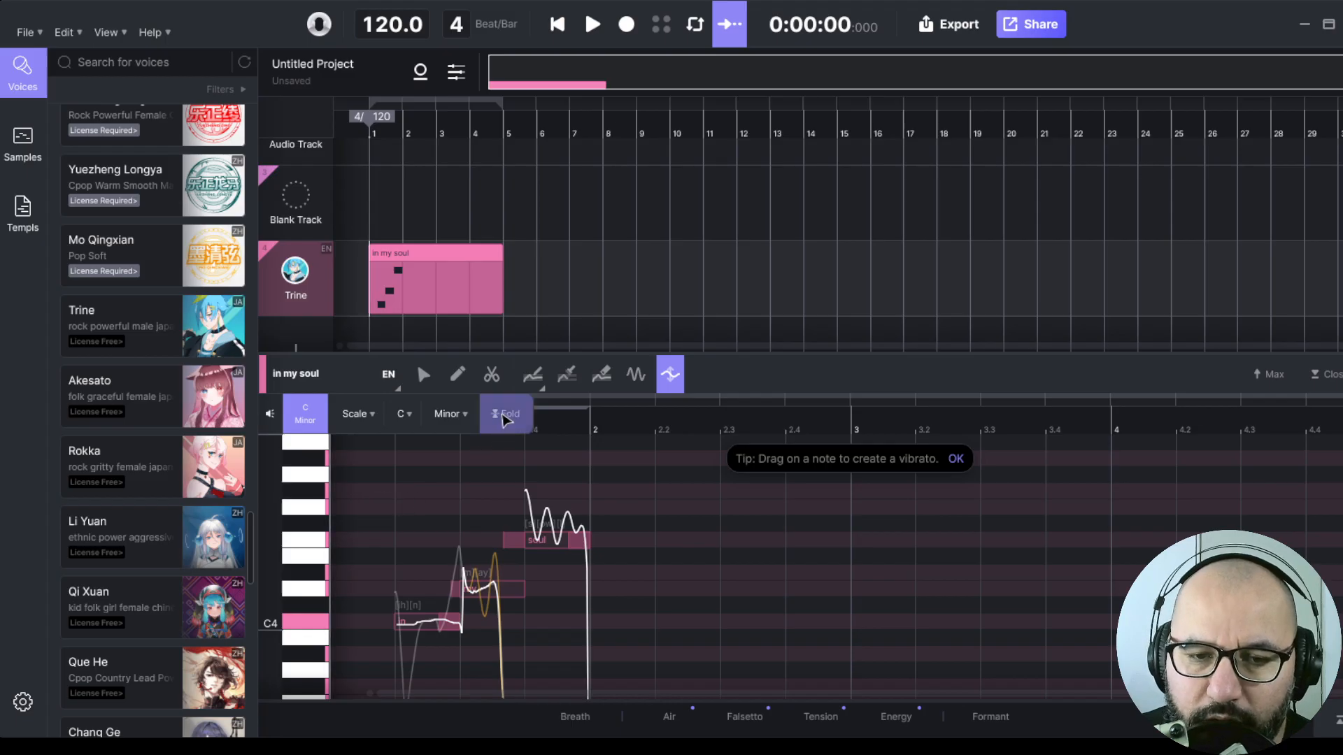
{"action": "left_click", "coordinate": [505, 414]}
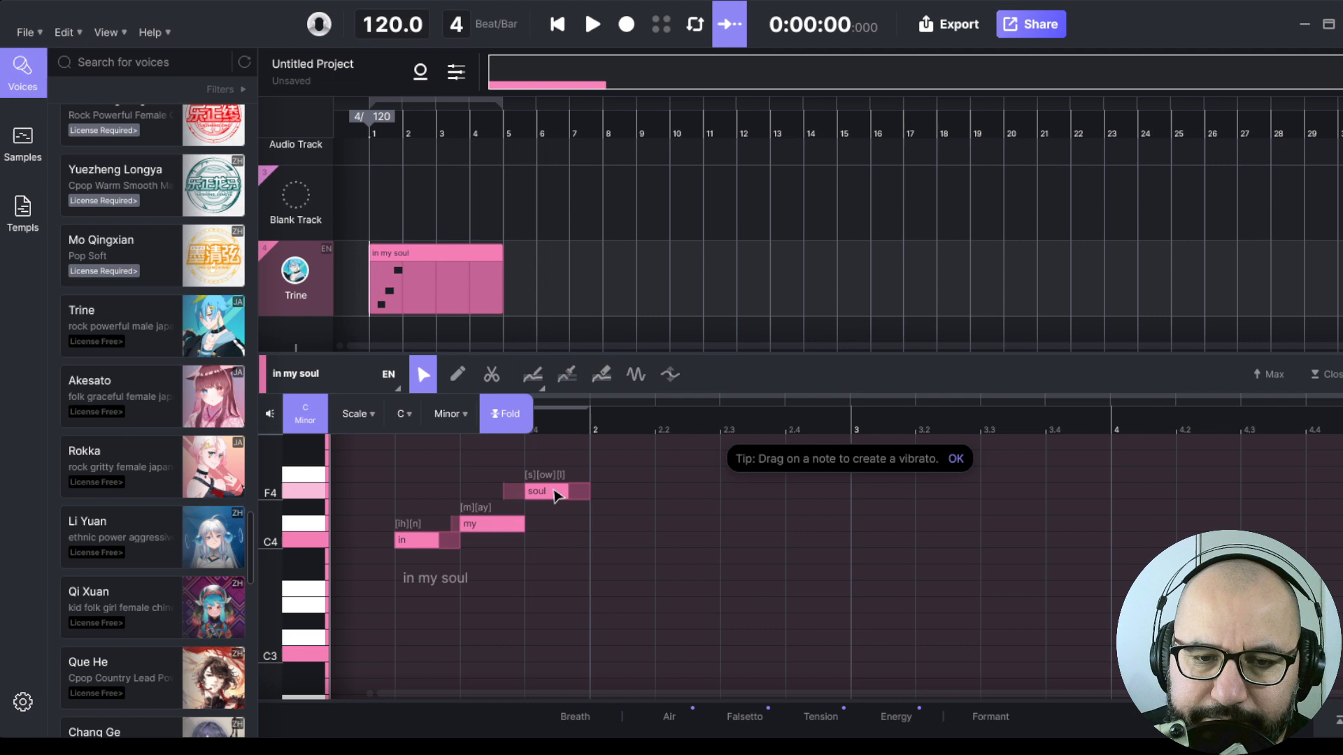
- Delete the 'in my soul' notes and draw new 'da' notes in the folded C minor grid
{"action": "left_click", "coordinate": [592, 24]}
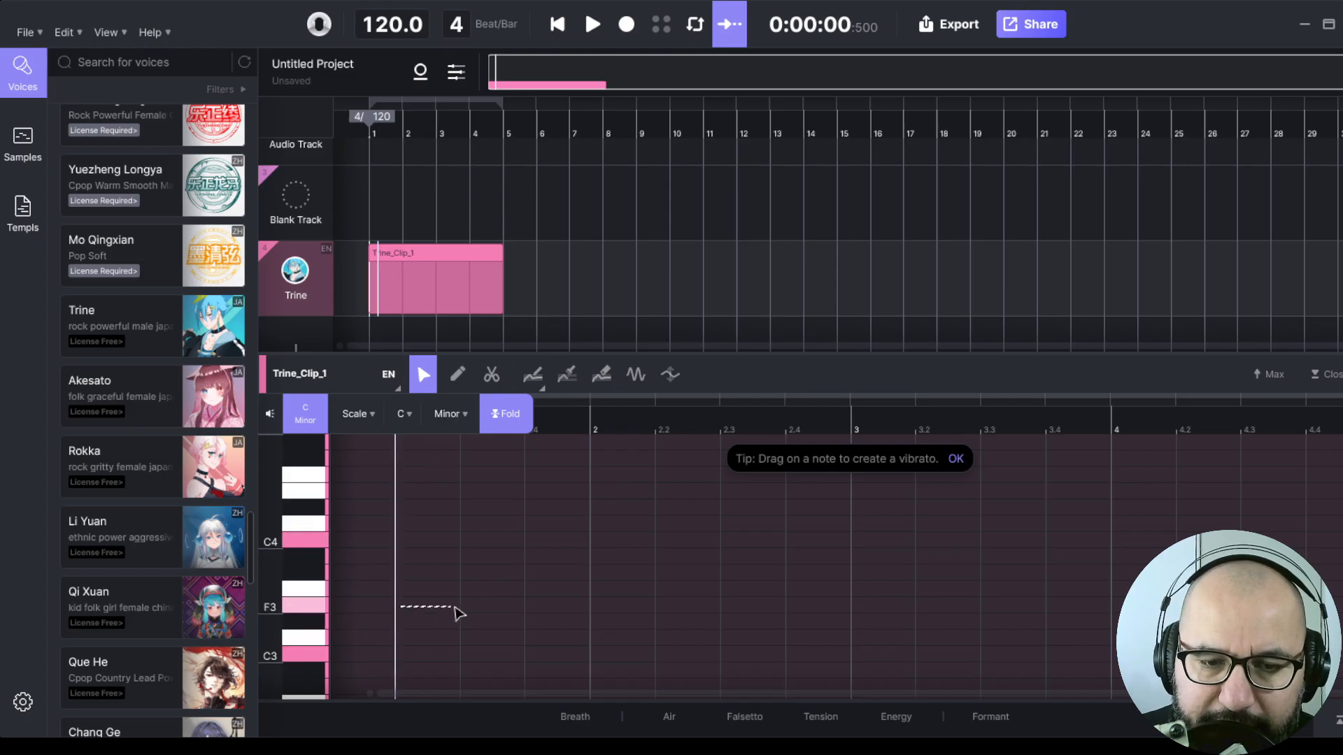
{"action": "left_click", "coordinate": [458, 374]}
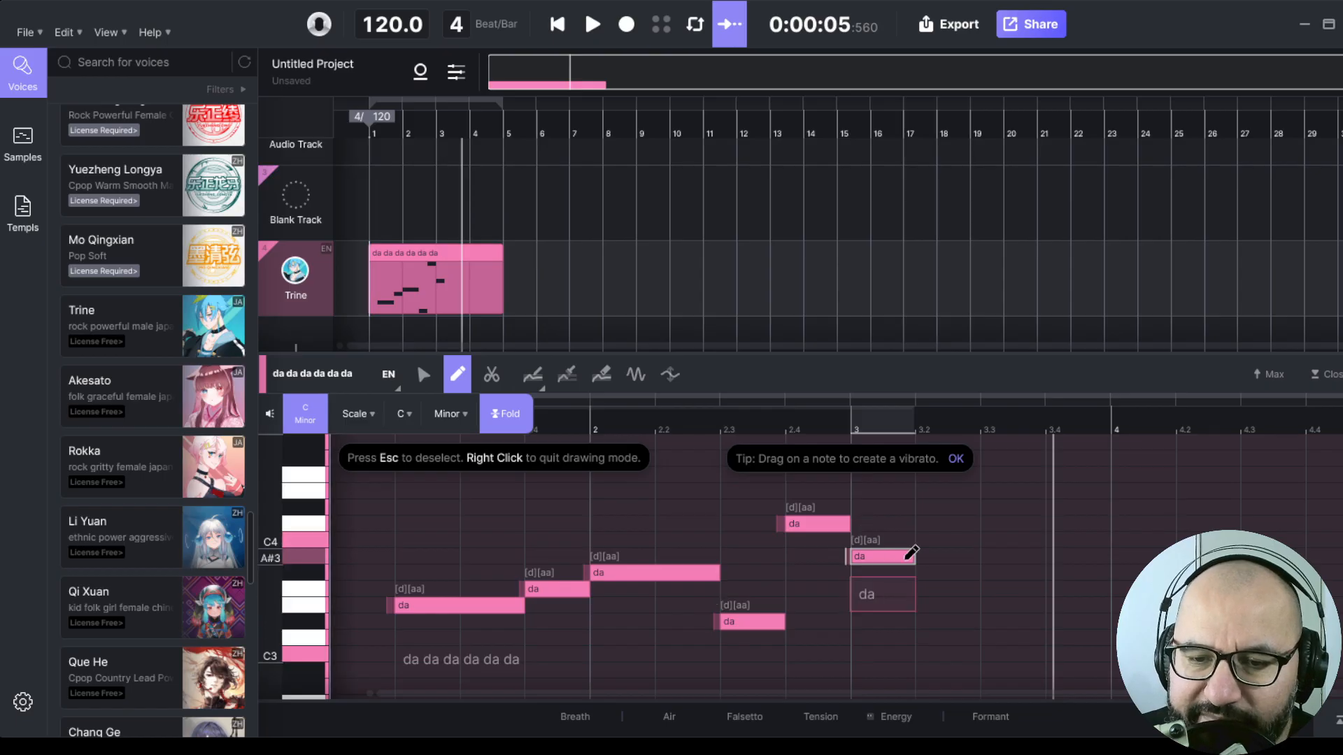
{"action": "left_click", "coordinate": [1010, 557]}
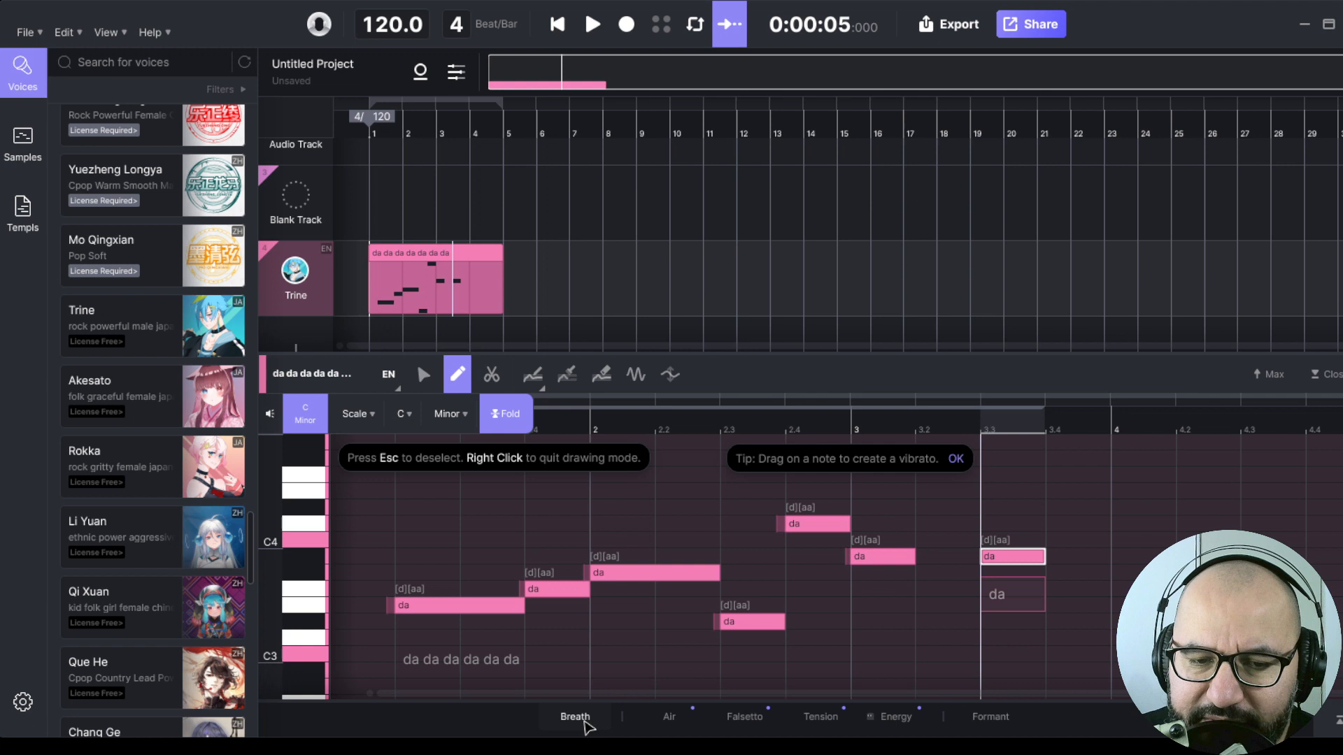
- Close the Breath lane, play and stop the 'da' melody, then rewind to the start
{"action": "left_click", "coordinate": [575, 717]}
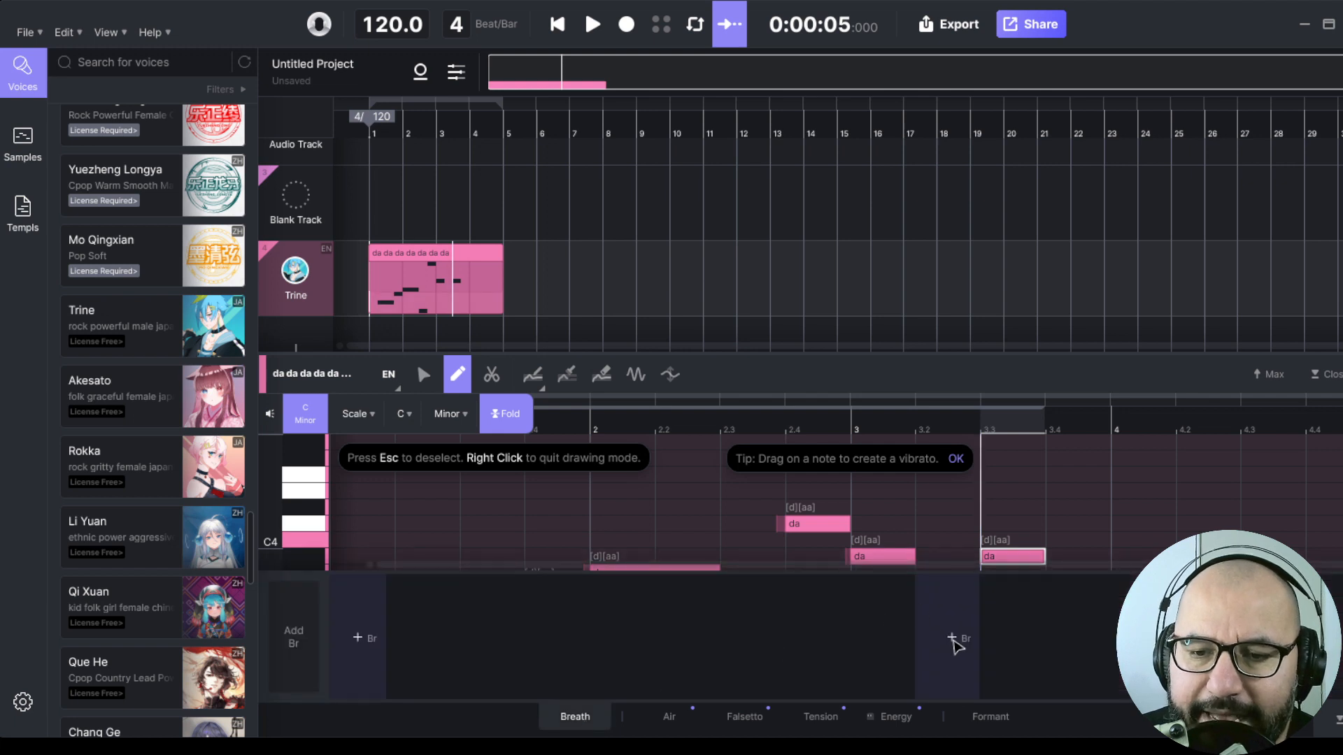
{"action": "left_click", "coordinate": [957, 638]}
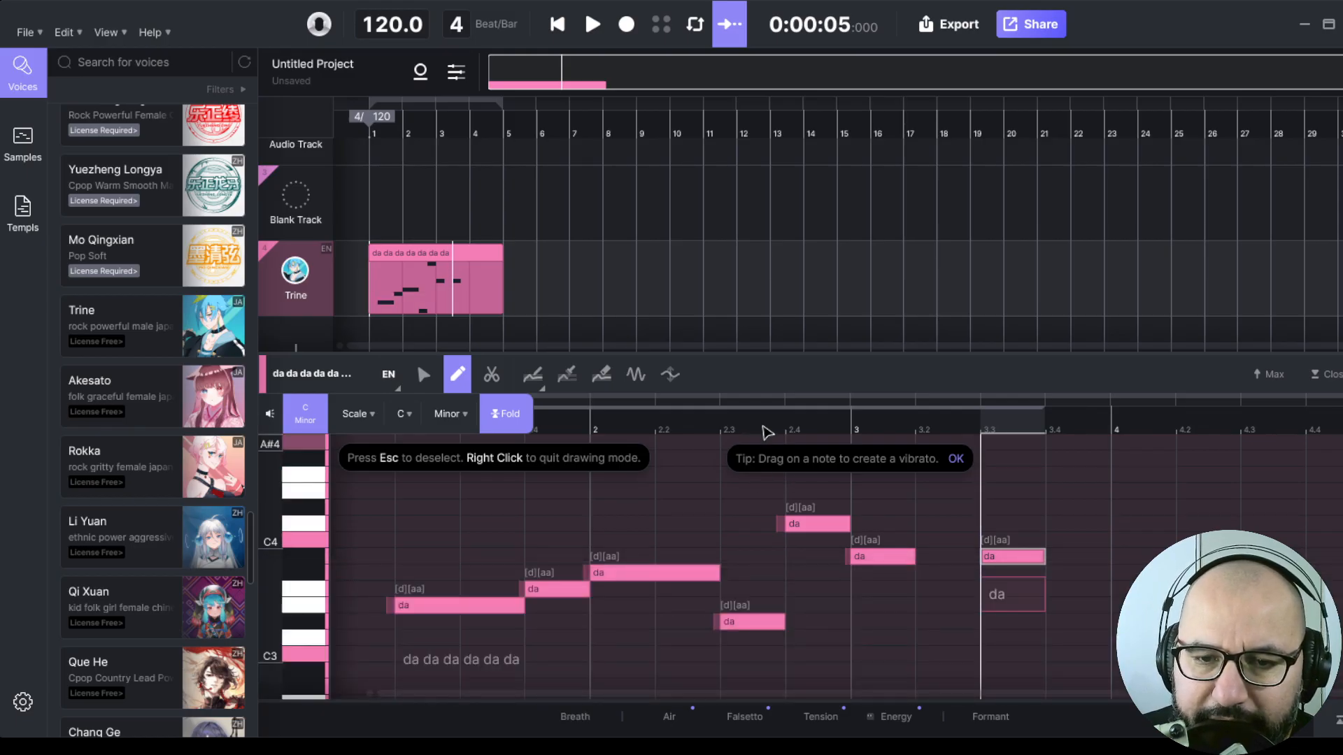
{"action": "left_click", "coordinate": [592, 24]}
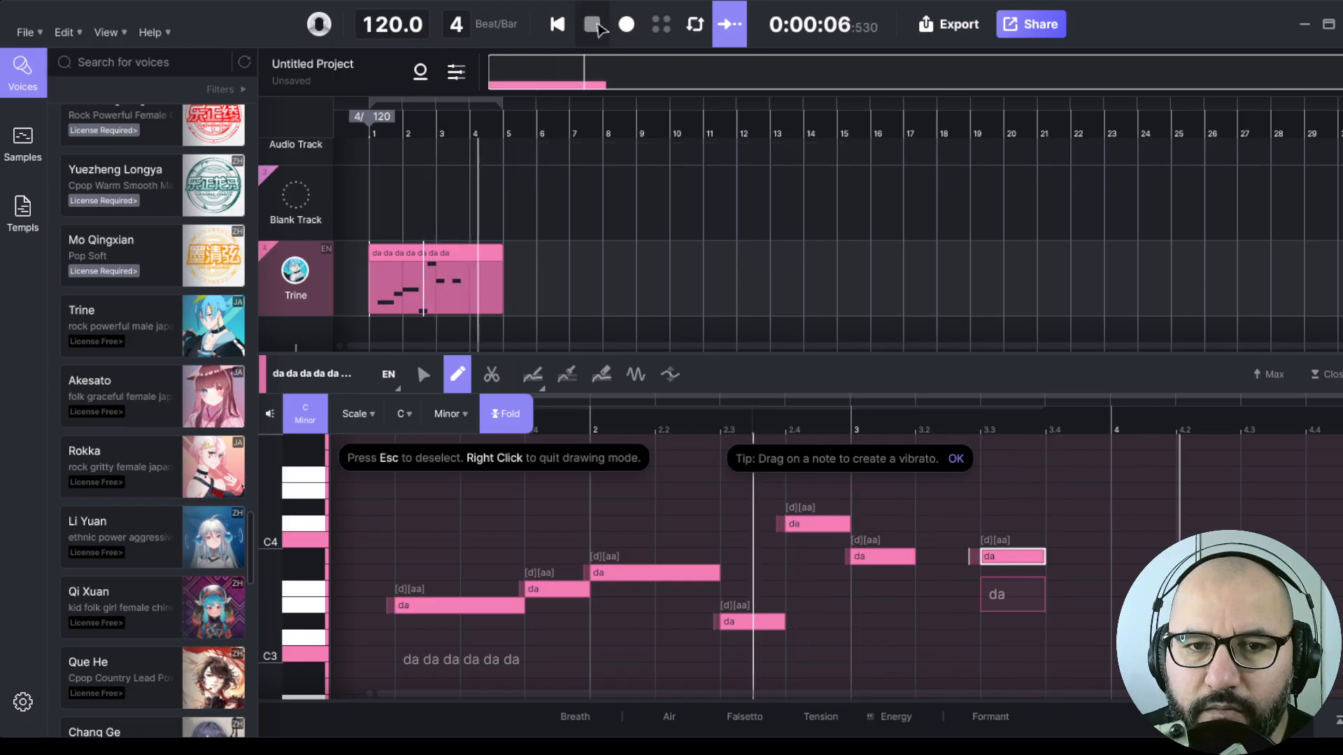
{"action": "left_click", "coordinate": [592, 23]}
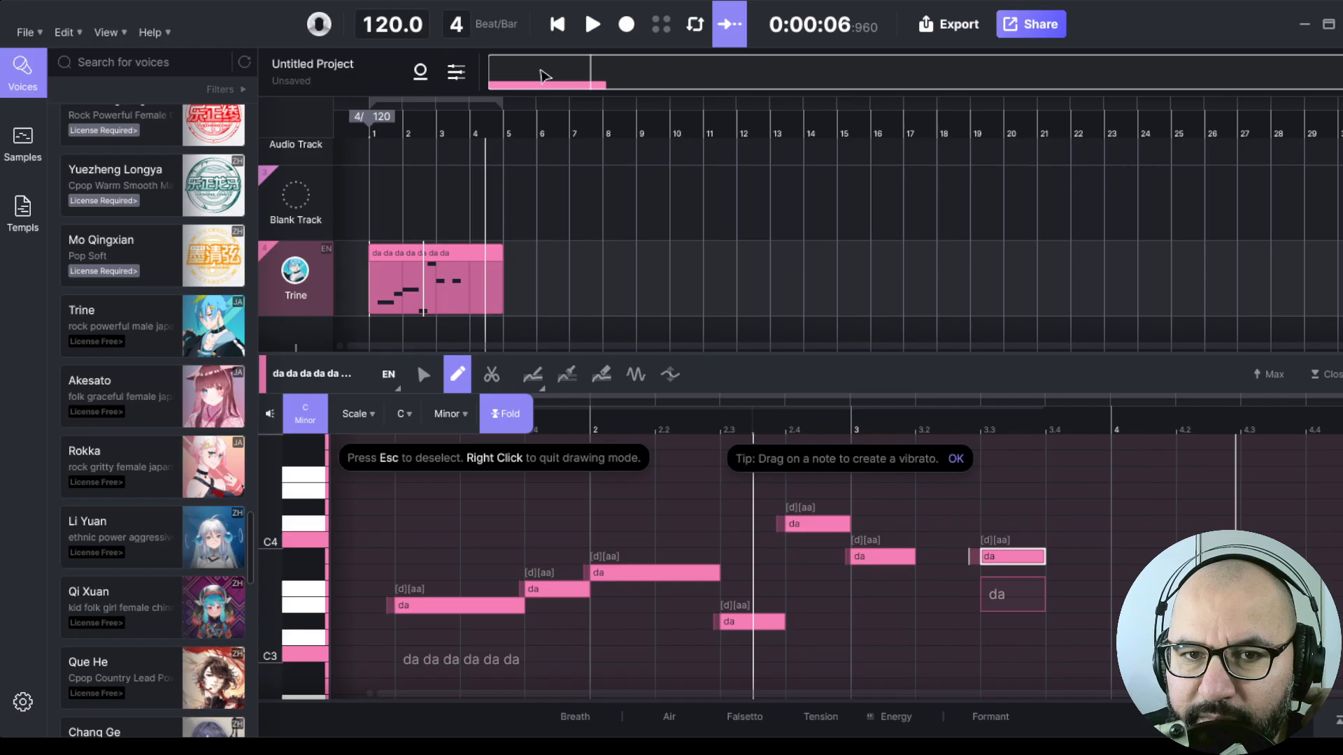
{"action": "left_click", "coordinate": [556, 23]}
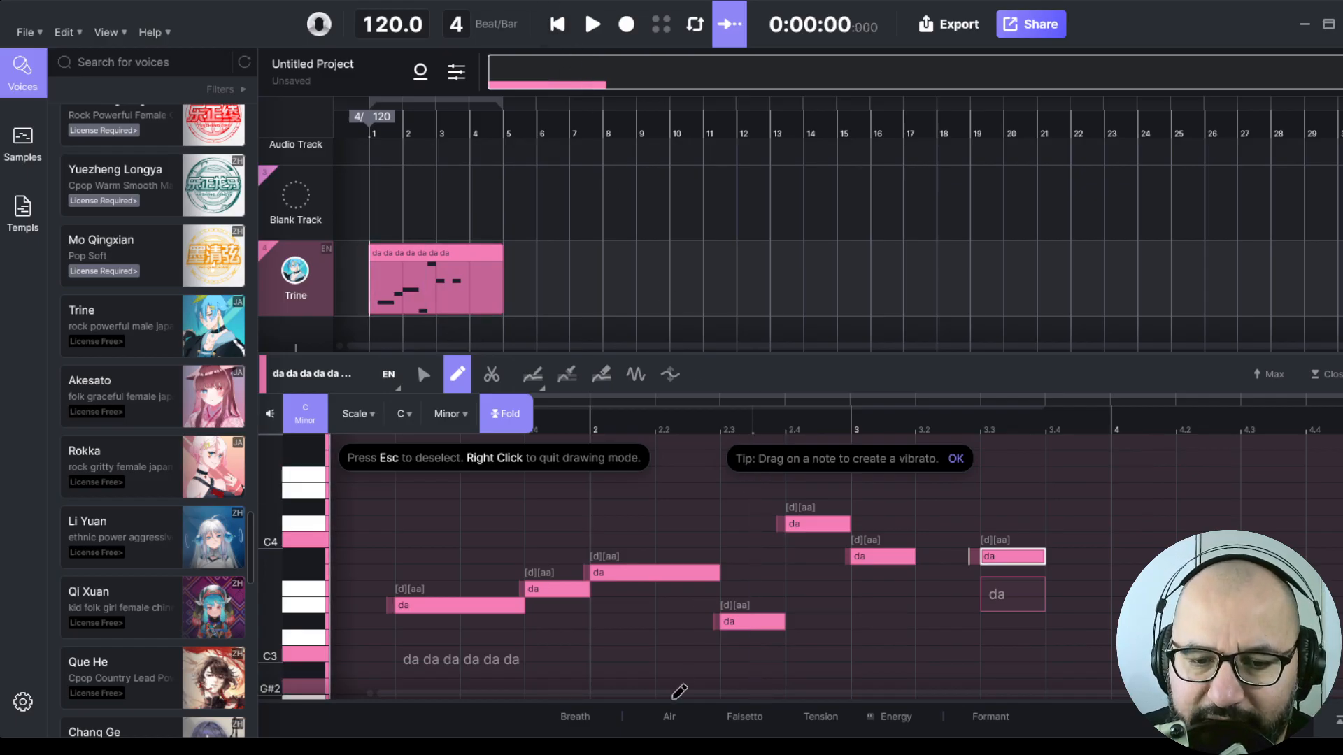
- Draw the Air curve up and down over the 'da' notes, boost Falsetto on two, and play
{"action": "left_click", "coordinate": [669, 717]}
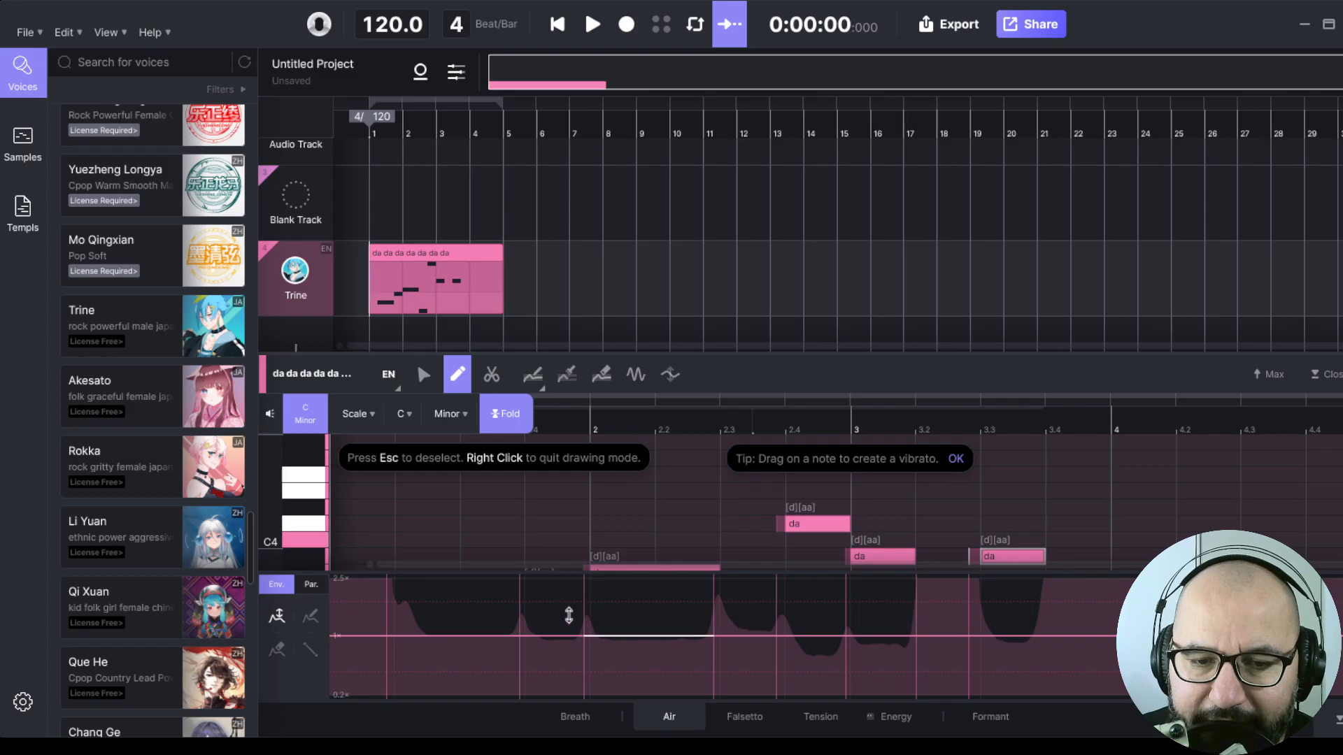
{"action": "left_click_drag", "start_coordinate": [570, 617], "coordinate": [657, 568]}
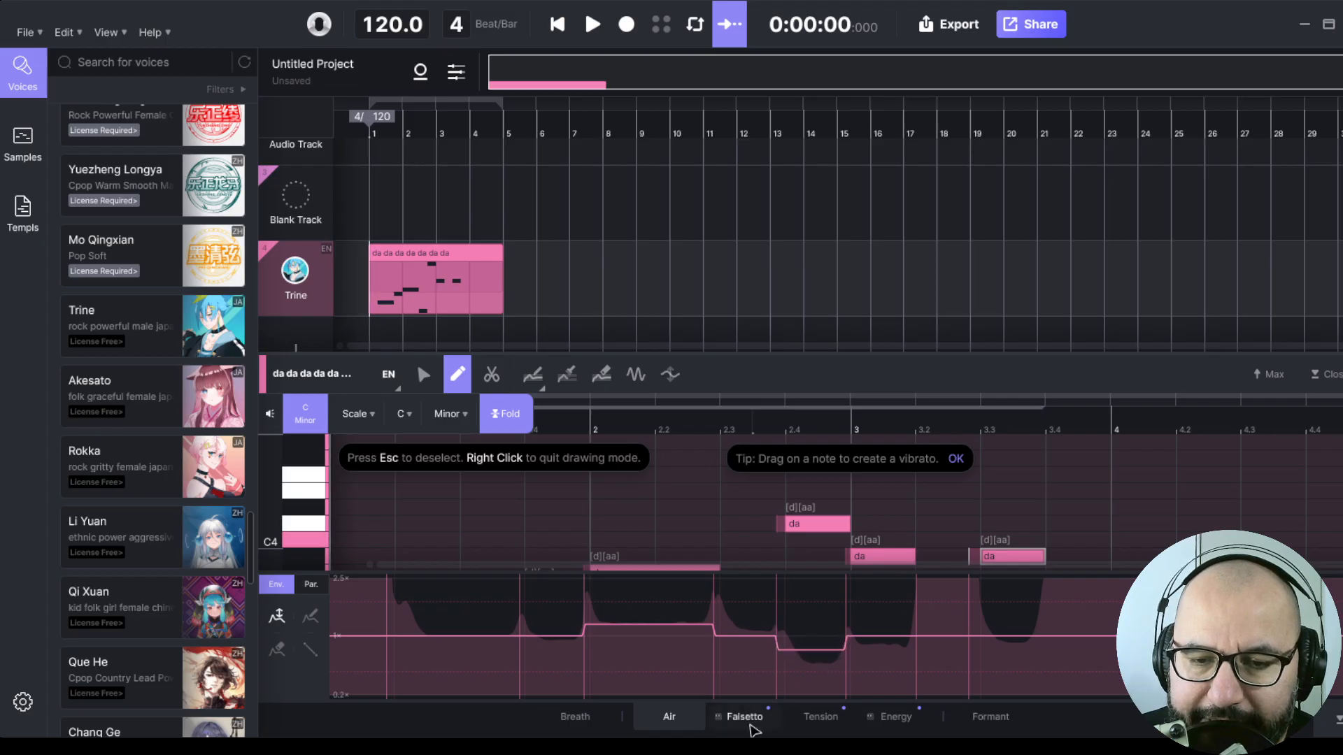
{"action": "left_click", "coordinate": [745, 717]}
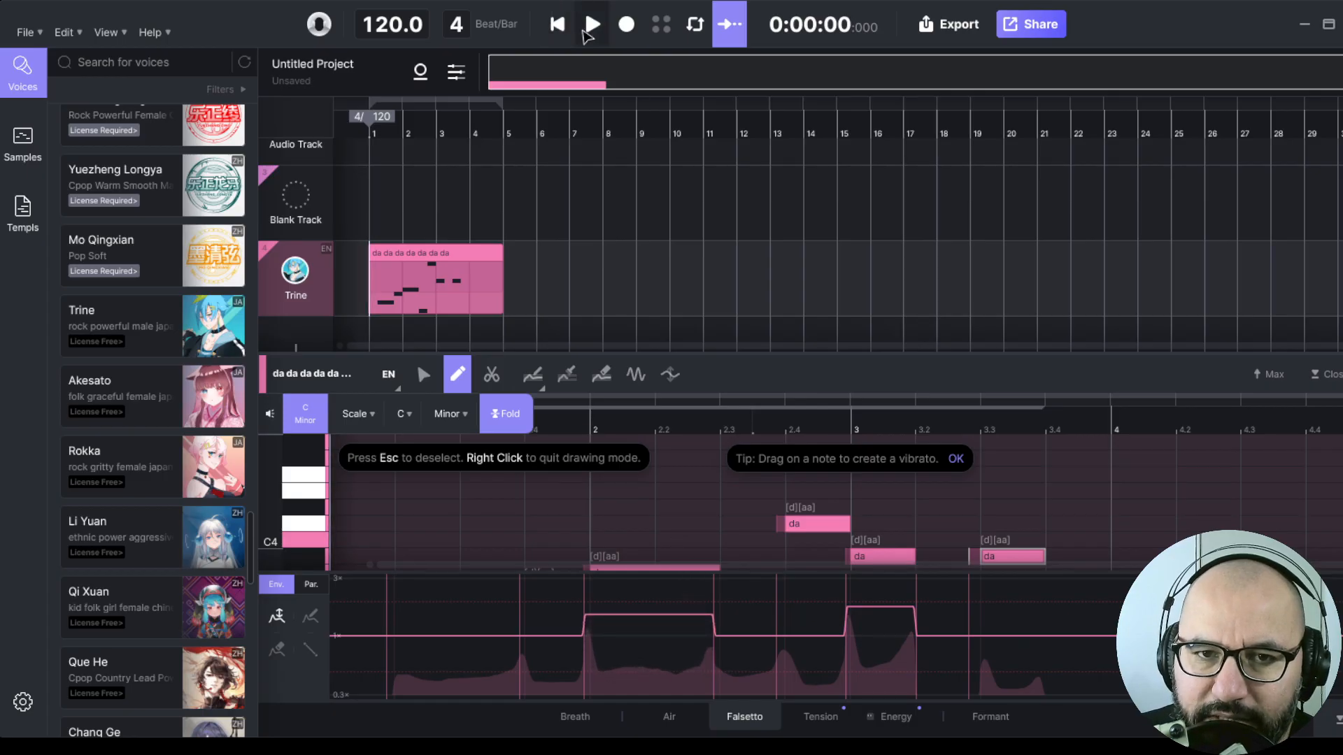
{"action": "left_click", "coordinate": [590, 23]}
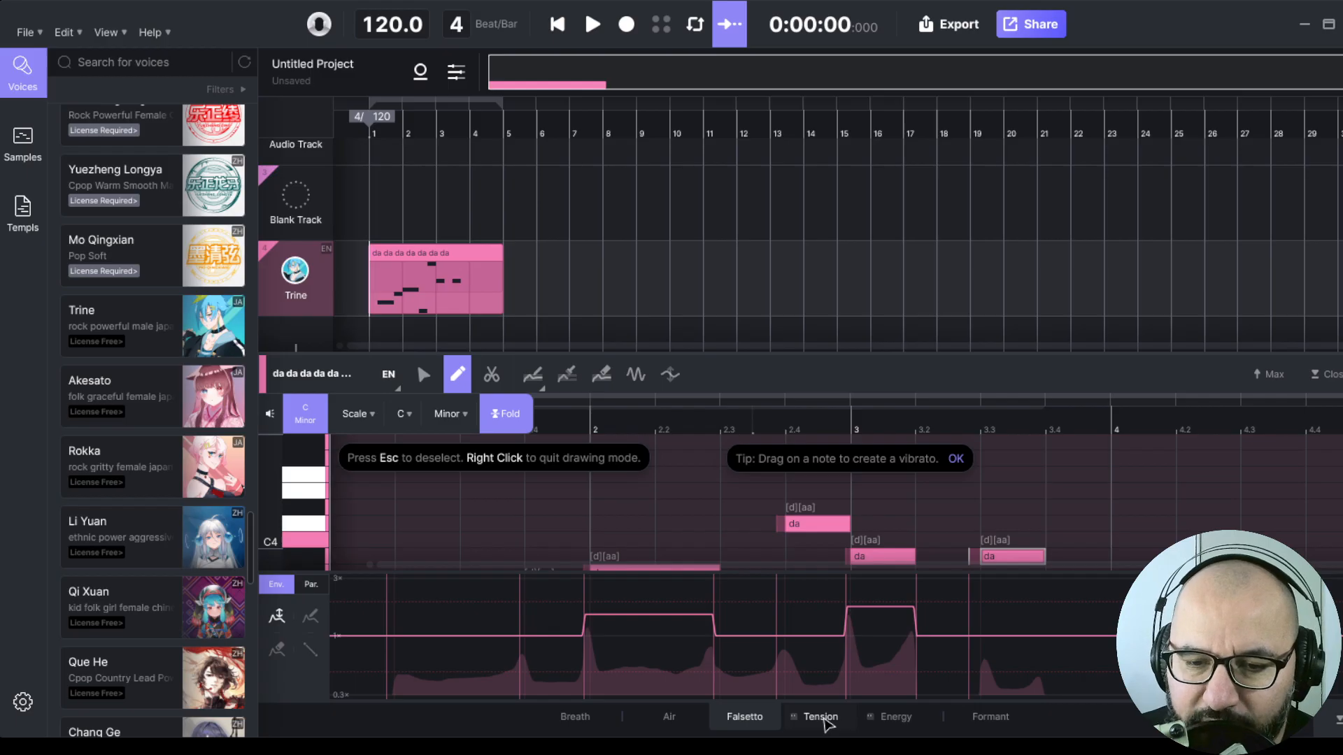
- Reshape the Energy and Formant curves on Trine's da notes, then replay the phrase
{"action": "left_click", "coordinate": [819, 716]}
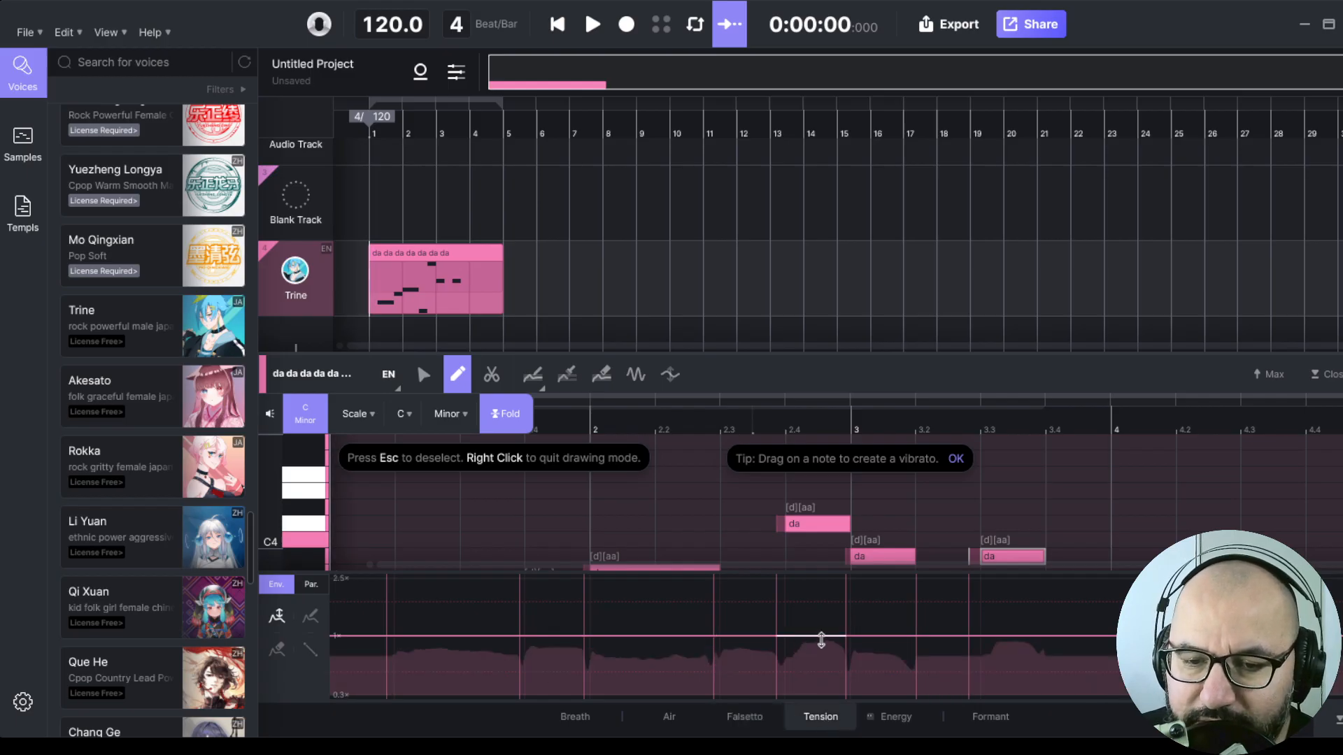
{"action": "left_click", "coordinate": [895, 717]}
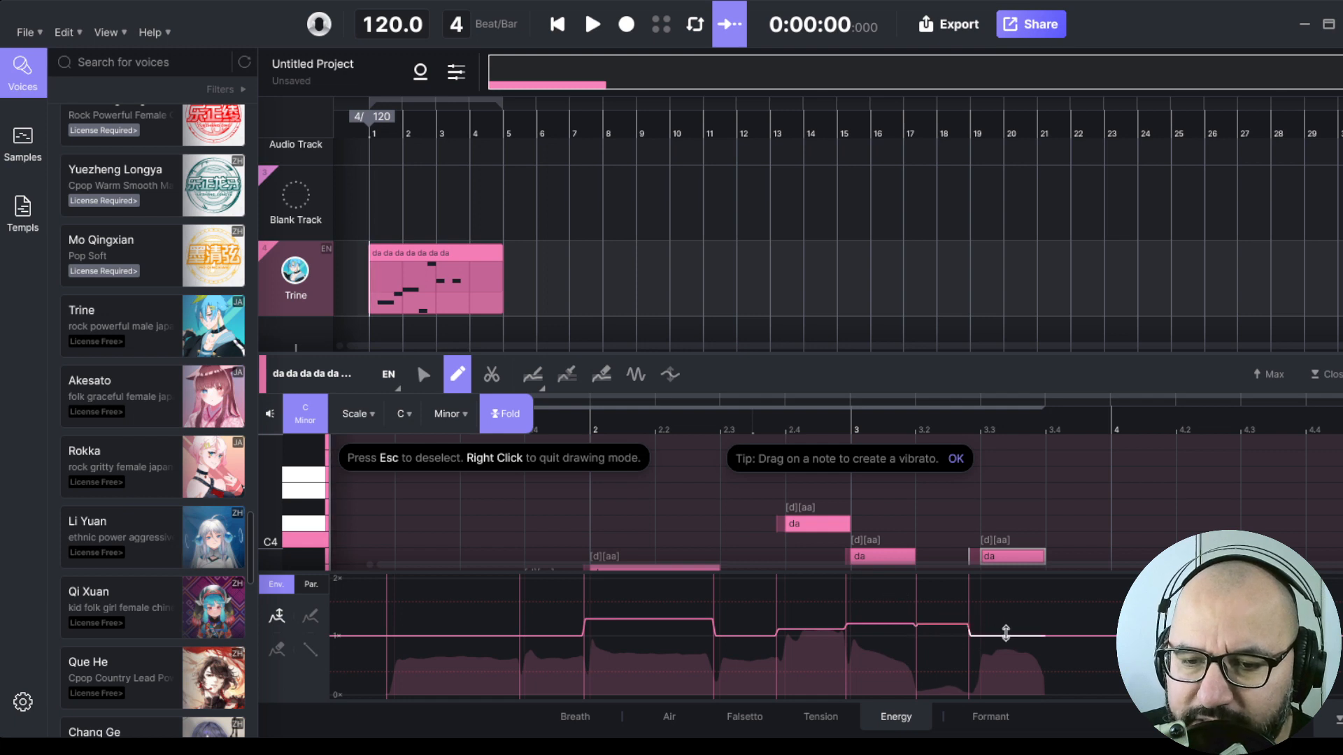
{"action": "left_click", "coordinate": [989, 717]}
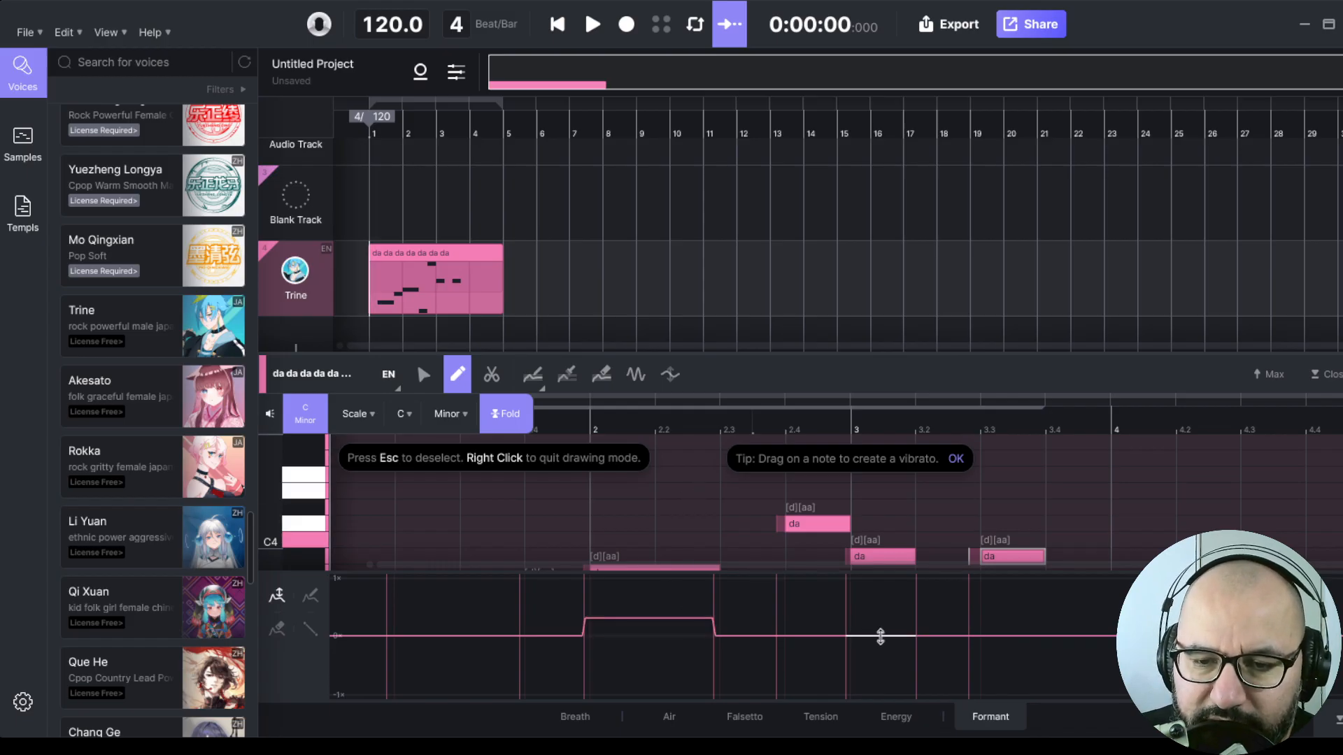
{"action": "left_click", "coordinate": [593, 24]}
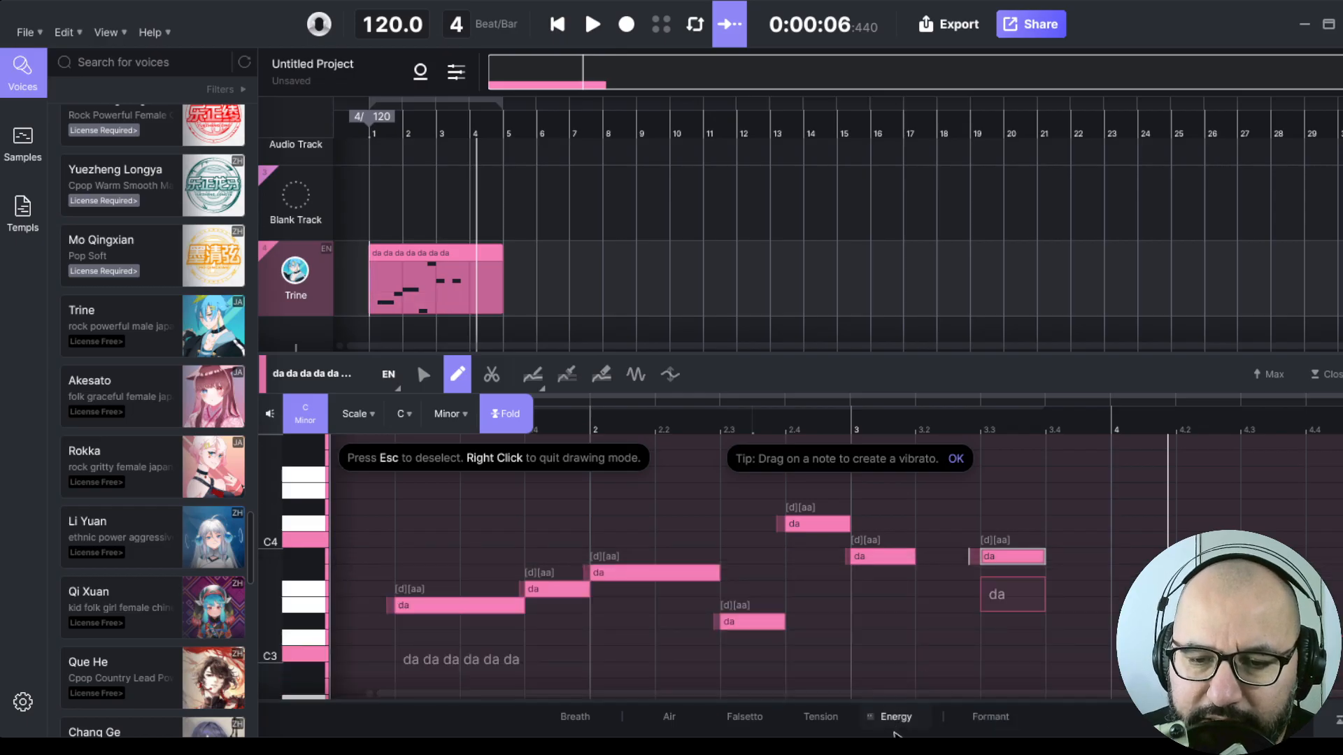
{"action": "mouse_move", "coordinate": [419, 157]}
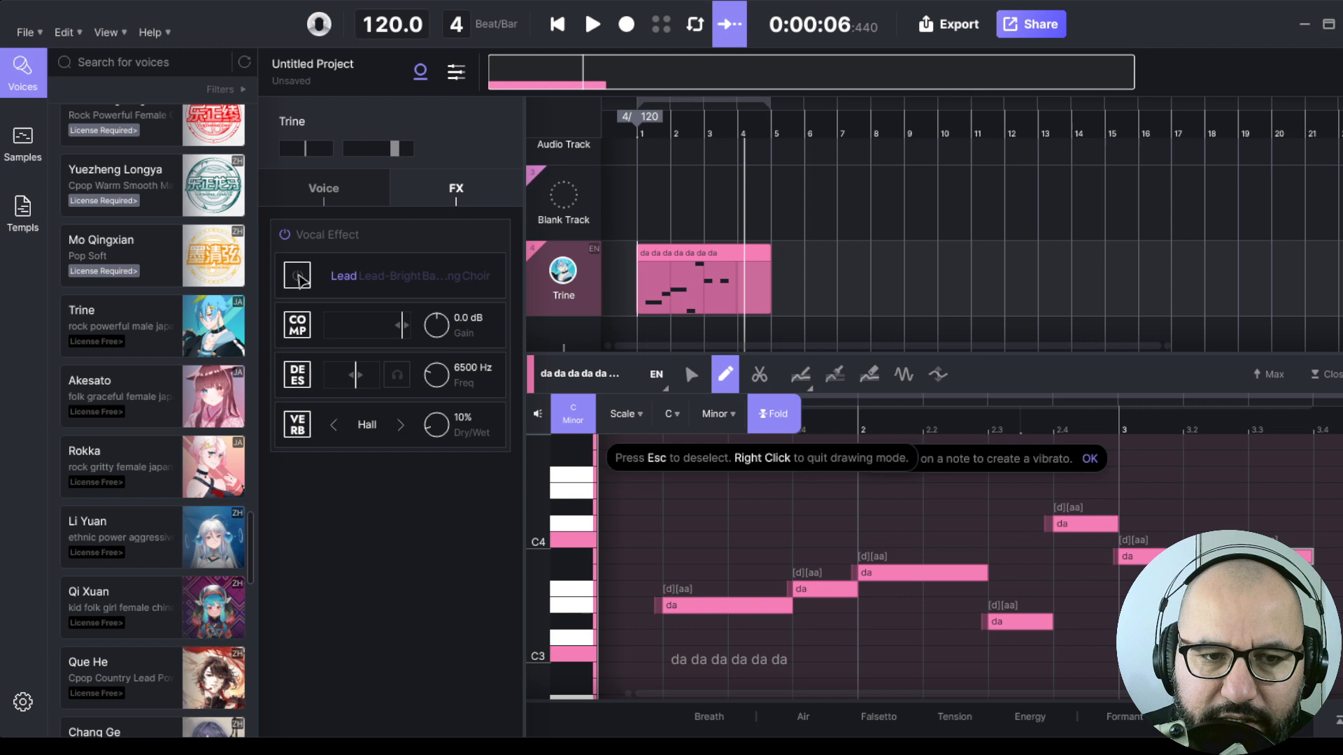
- Apply the Choir EQ preset, set Hall reverb to 29% wet and compressor gain +3.0 dB
{"action": "left_click", "coordinate": [297, 276]}
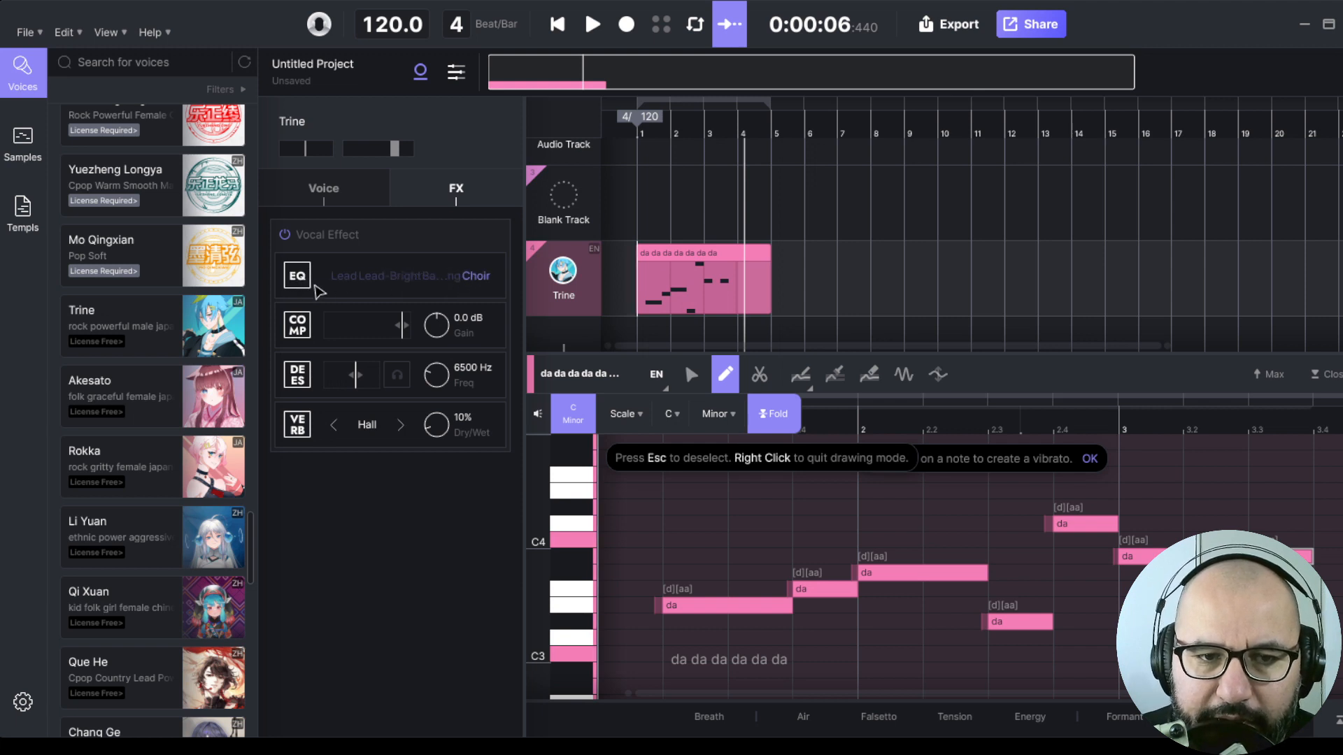
{"action": "mouse_move", "coordinate": [359, 332]}
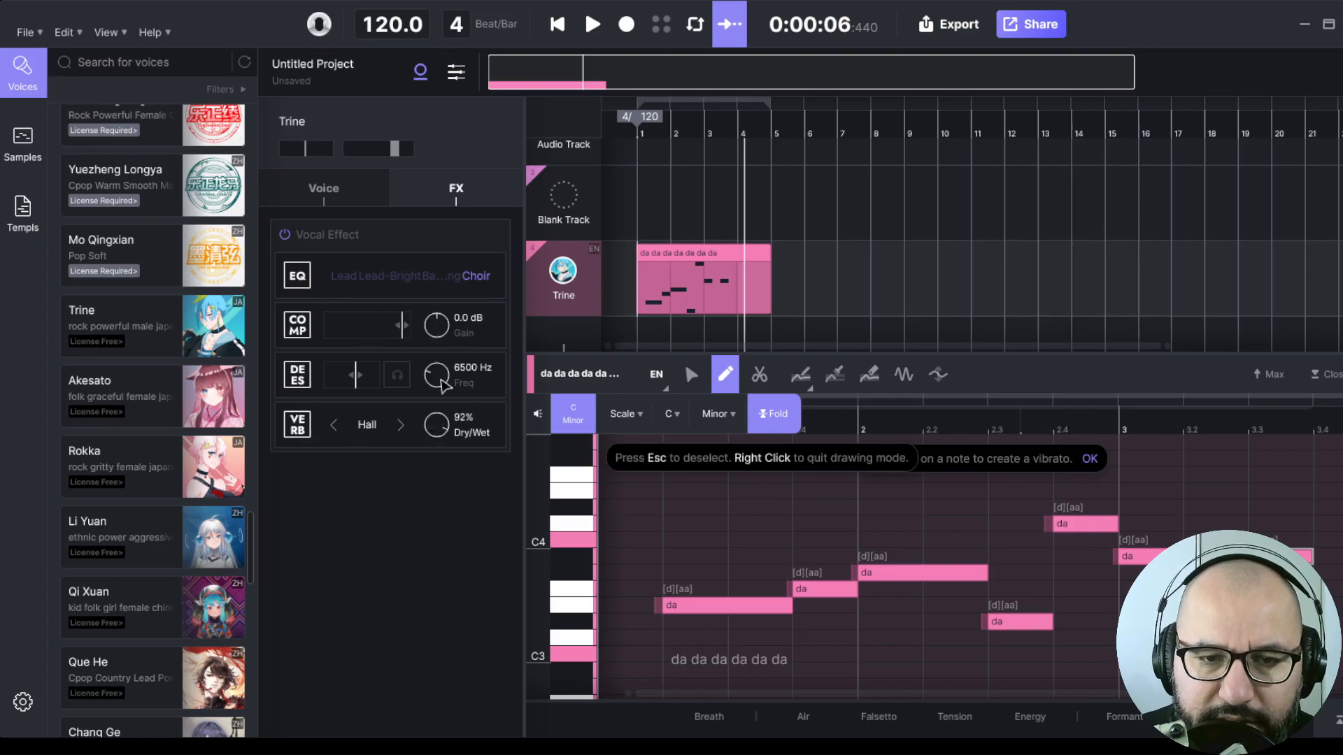
{"action": "left_click", "coordinate": [400, 424]}
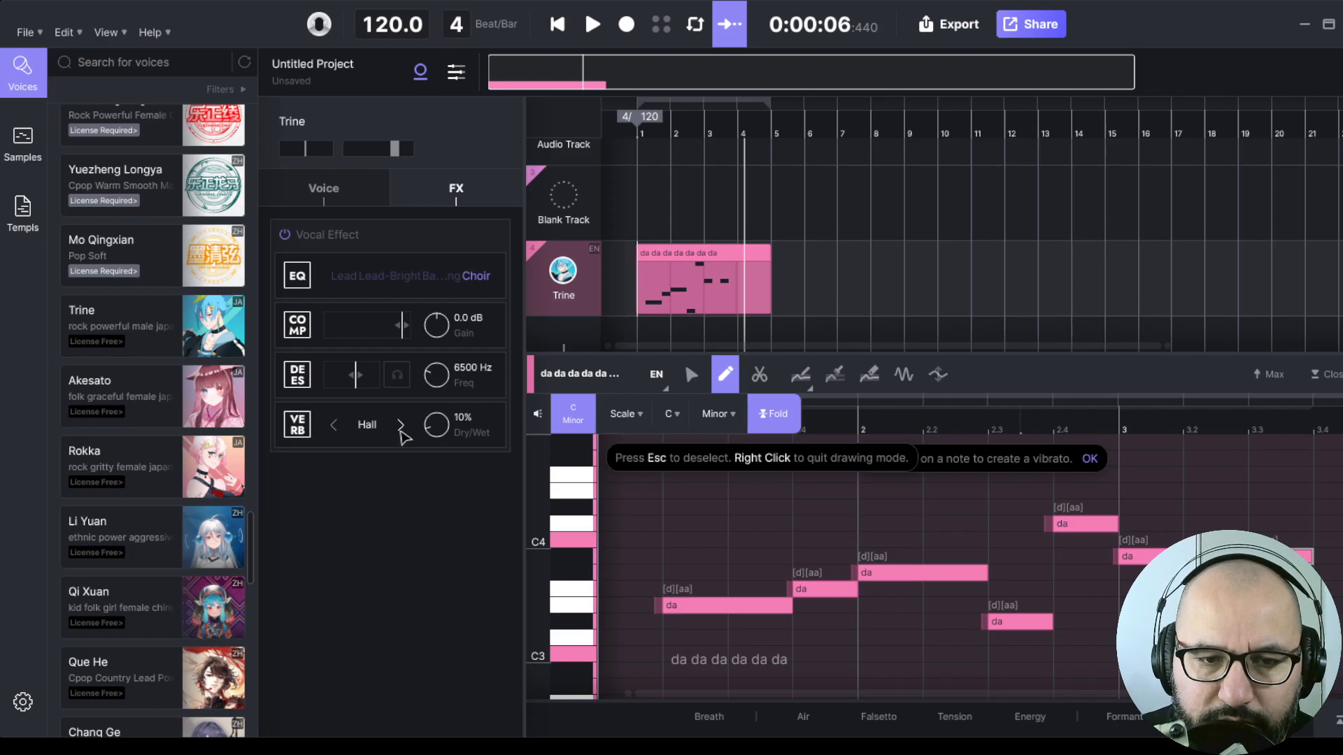
{"action": "left_click_drag", "start_coordinate": [439, 426], "coordinate": [450, 441]}
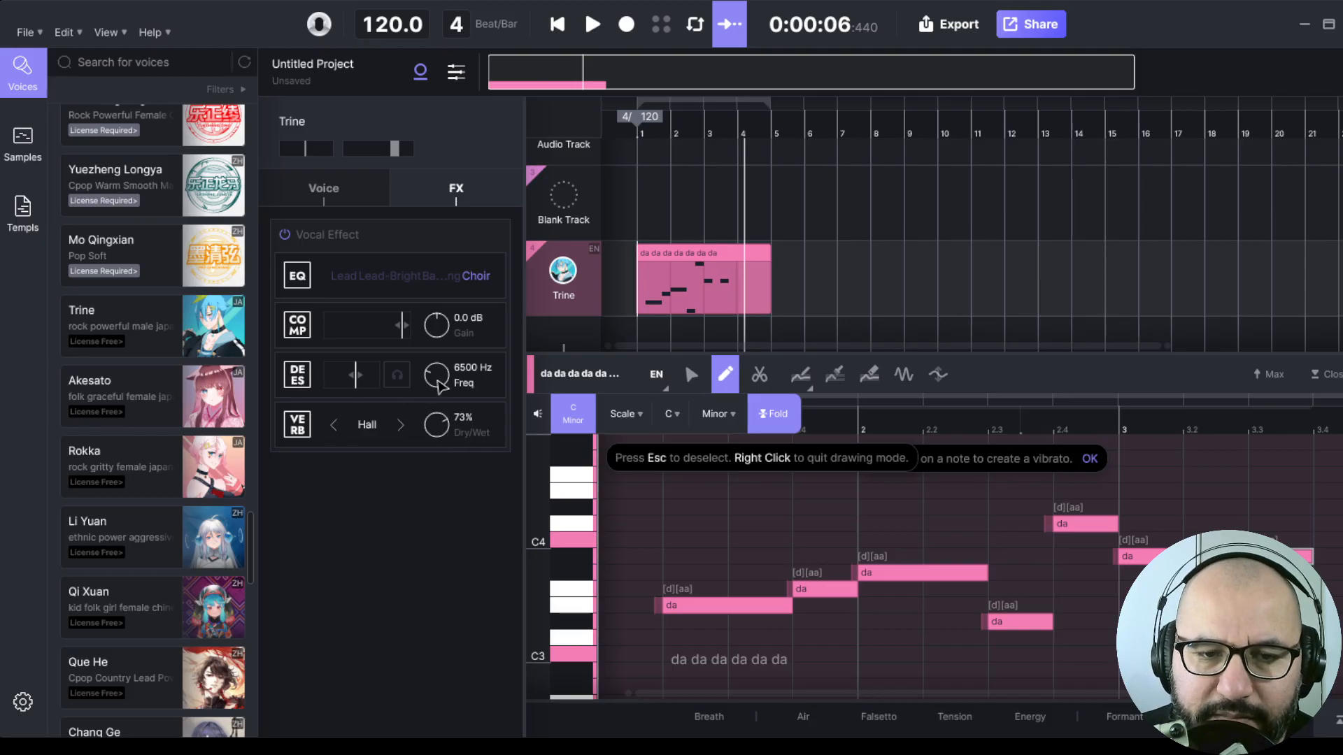
{"action": "mouse_move", "coordinate": [436, 342]}
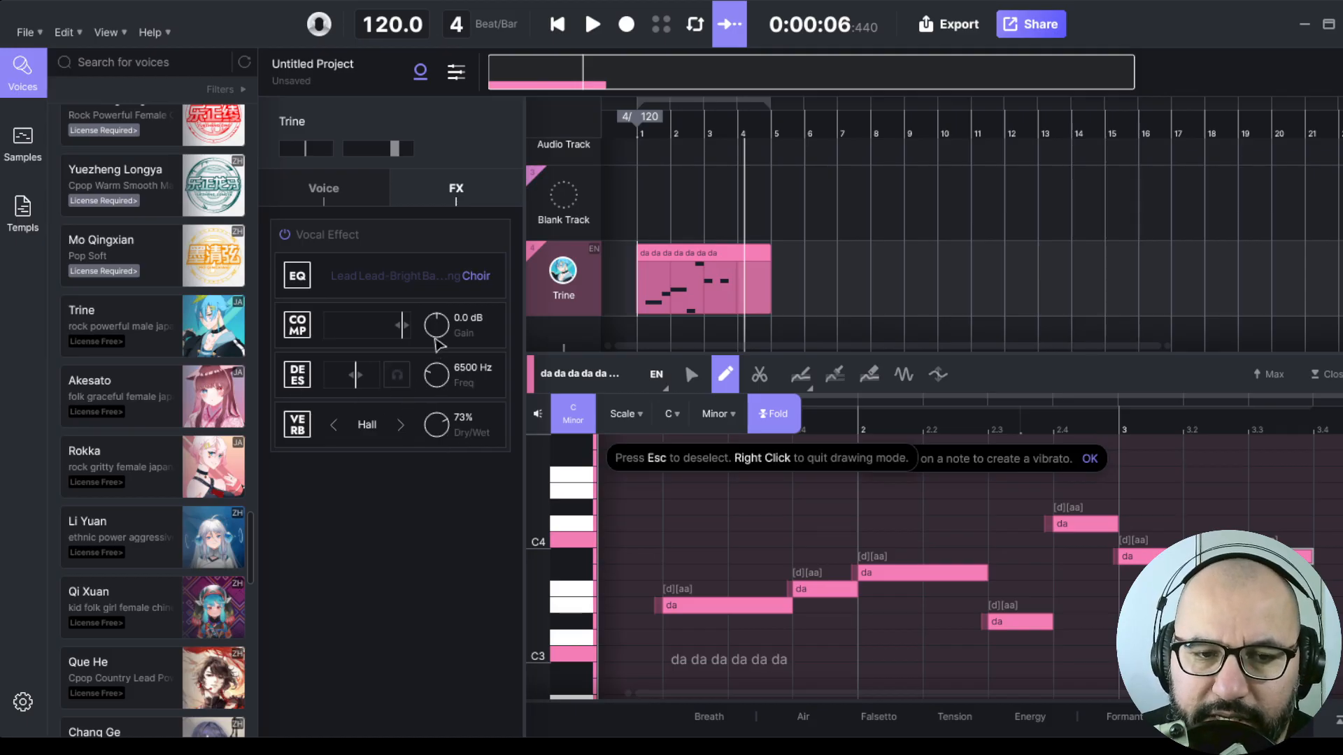
{"action": "left_click_drag", "start_coordinate": [436, 325], "coordinate": [441, 321]}
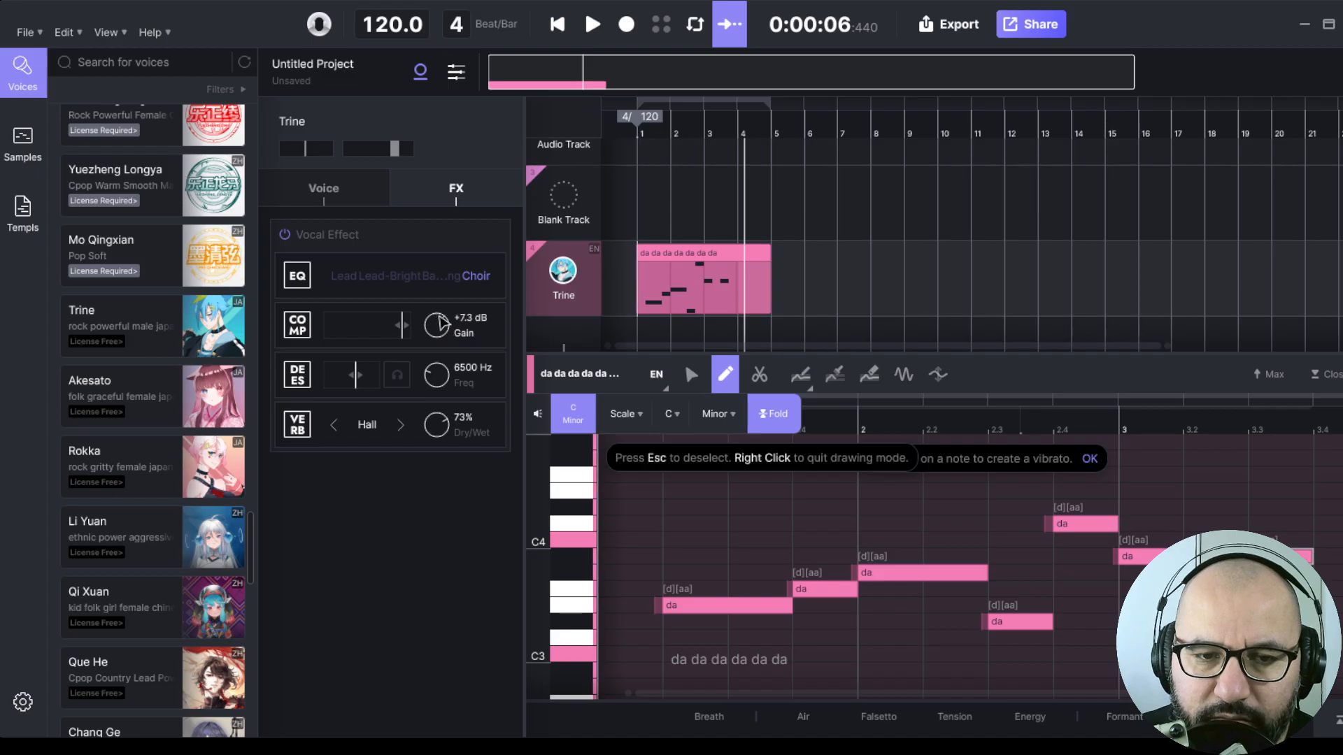
{"action": "left_click_drag", "start_coordinate": [393, 325], "coordinate": [383, 326]}
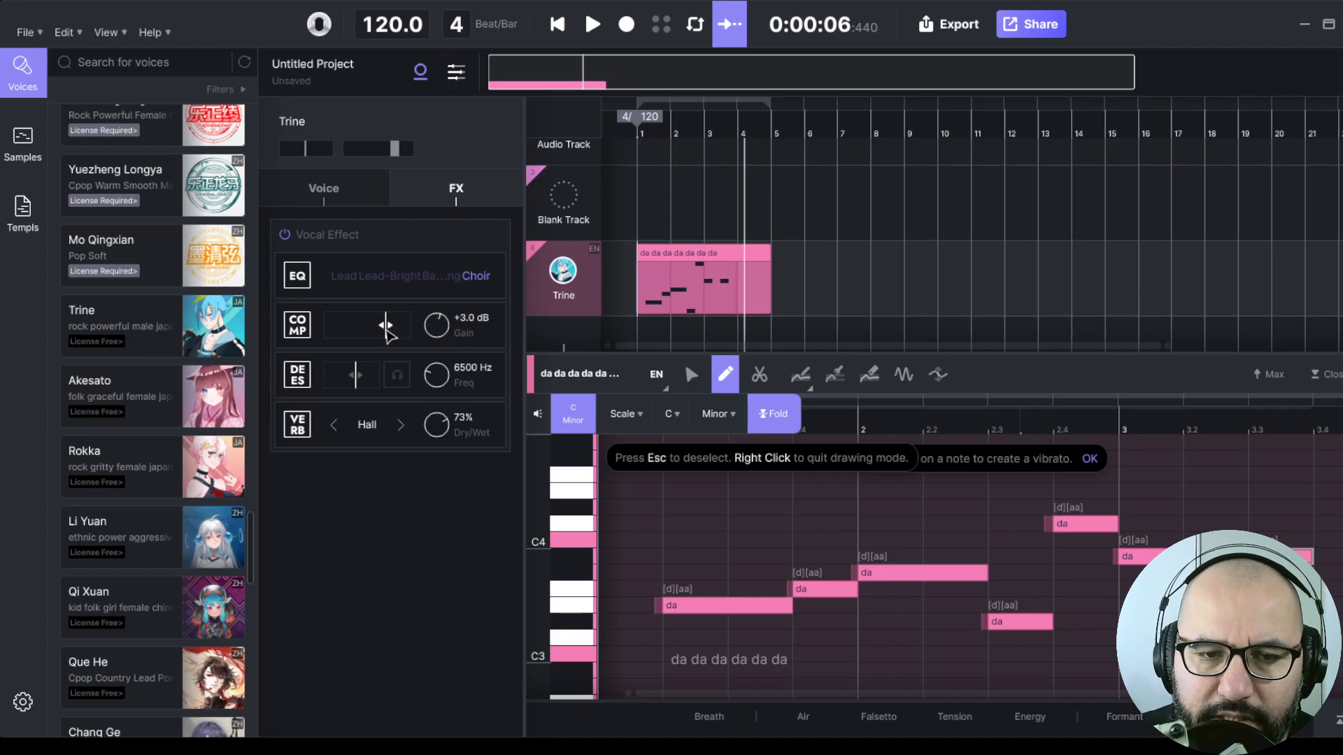
{"action": "mouse_move", "coordinate": [396, 328]}
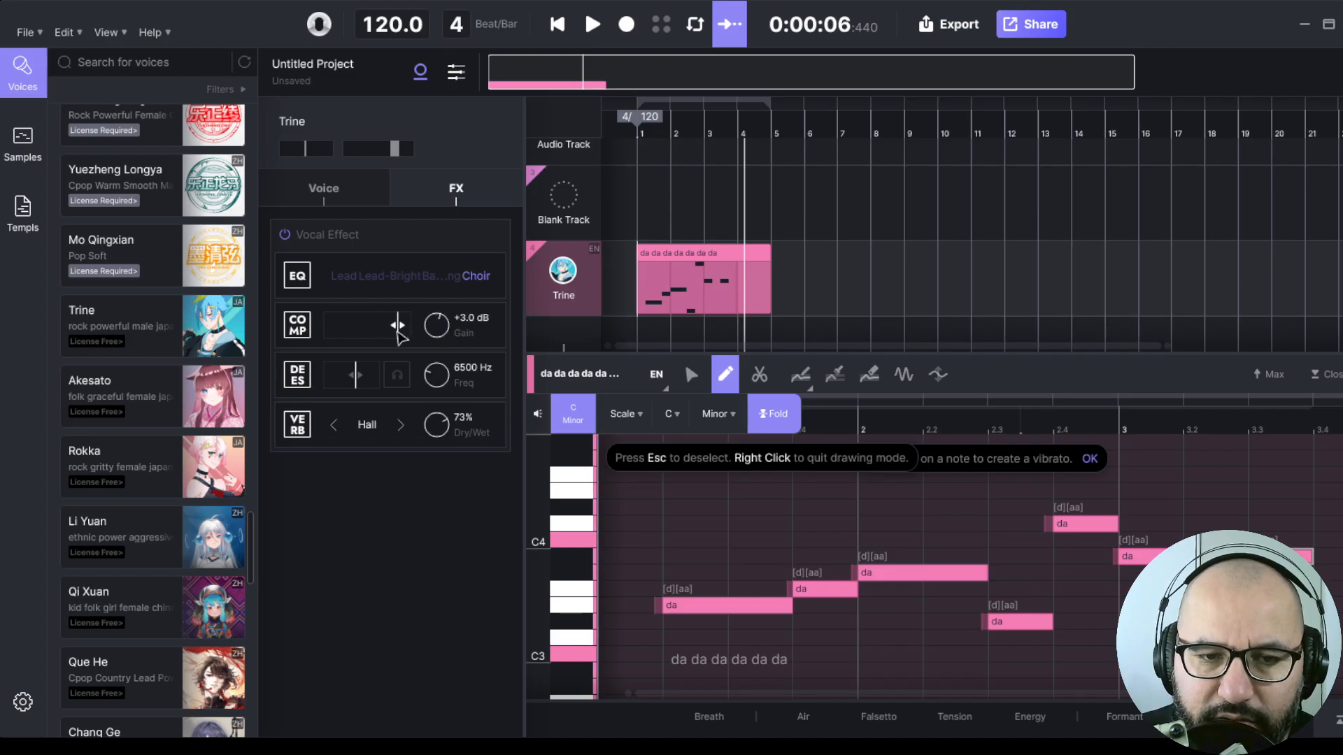
- Play back the vocal with the new effects chain
{"action": "left_click", "coordinate": [592, 24]}
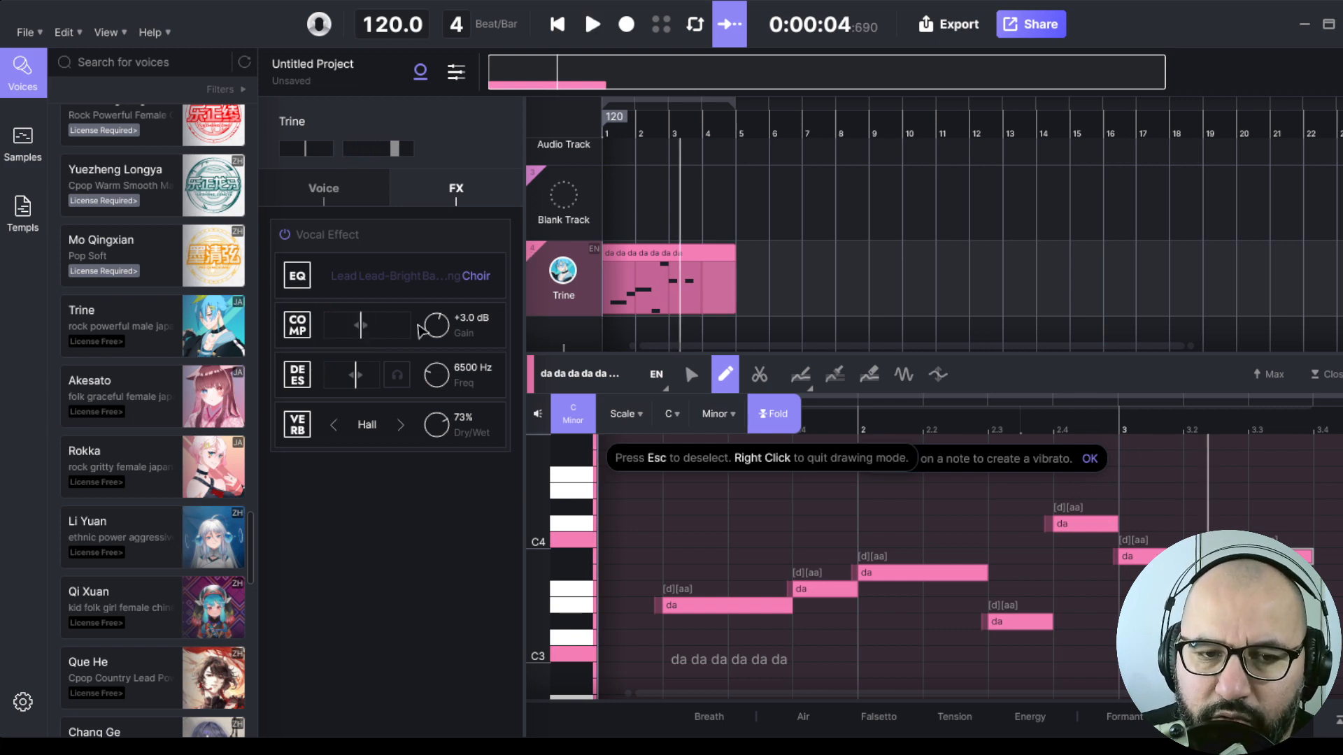
{"action": "left_click", "coordinate": [592, 24]}
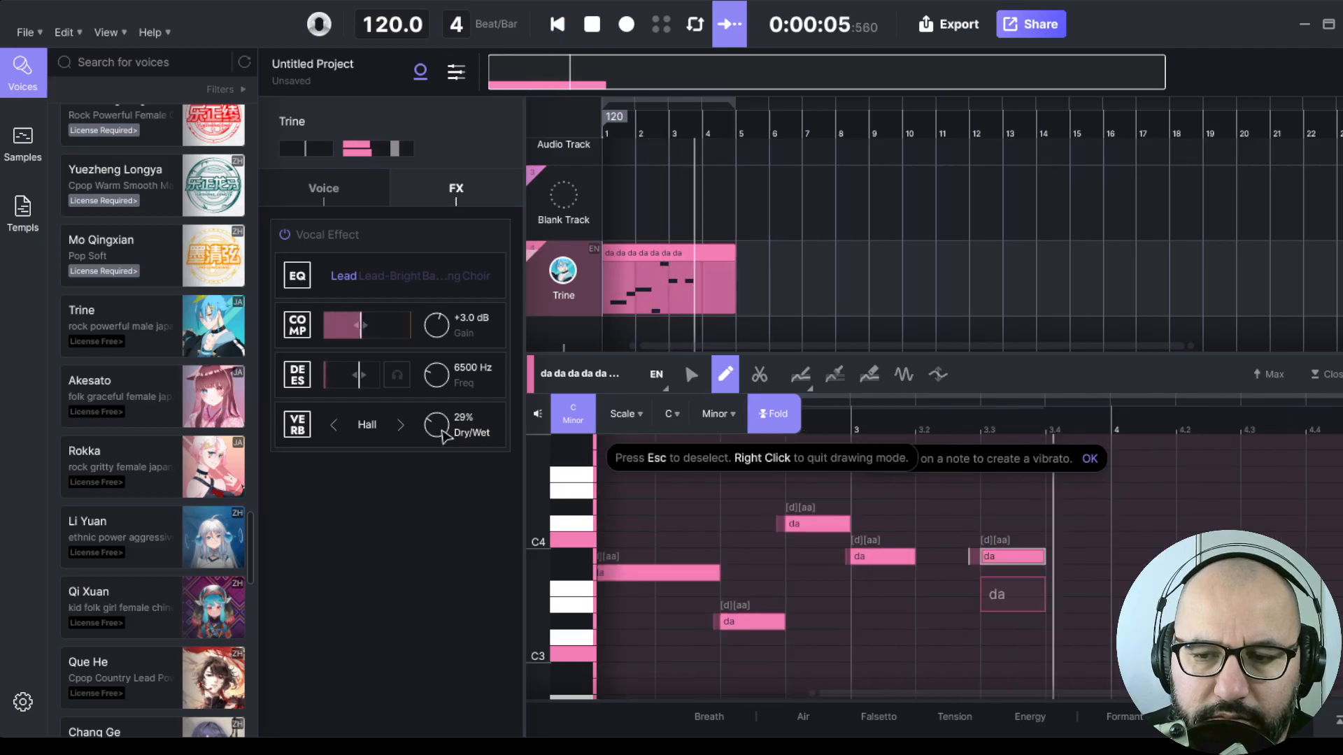
{"action": "left_click", "coordinate": [324, 188]}
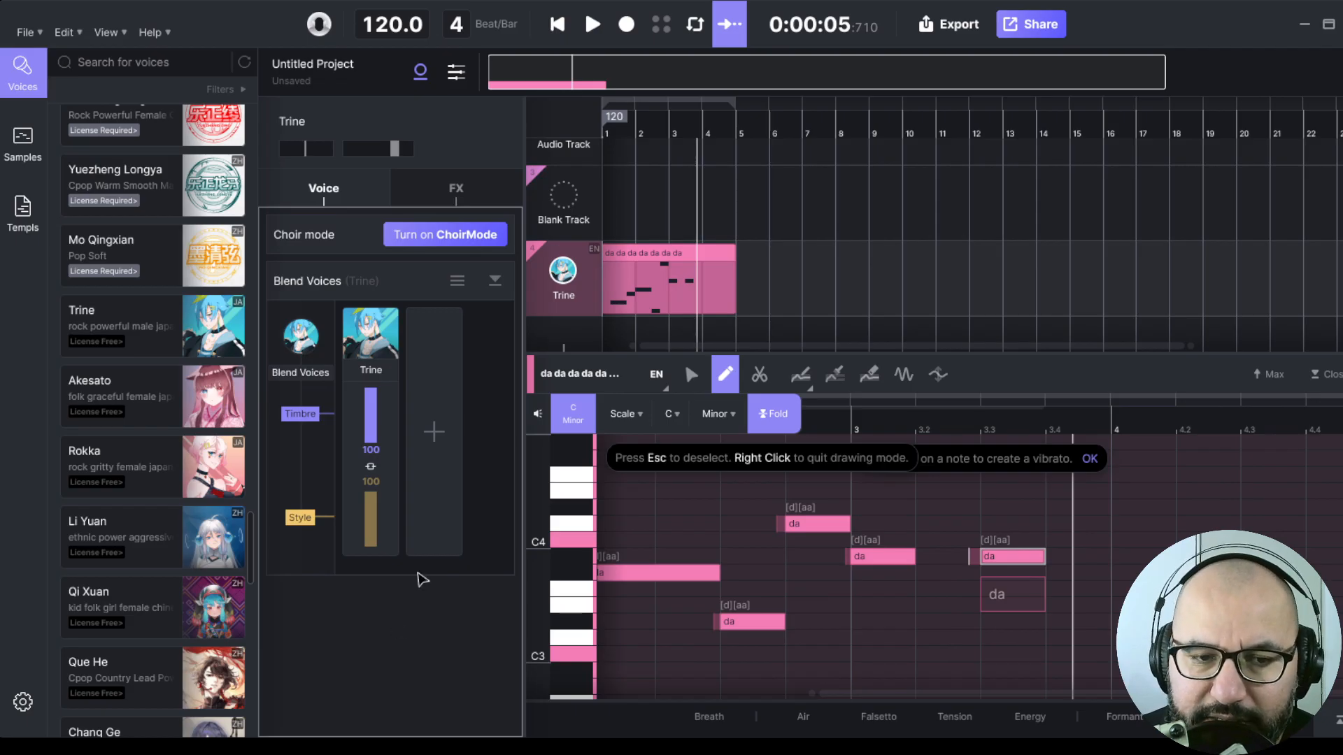
{"action": "mouse_move", "coordinate": [306, 263]}
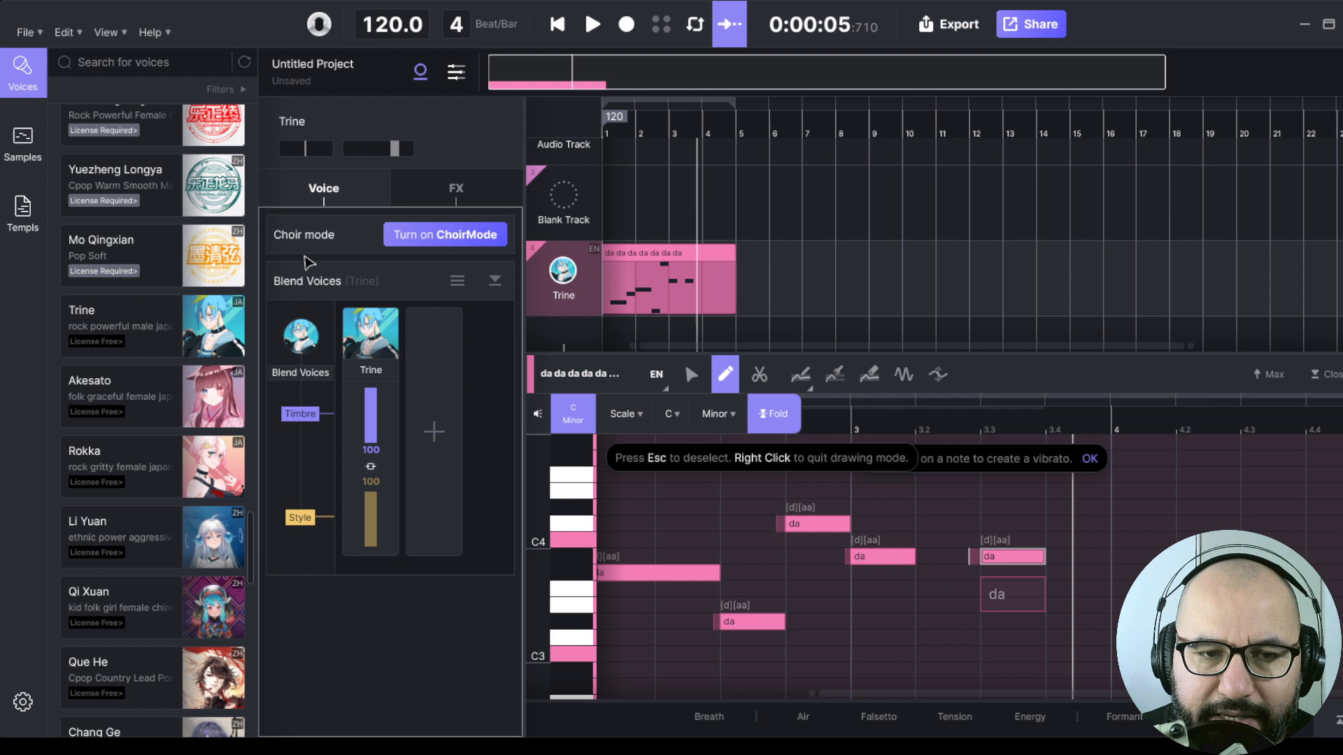
{"action": "mouse_move", "coordinate": [319, 196]}
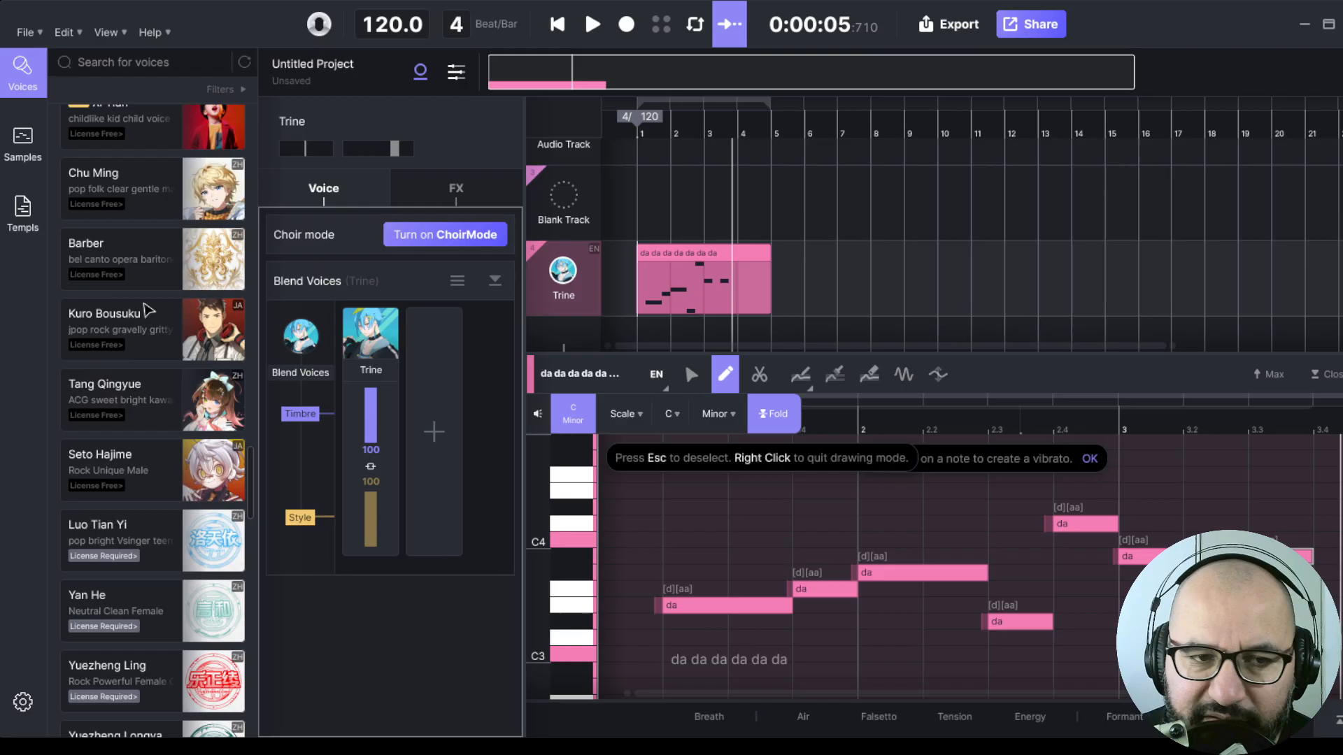
{"action": "mouse_move", "coordinate": [765, 357]}
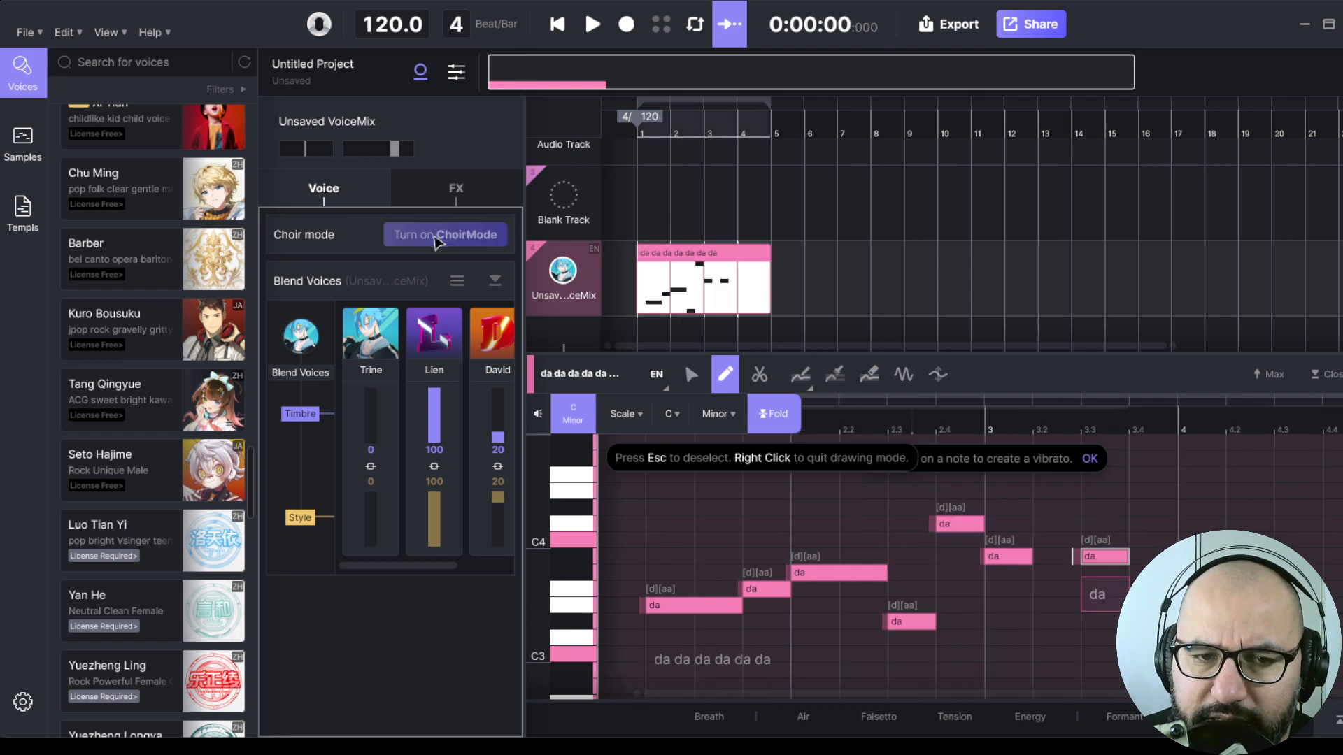
- Turn Trine's track into a choir track with Choir Mode
{"action": "left_click", "coordinate": [445, 234]}
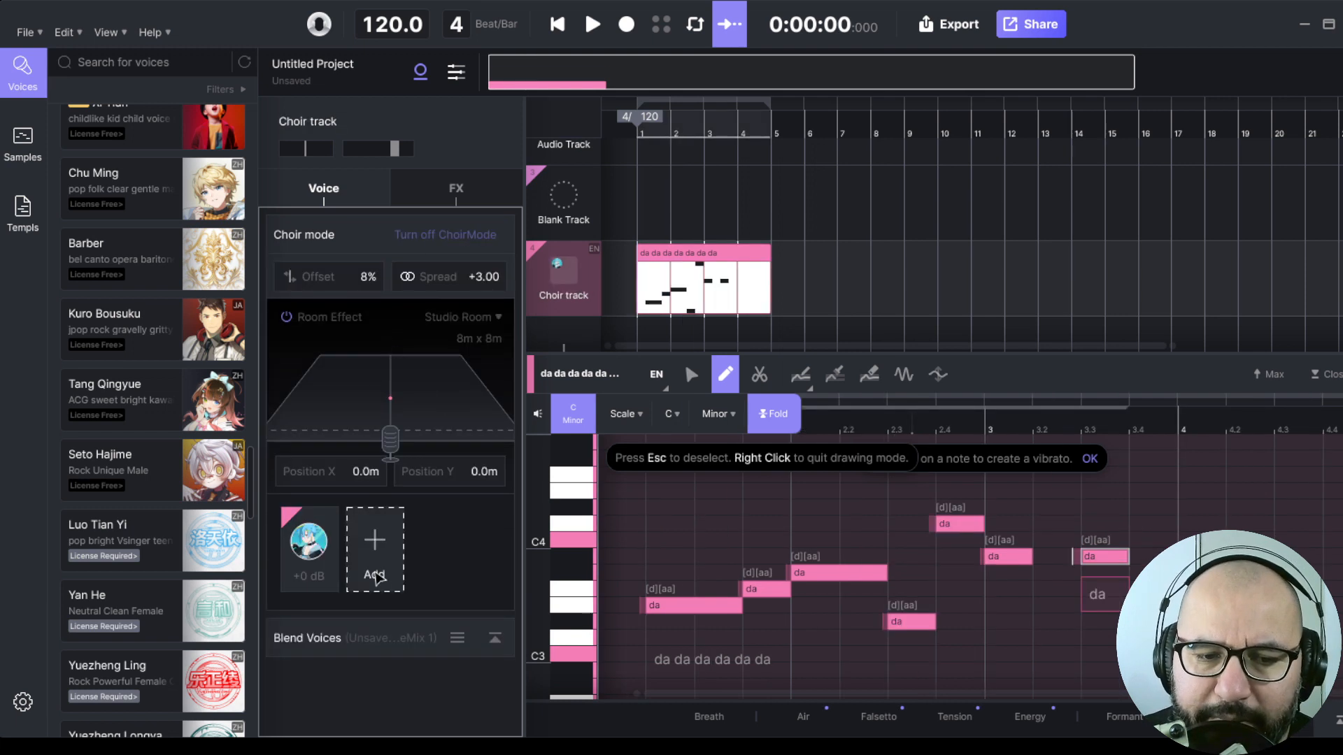
{"action": "mouse_move", "coordinate": [471, 585]}
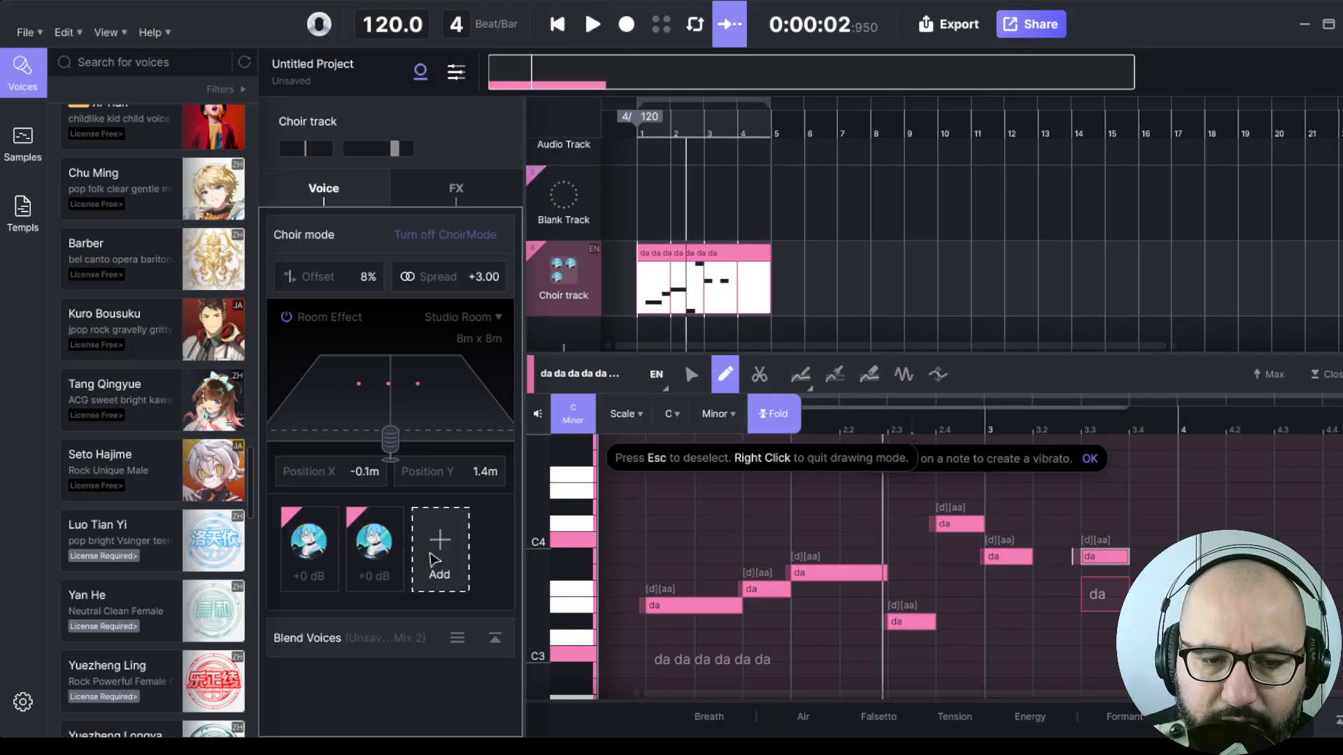
- Add two more singer copies to the choir
{"action": "left_click", "coordinate": [439, 549]}
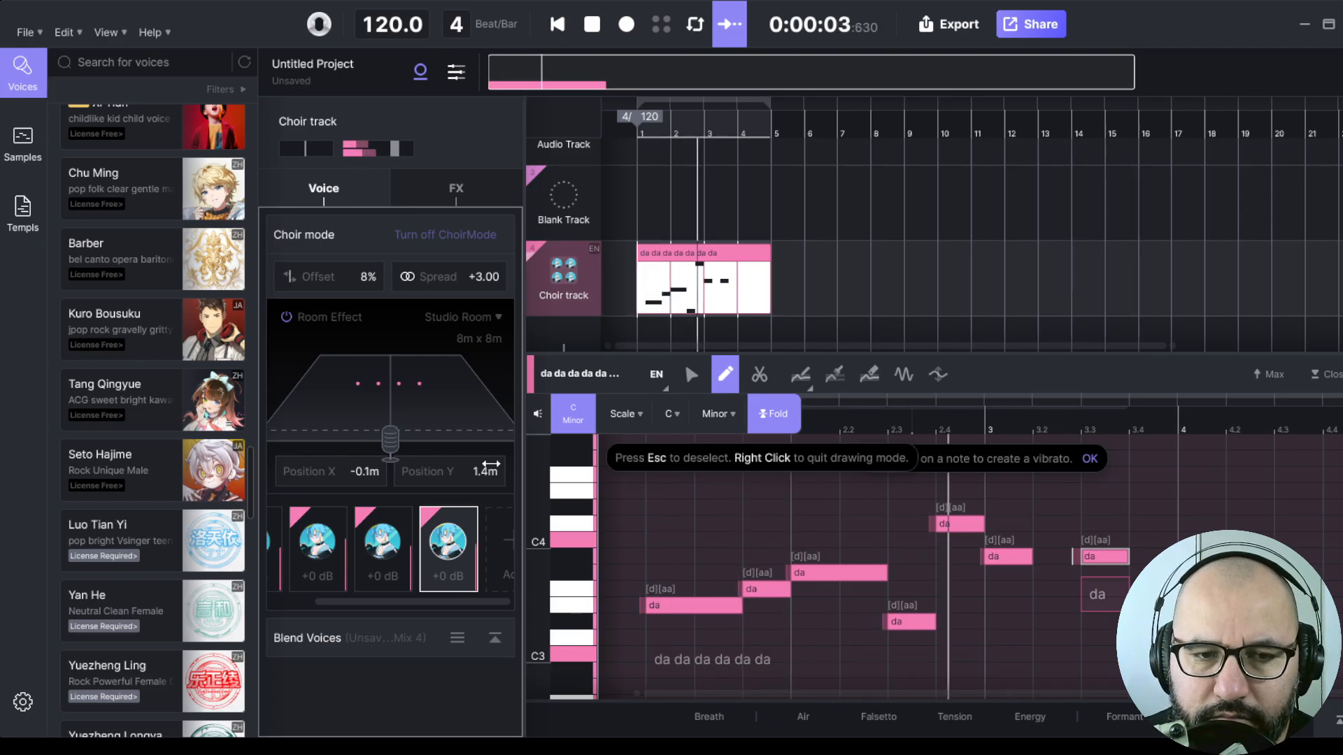
{"action": "left_click", "coordinate": [455, 187]}
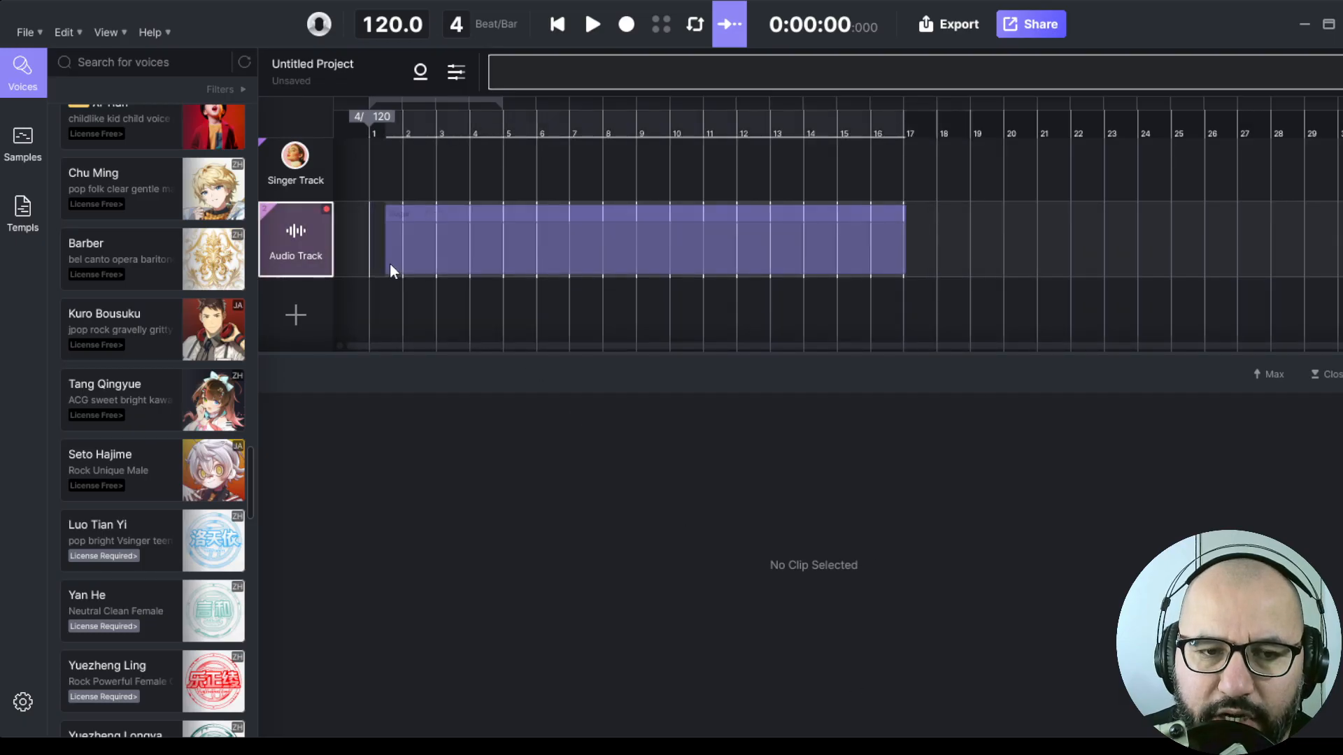
- Place the Sugar backing track, set tempo to 137 BPM, and turn on the metronome
{"action": "left_click", "coordinate": [592, 24]}
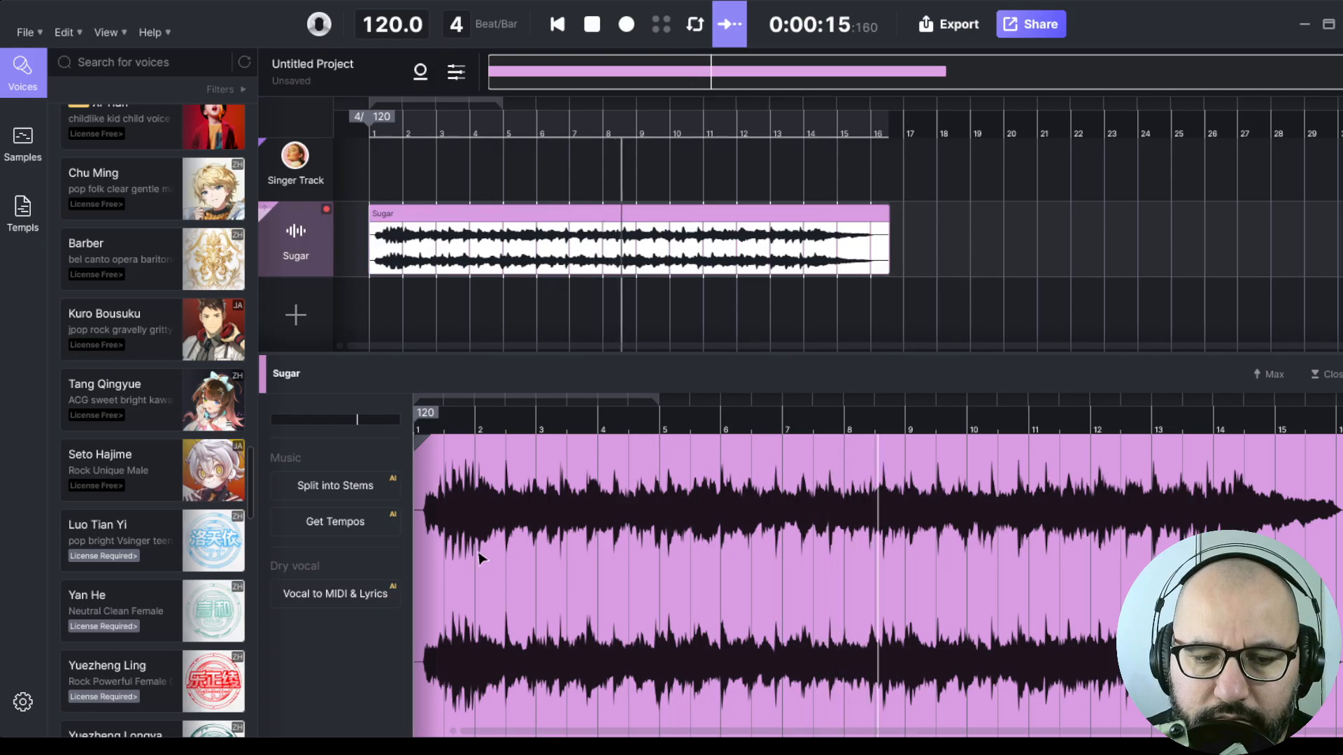
{"action": "left_click", "coordinate": [591, 23]}
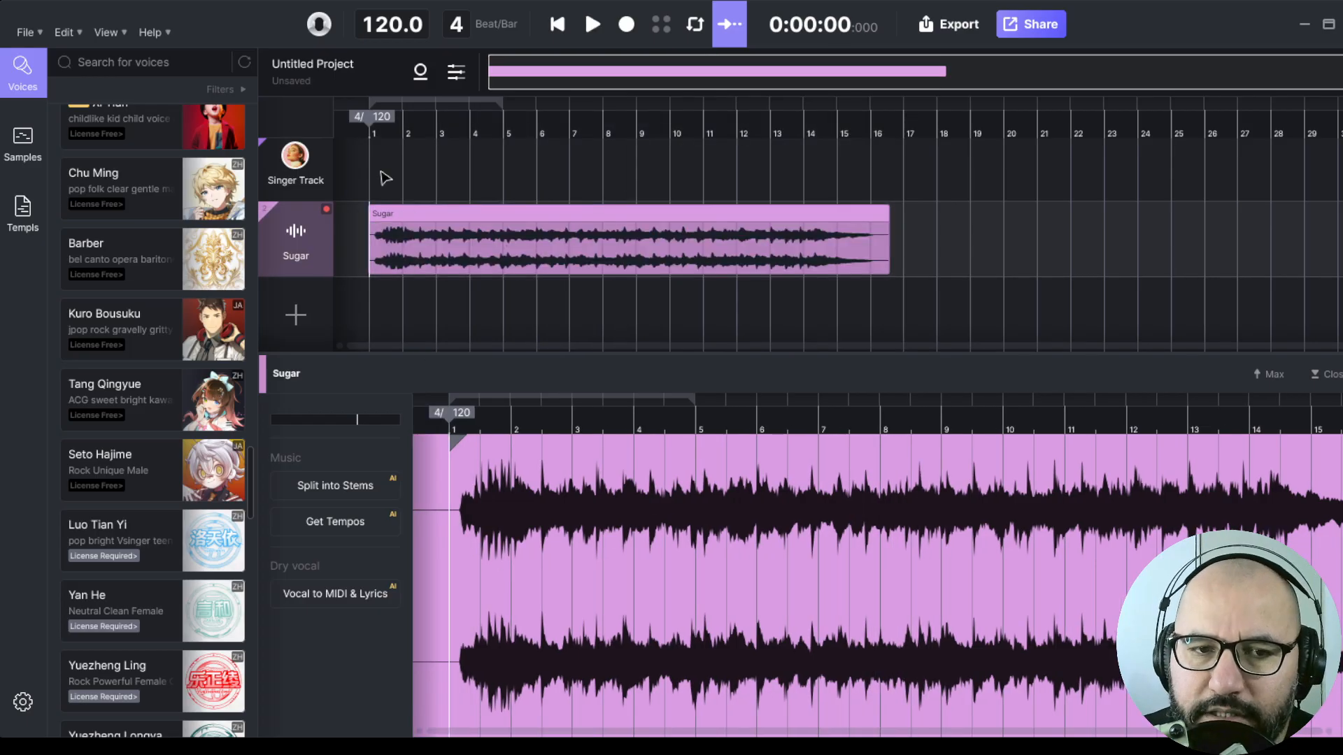
{"action": "mouse_move", "coordinate": [359, 178]}
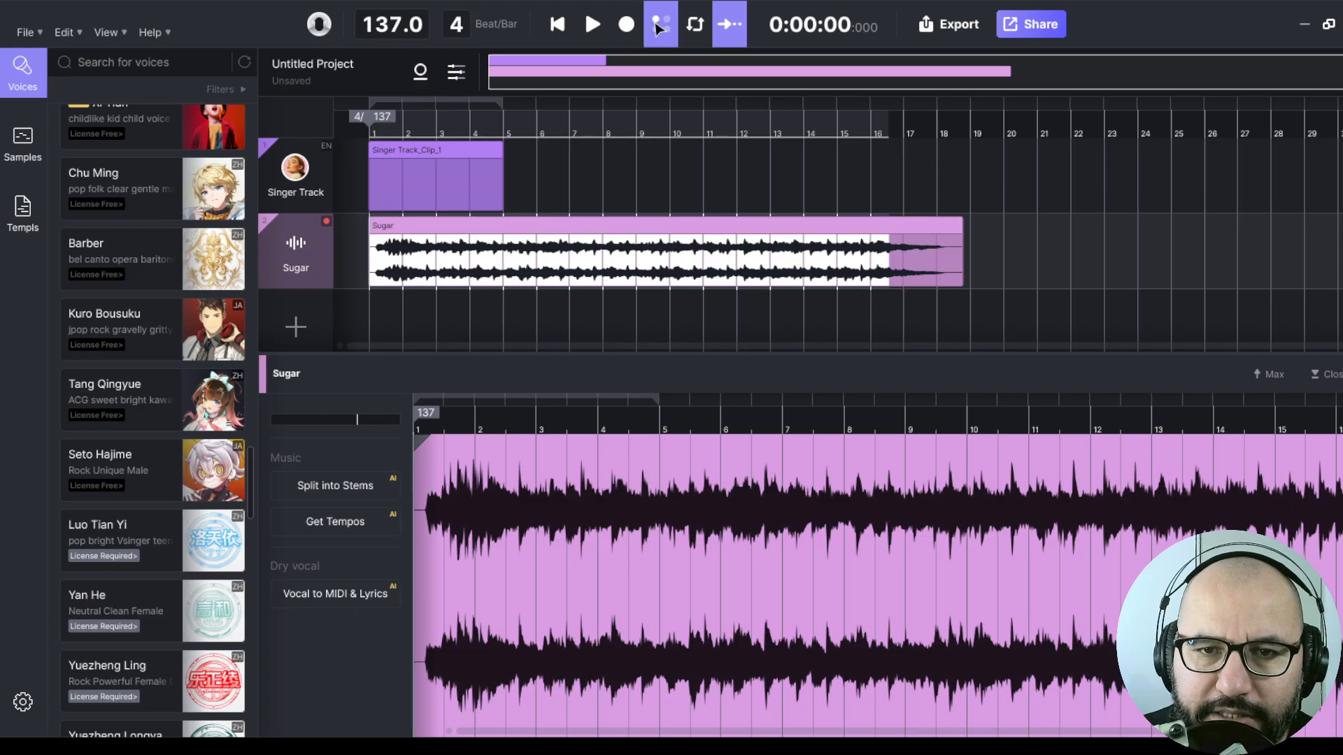
{"action": "left_click", "coordinate": [593, 24]}
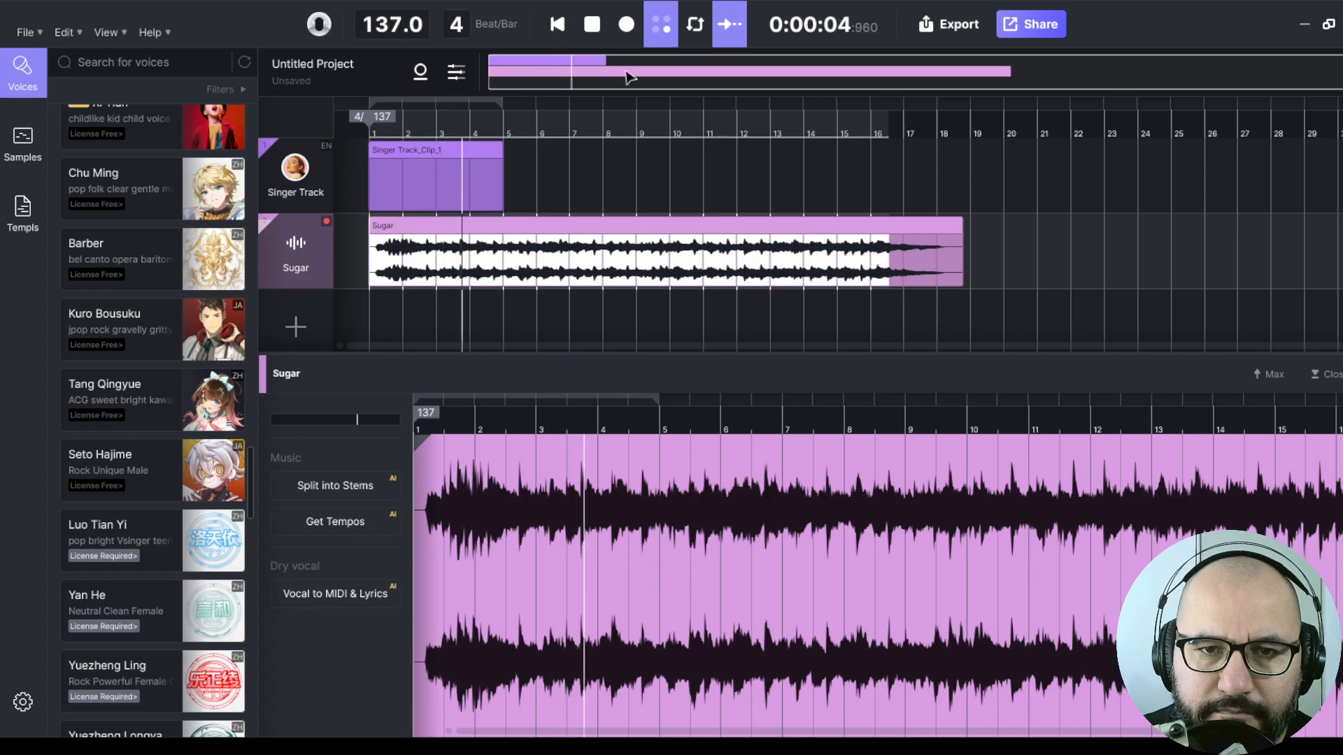
{"action": "left_click", "coordinate": [592, 24]}
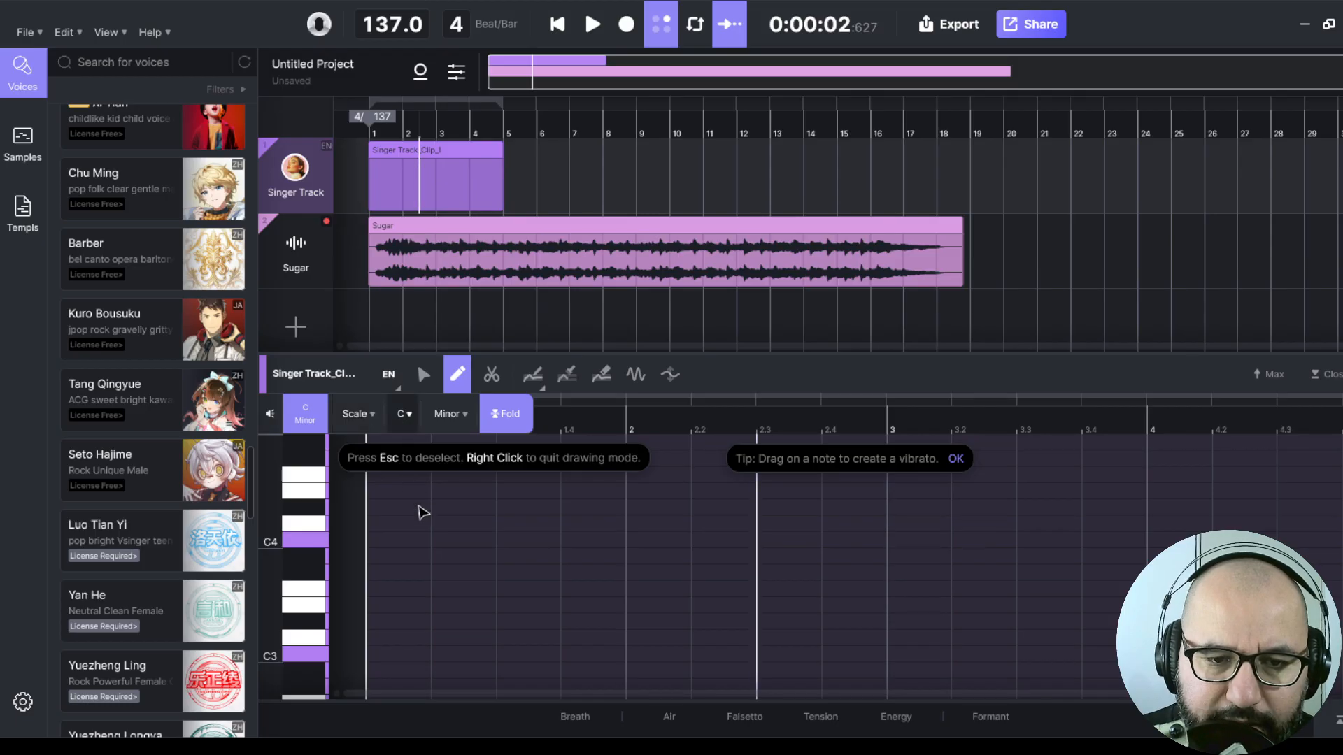
- Set the singer clip's key to A minor and preview the B3 and E4 pitches
{"action": "left_click", "coordinate": [401, 413]}
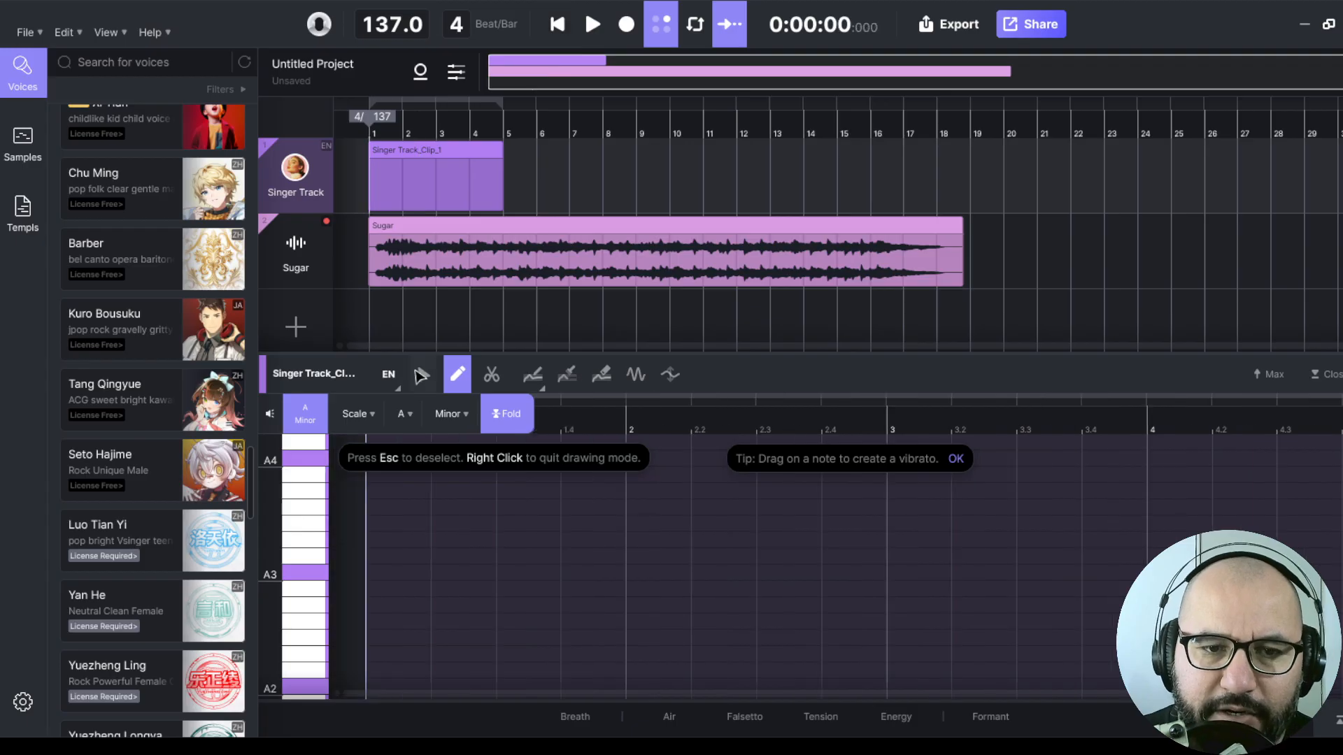
{"action": "left_click", "coordinate": [593, 23]}
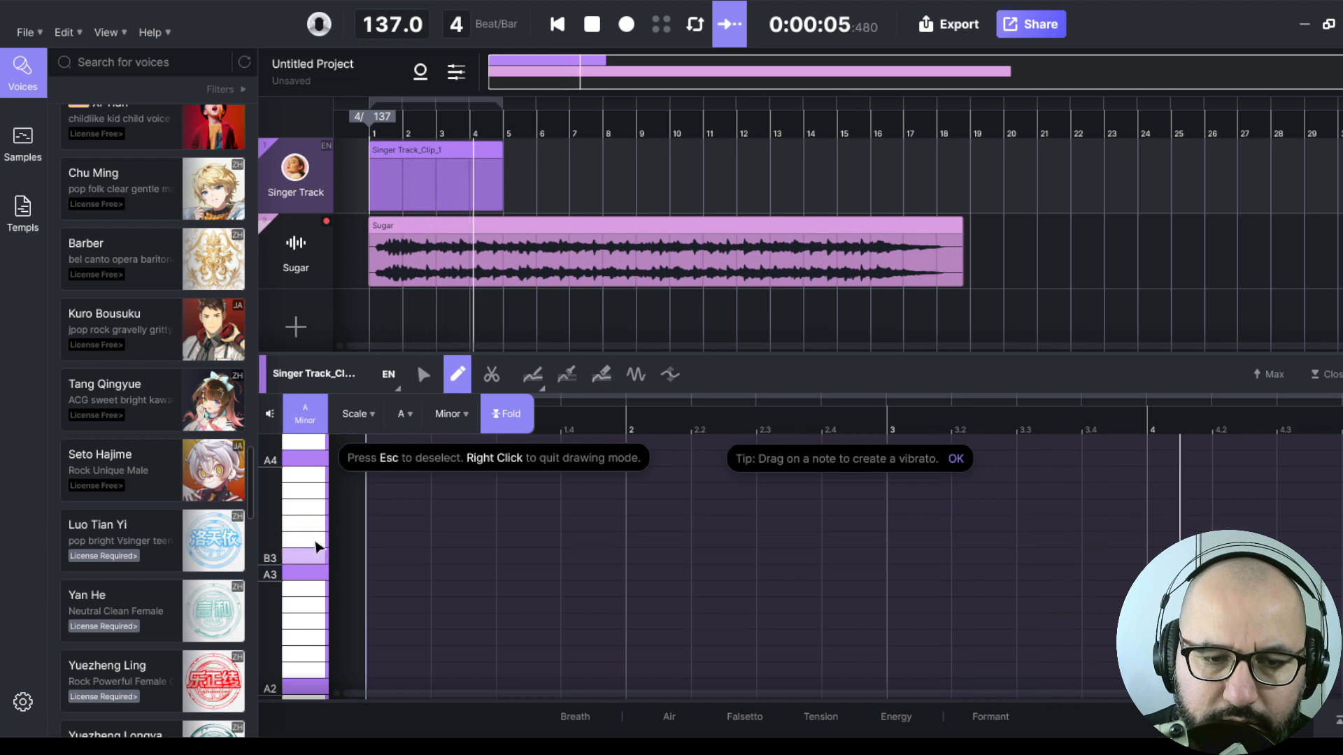
{"action": "left_click", "coordinate": [592, 23]}
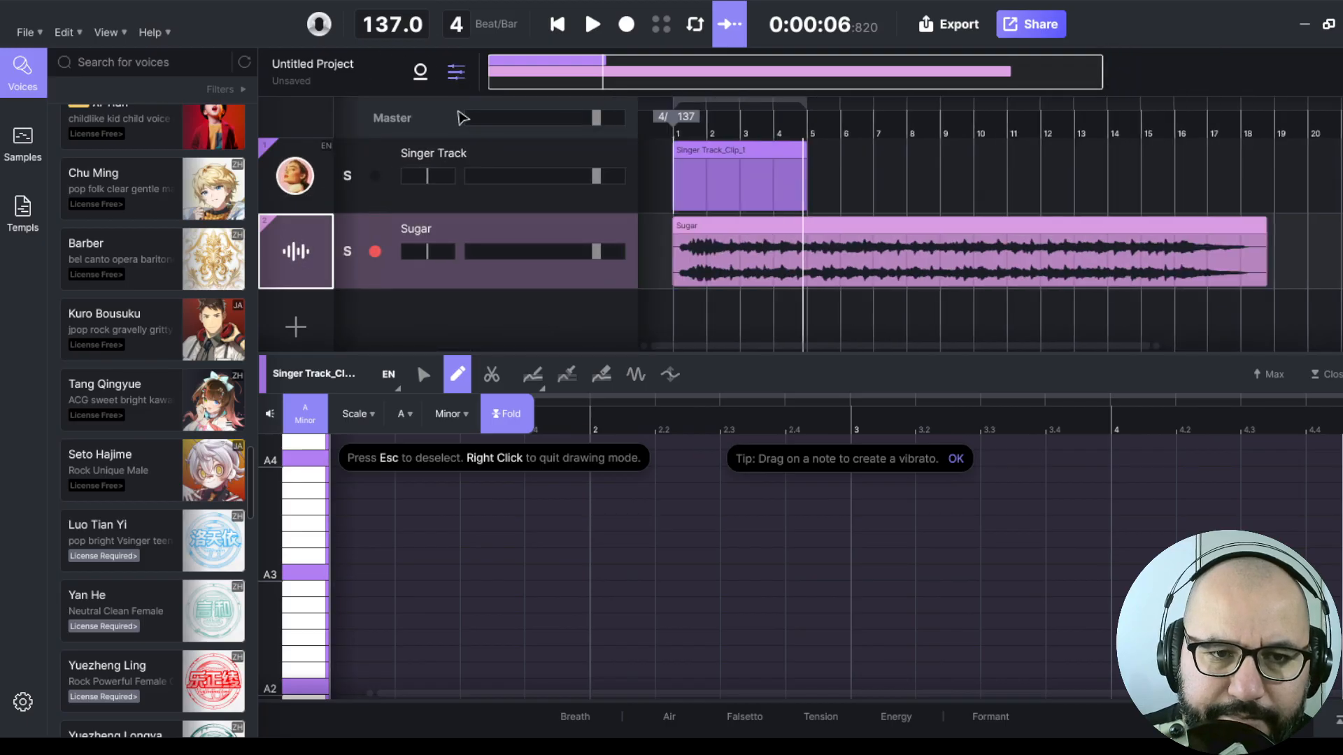
{"action": "left_click", "coordinate": [592, 23]}
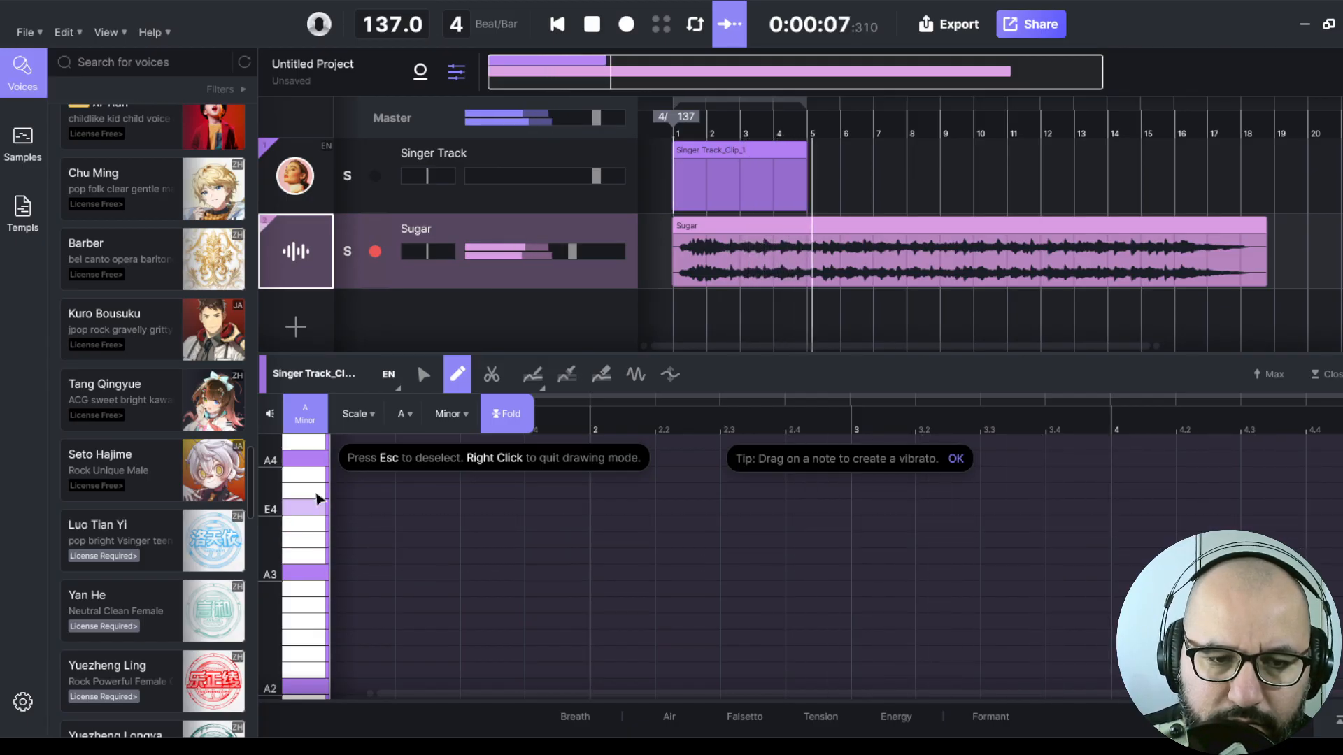
{"action": "left_click", "coordinate": [592, 23]}
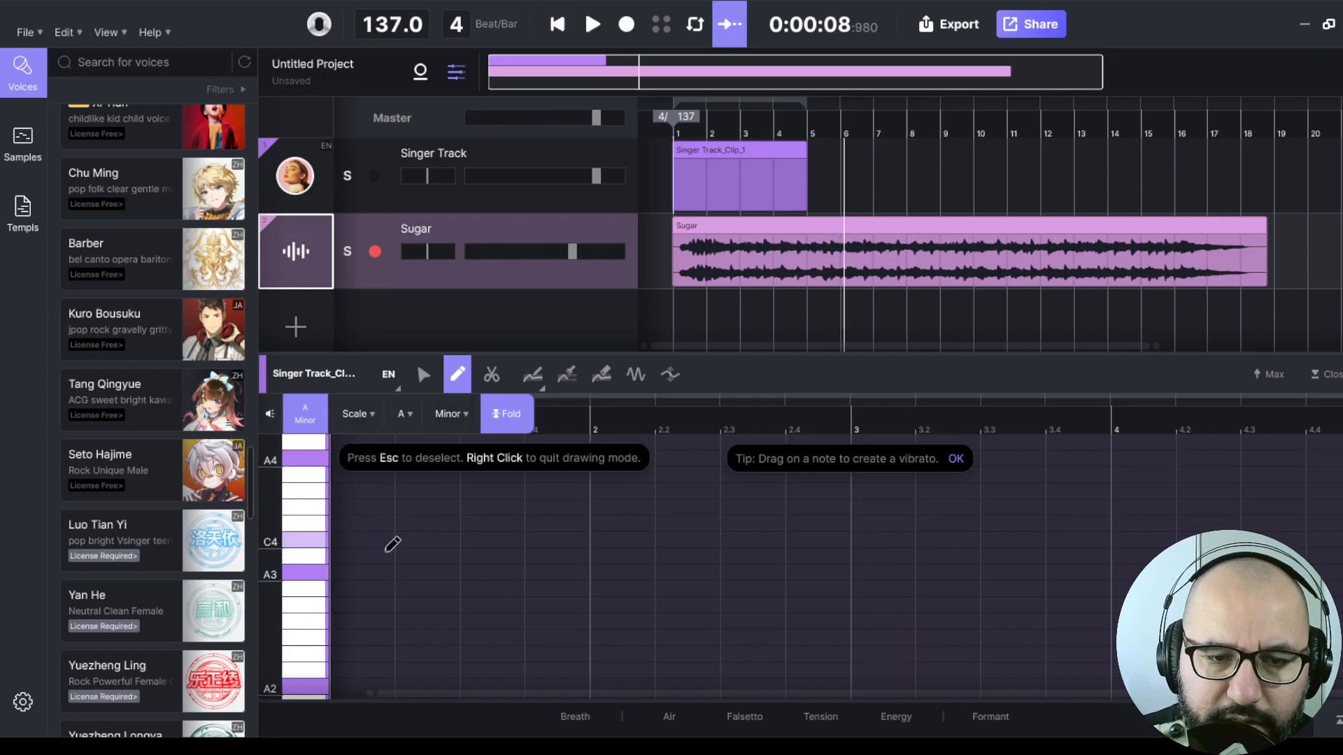
{"action": "left_click", "coordinate": [593, 24]}
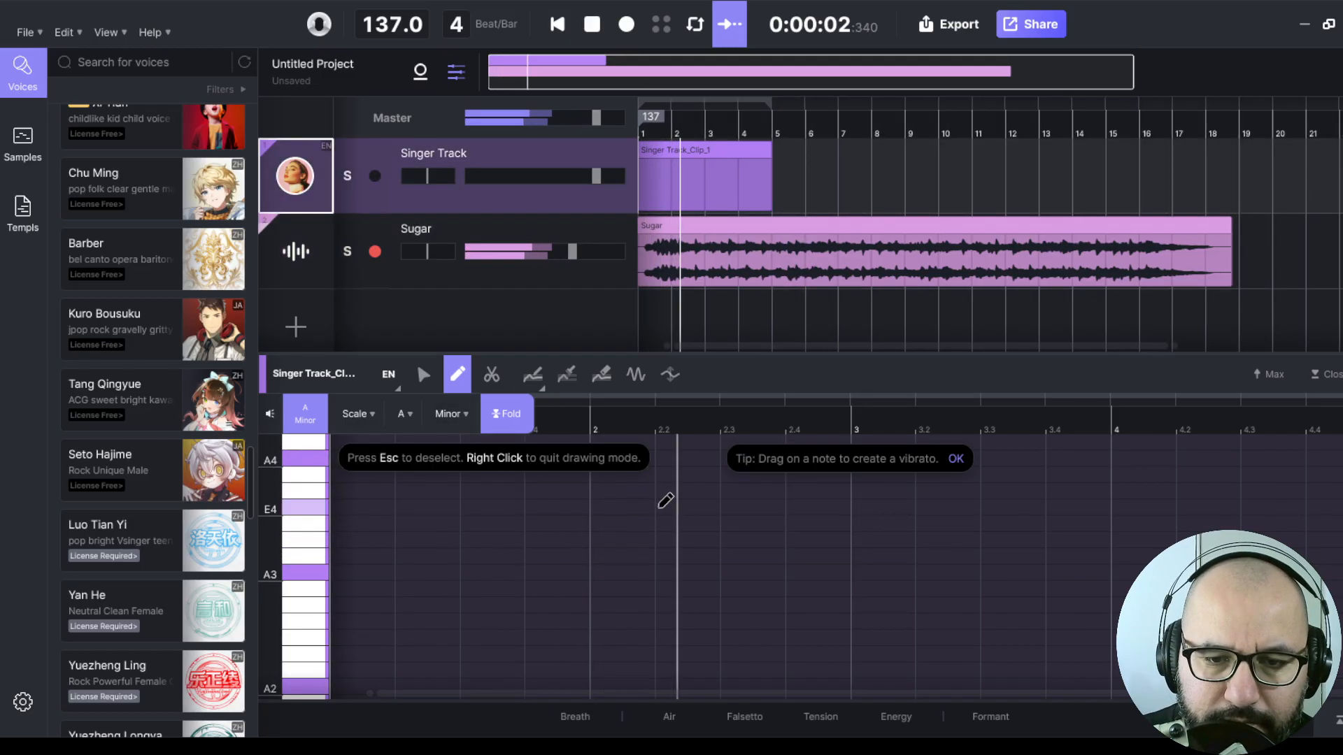
- Draw the da melody notes, nudge the Sugar fader up, and replay from the start
{"action": "left_click", "coordinate": [670, 572]}
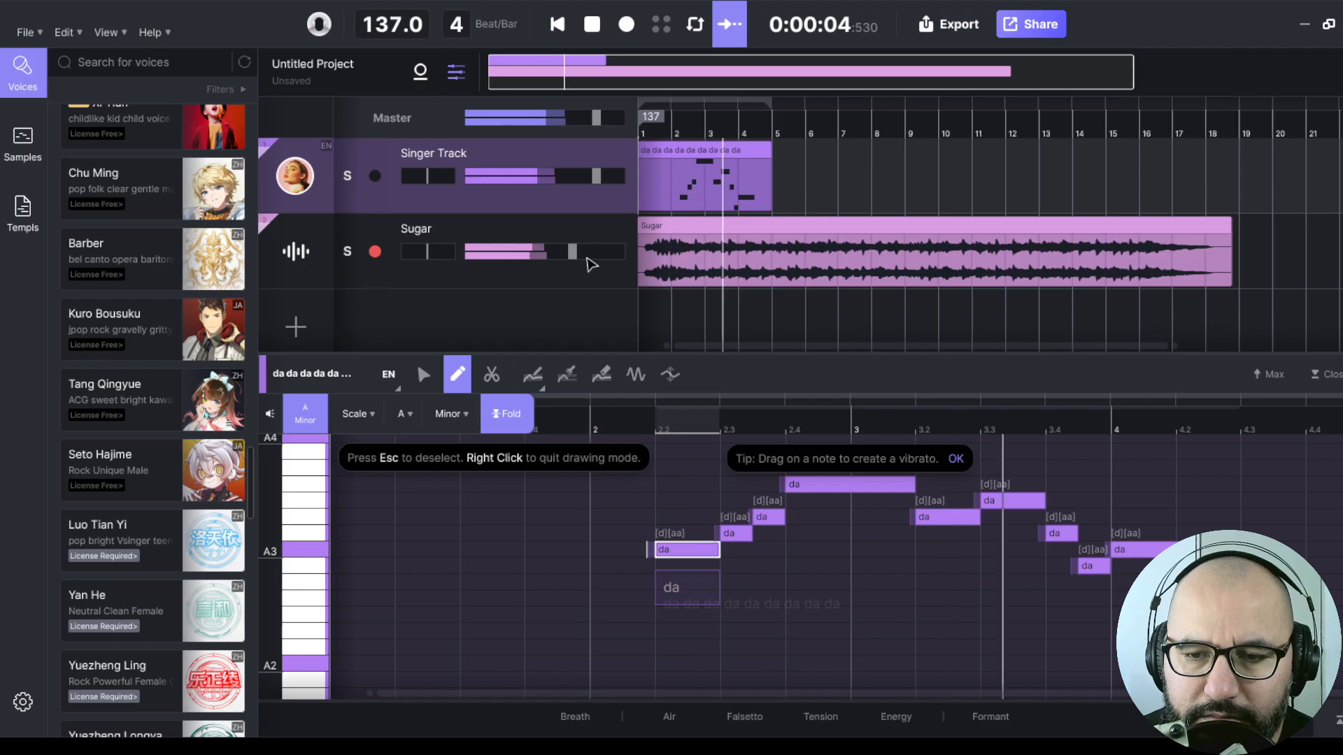
{"action": "left_click", "coordinate": [592, 24]}
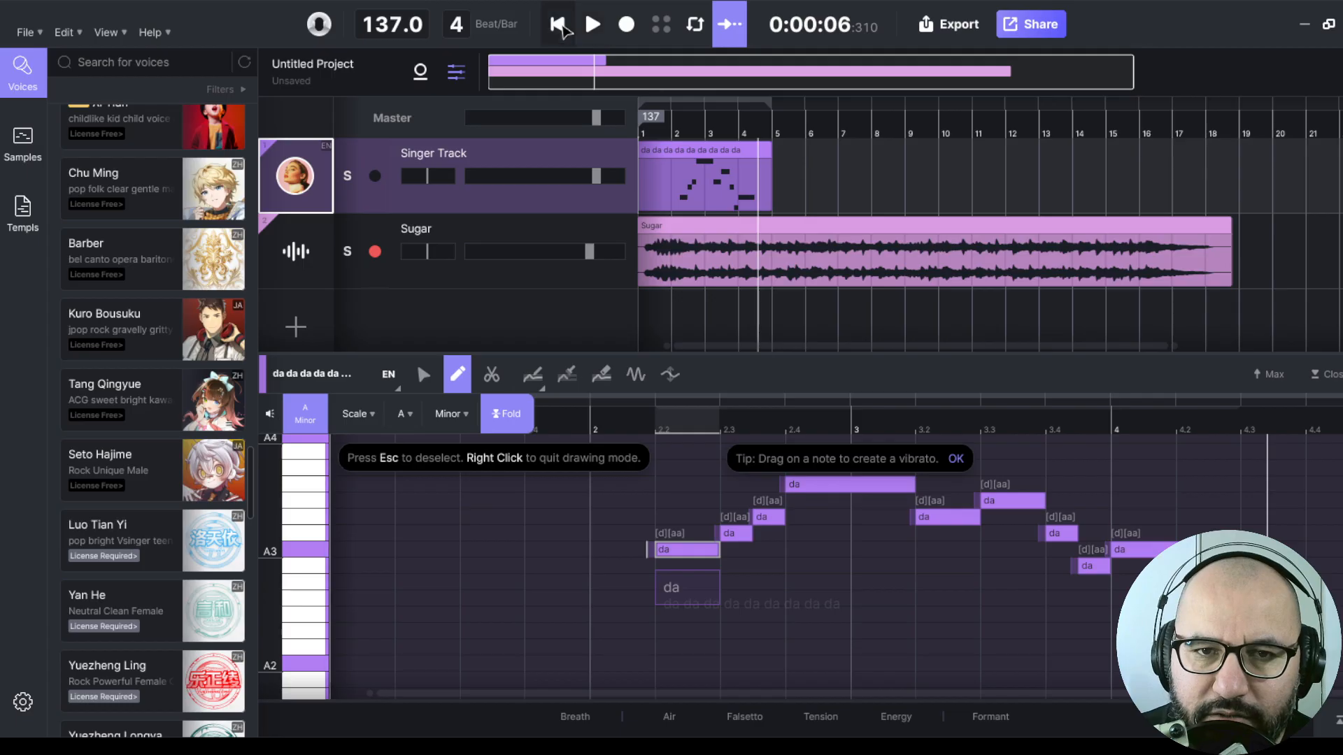
{"action": "left_click", "coordinate": [592, 24]}
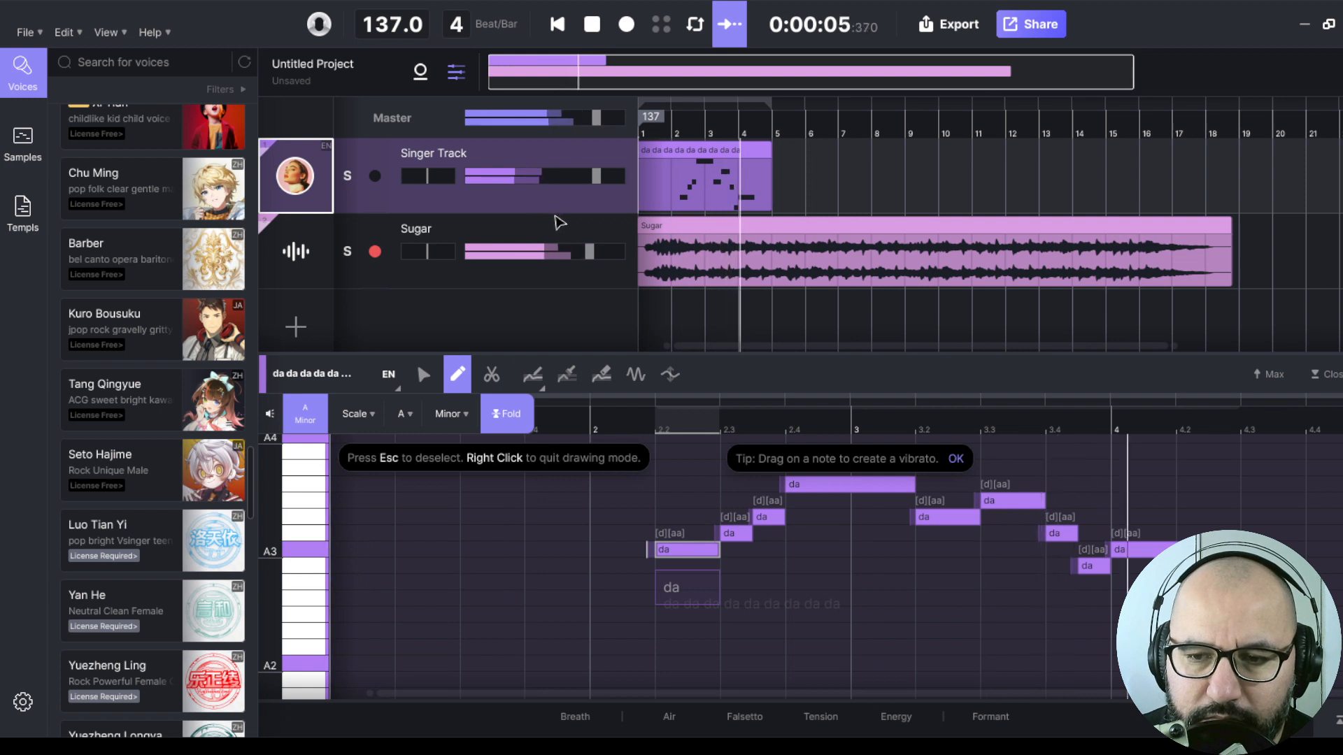
{"action": "left_click", "coordinate": [591, 24]}
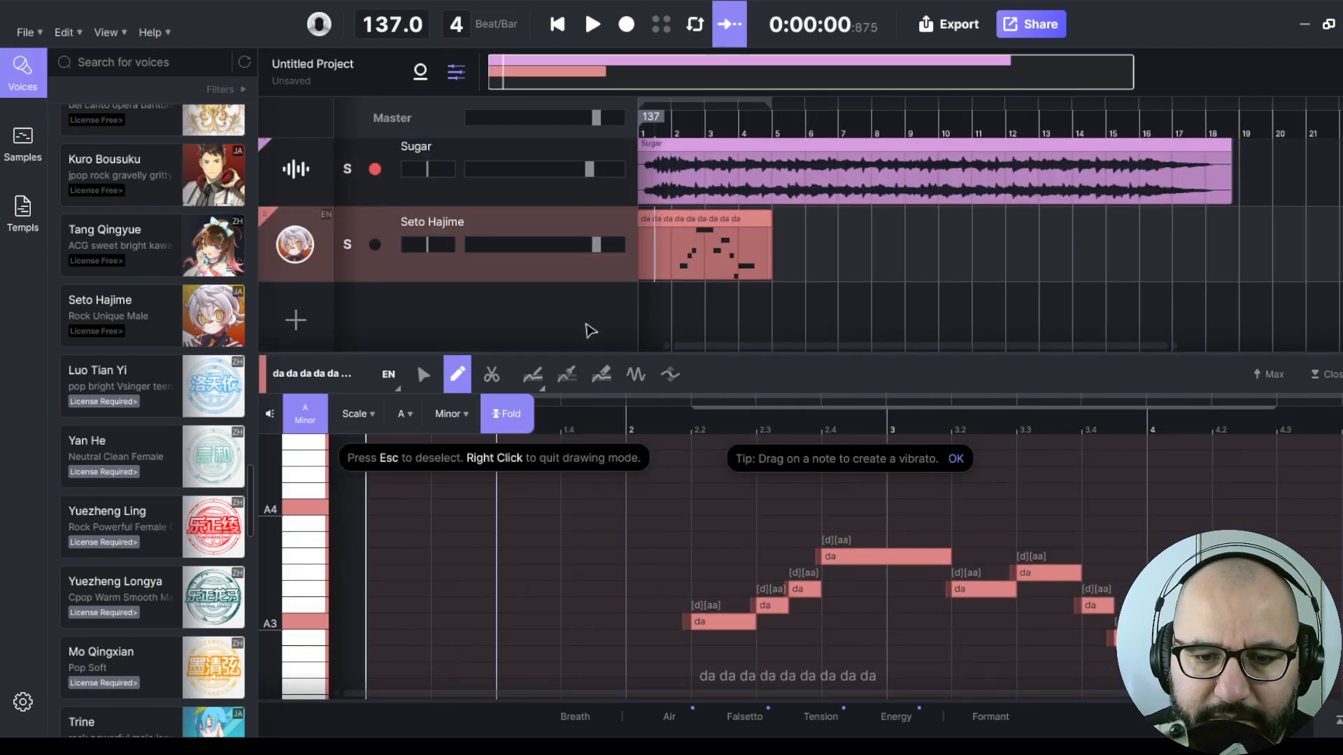
- Play back Seto Hajime's louder da melody over the Sugar track
{"action": "left_click", "coordinate": [591, 24]}
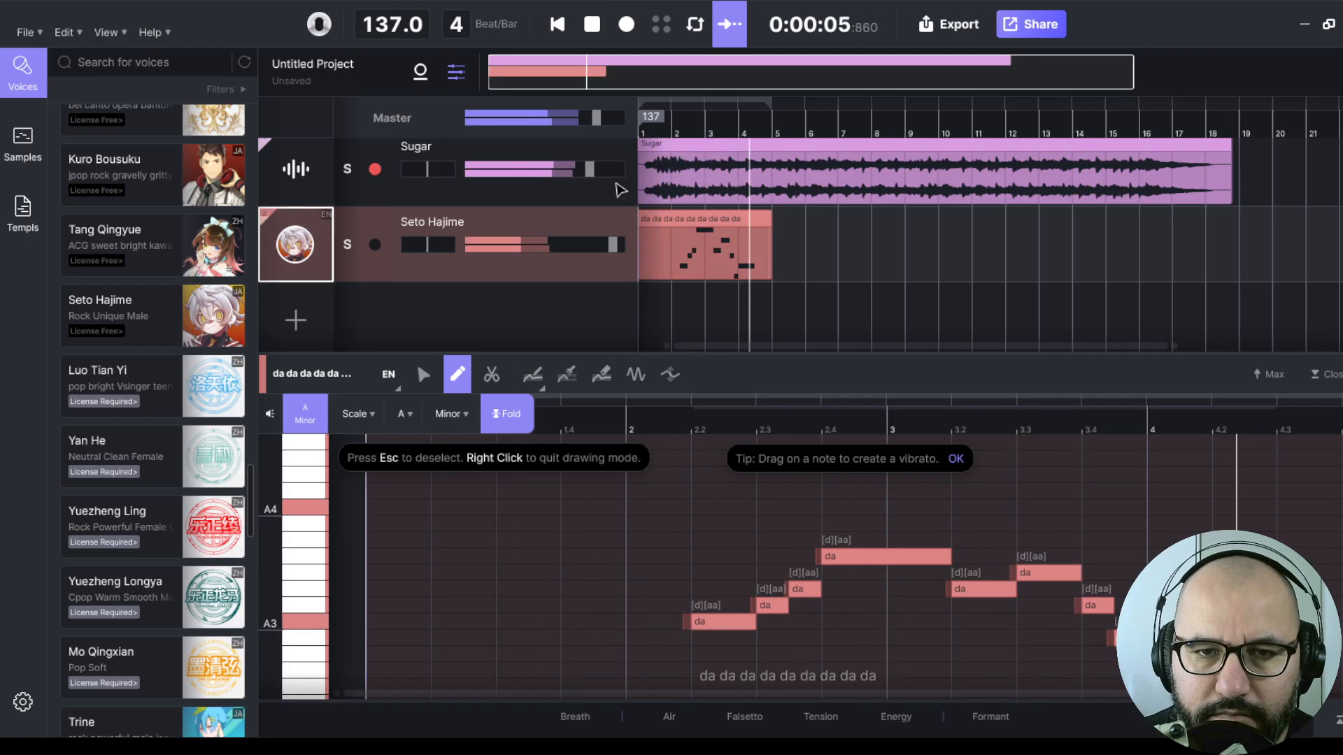
{"action": "left_click", "coordinate": [592, 24]}
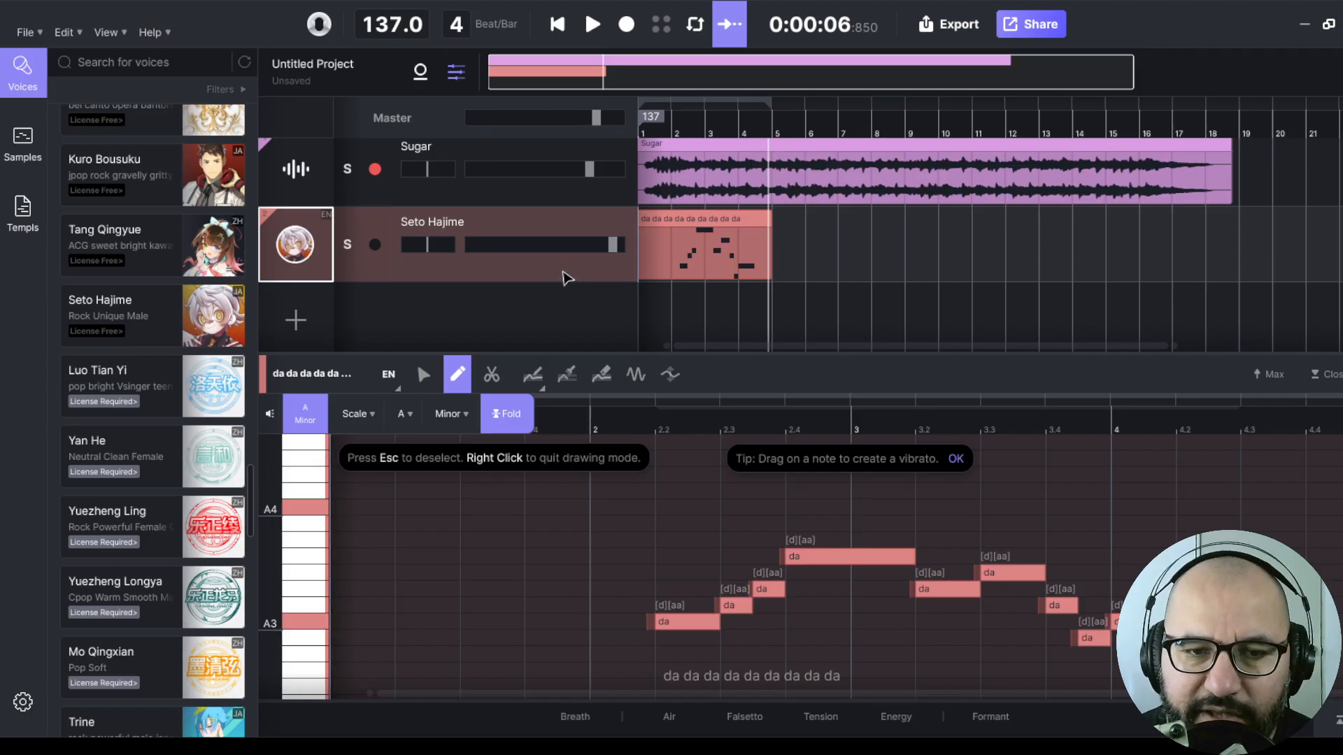
{"action": "mouse_move", "coordinate": [576, 312]}
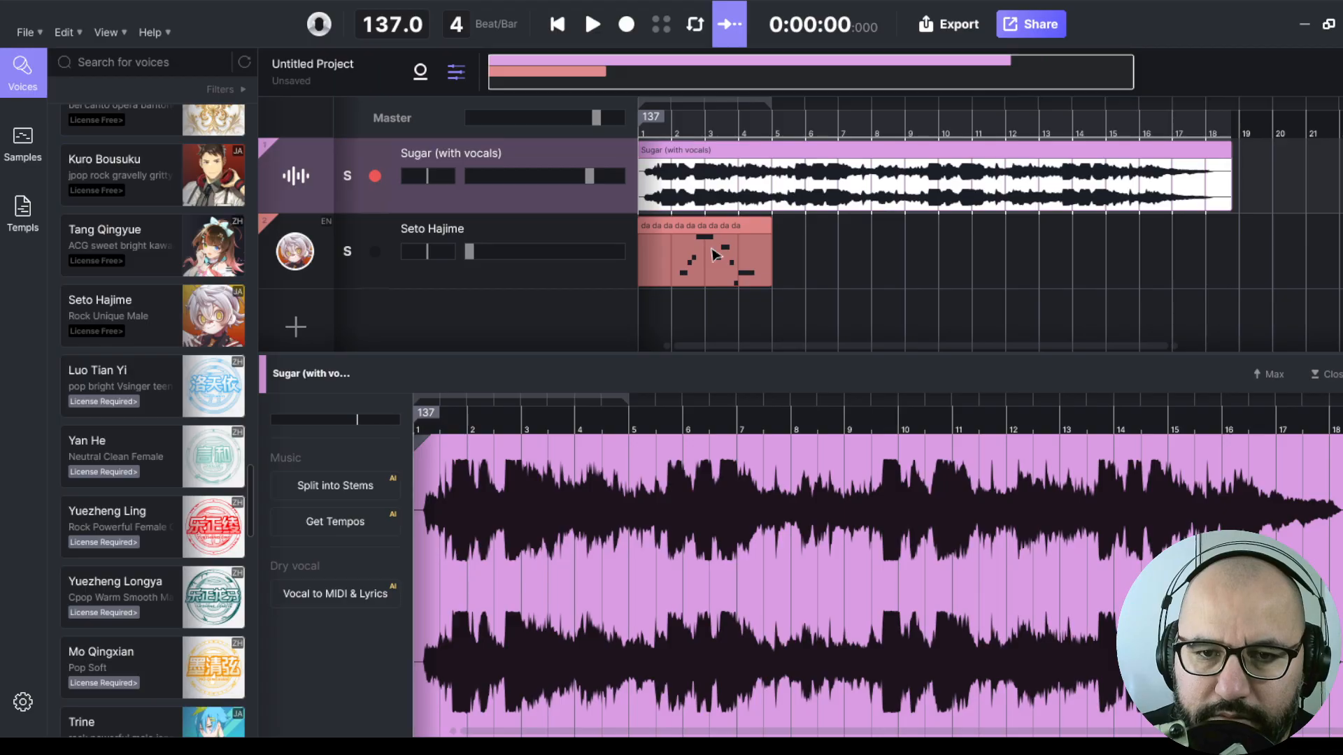
- Play the Sugar (with vocals) track, then split it into vocal and instrumental stems
{"action": "left_click", "coordinate": [592, 24]}
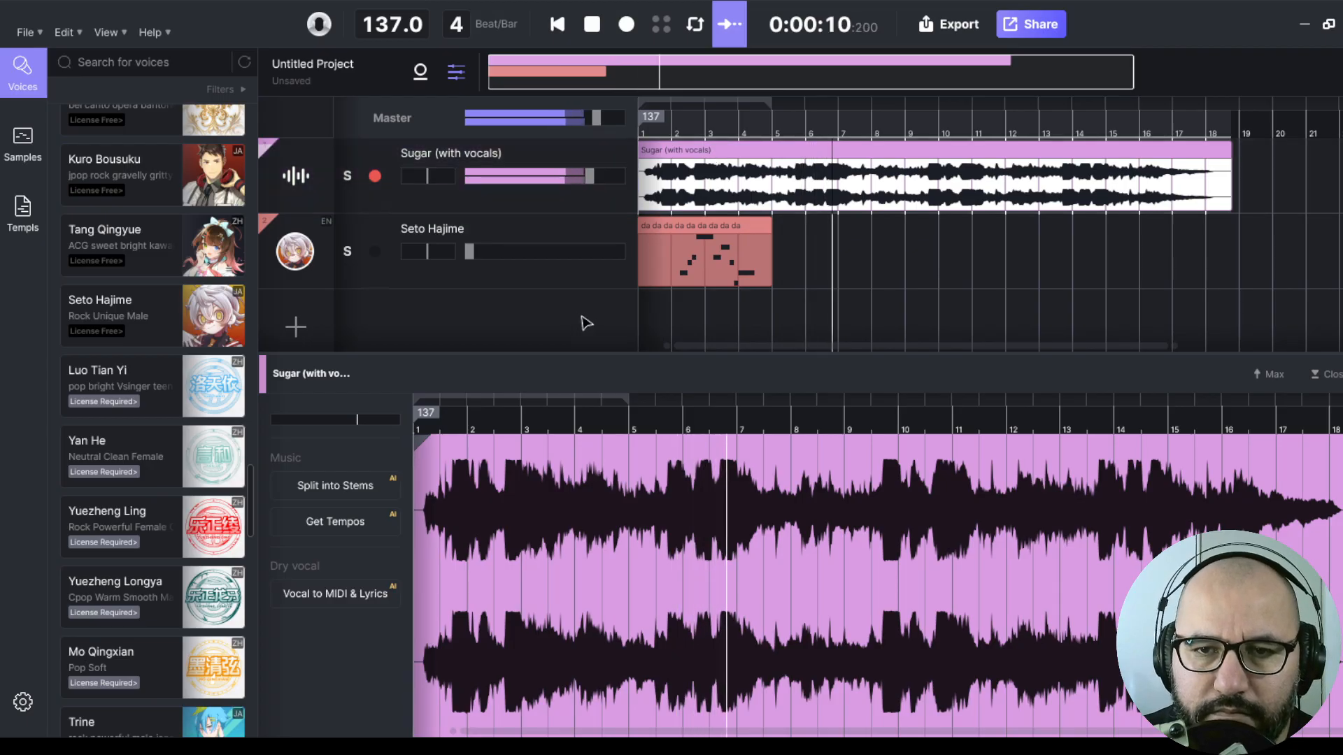
{"action": "left_click", "coordinate": [591, 24]}
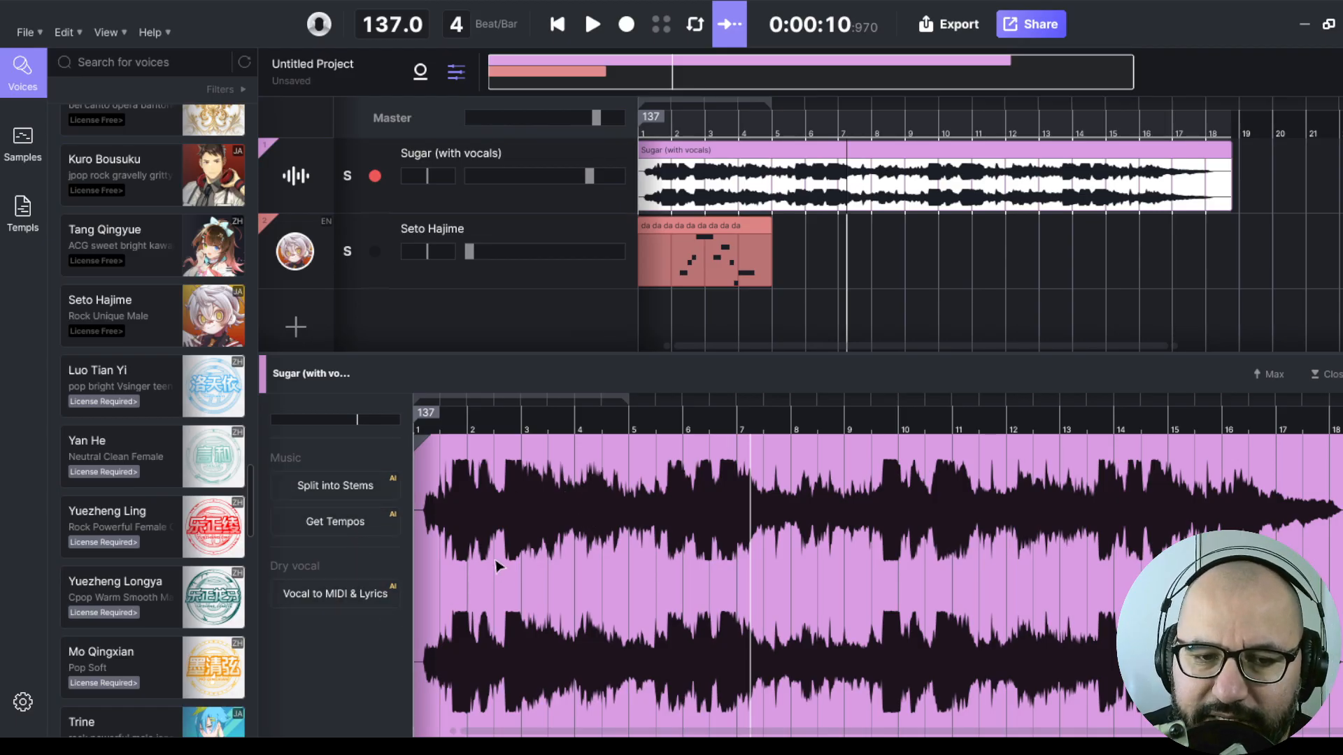
{"action": "mouse_move", "coordinate": [405, 546]}
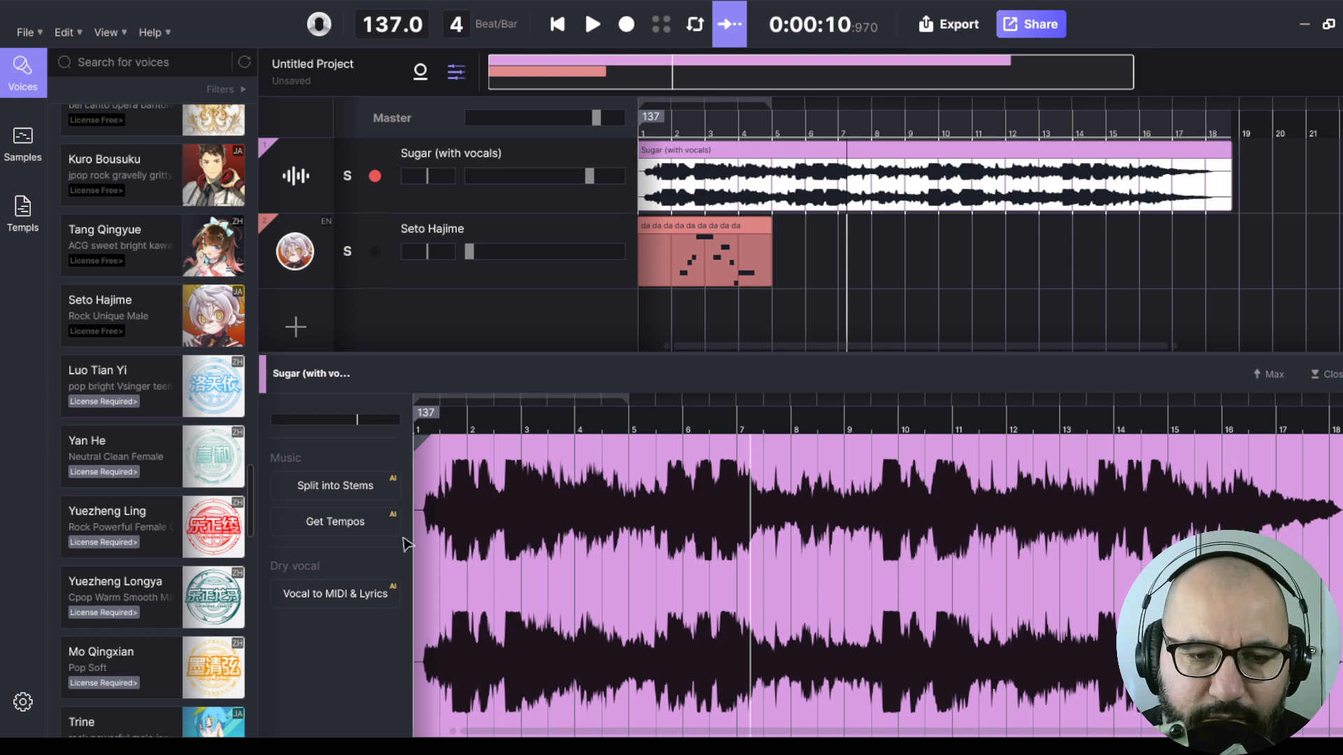
{"action": "mouse_move", "coordinate": [334, 497]}
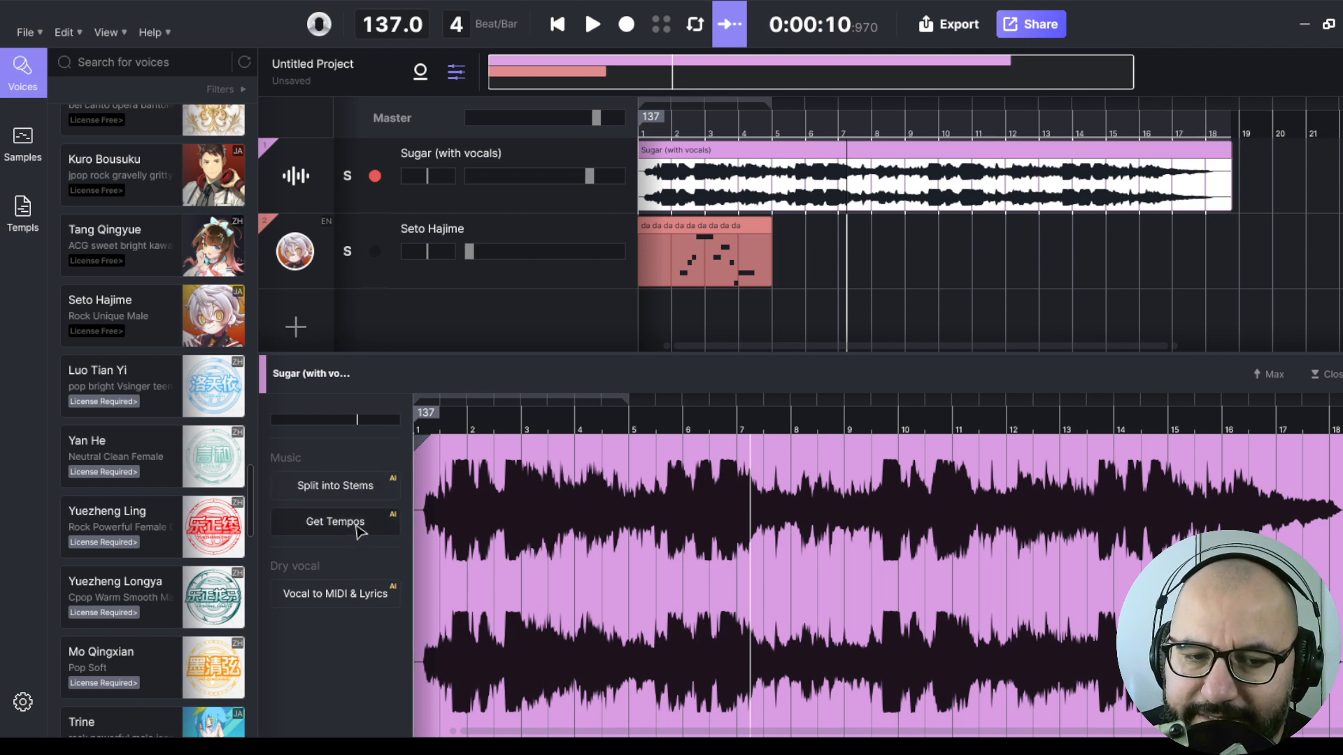
{"action": "mouse_move", "coordinate": [340, 604]}
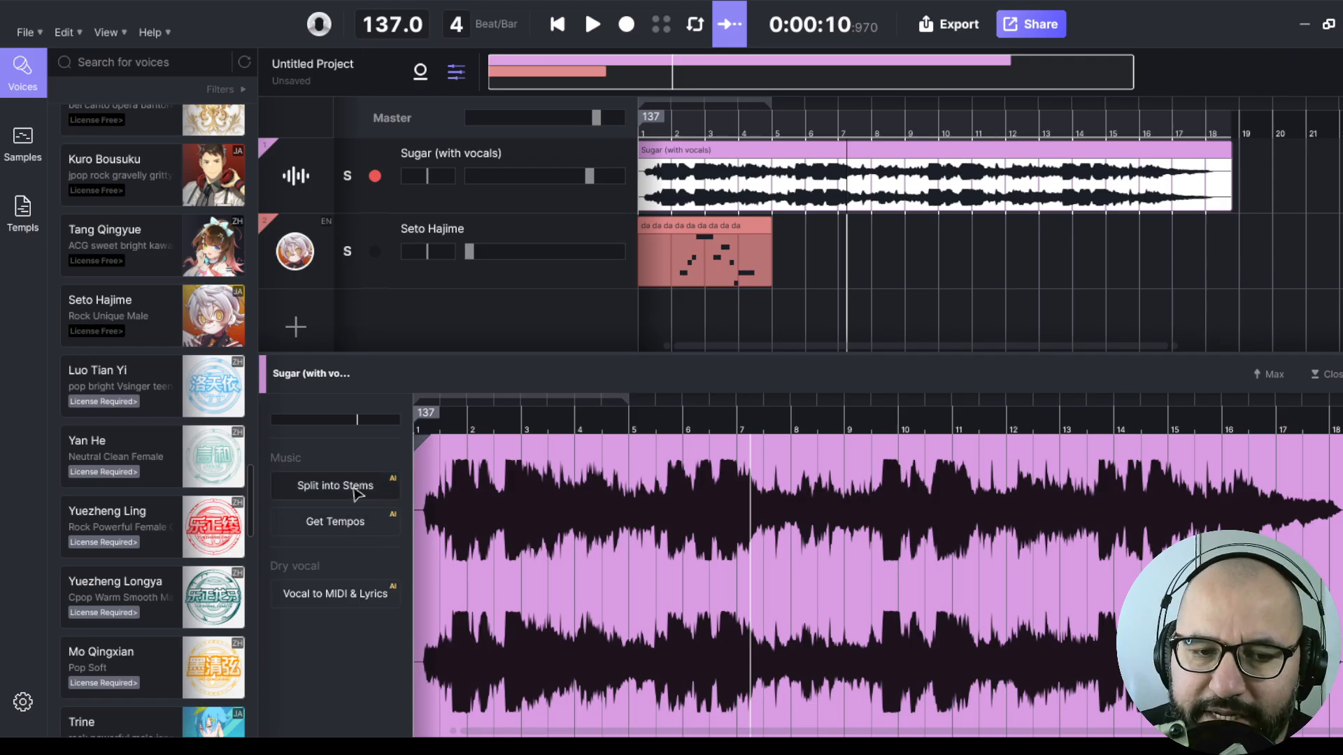
{"action": "mouse_move", "coordinate": [677, 395]}
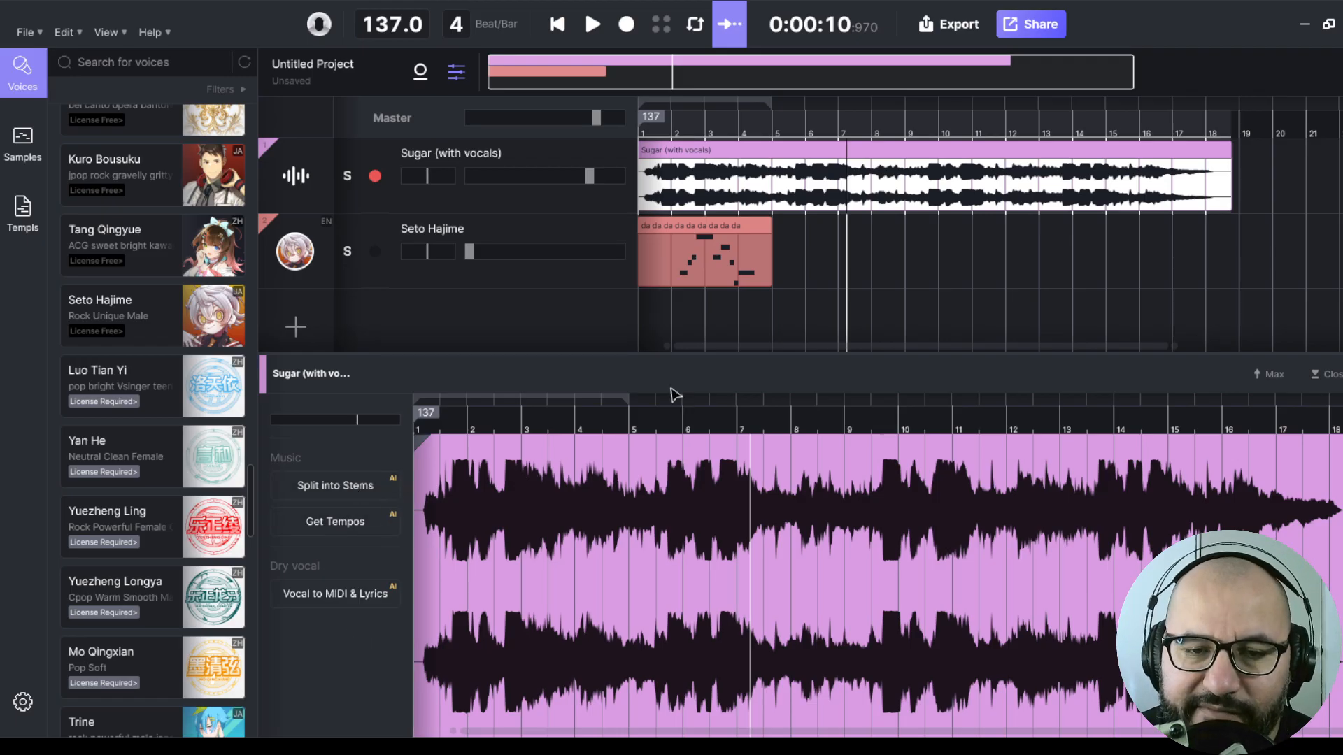
{"action": "mouse_move", "coordinate": [645, 384]}
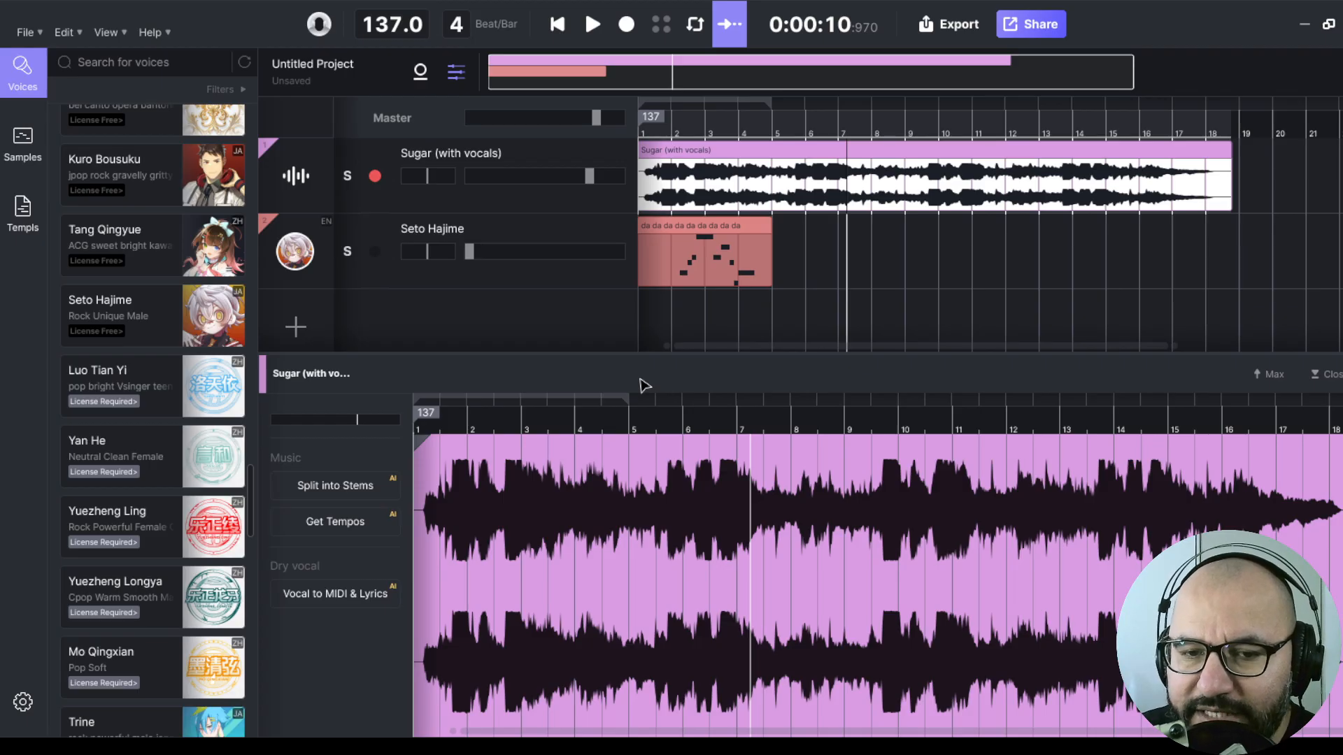
{"action": "mouse_move", "coordinate": [638, 428]}
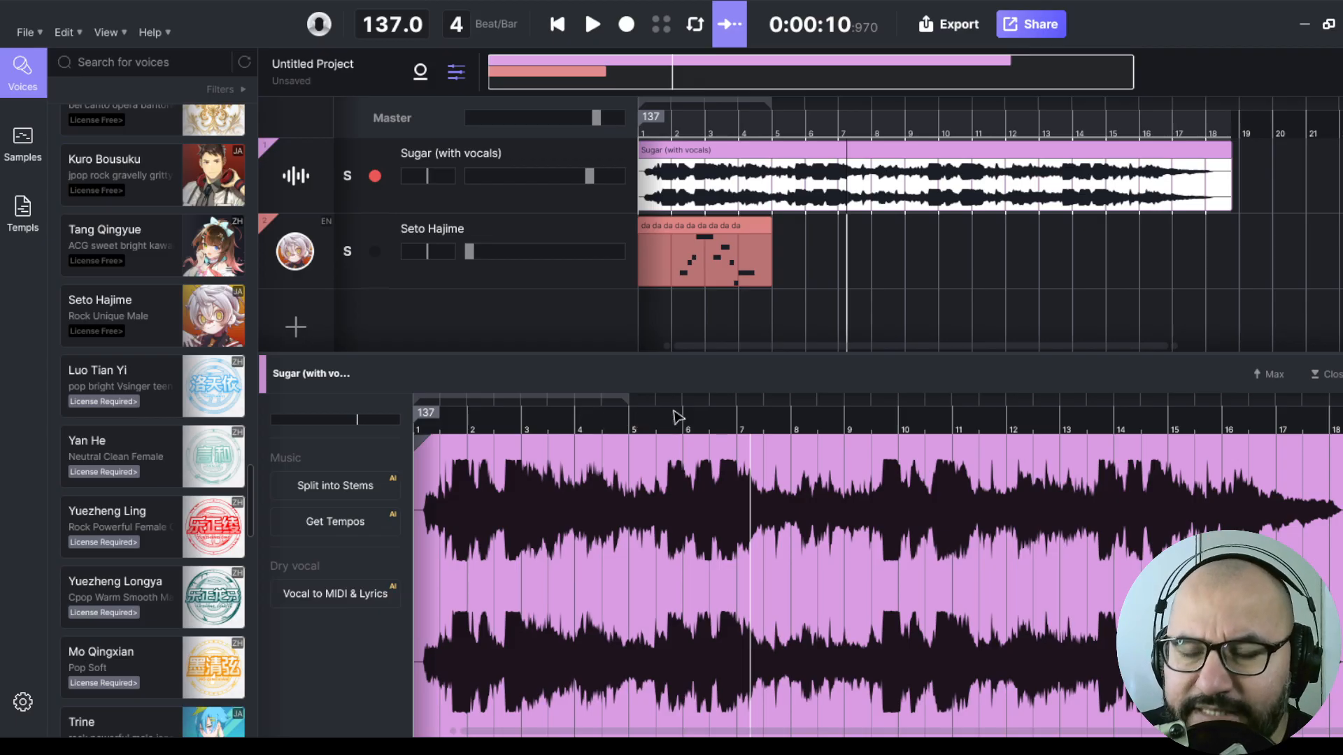
{"action": "mouse_move", "coordinate": [702, 388]}
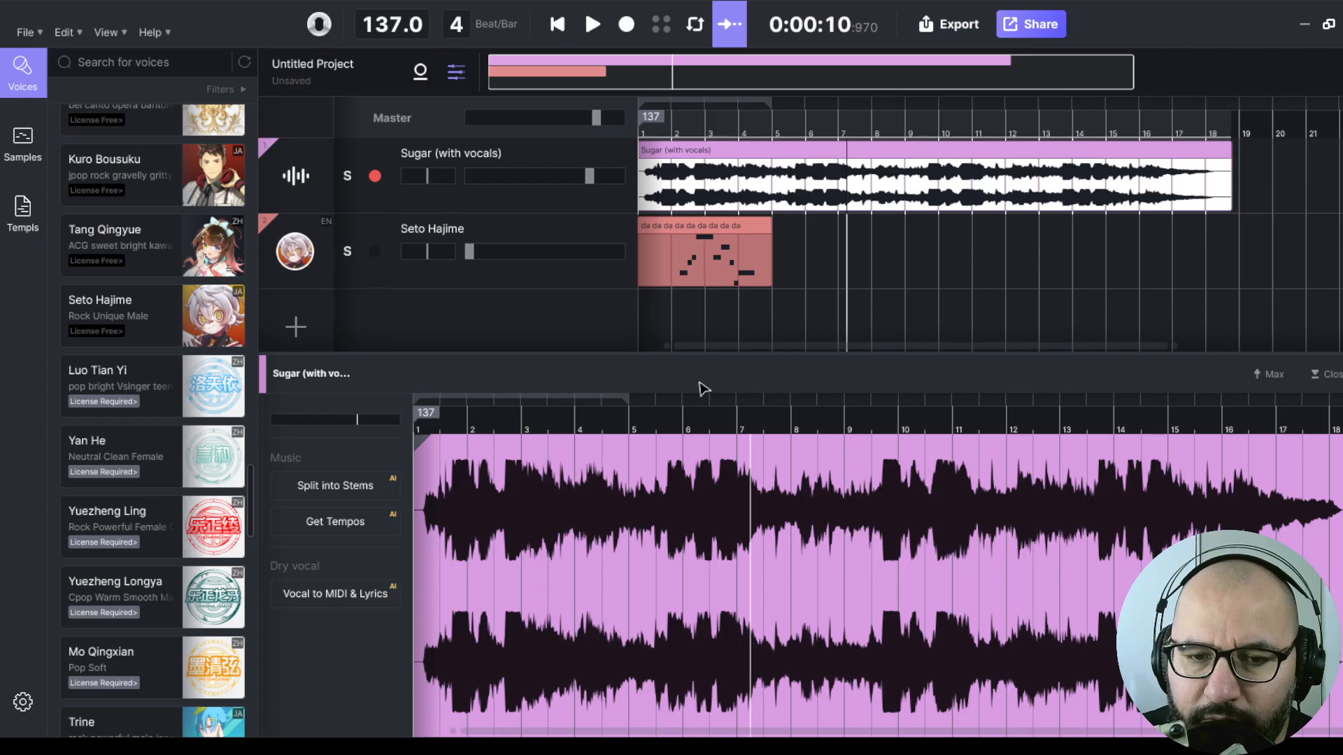
{"action": "mouse_move", "coordinate": [692, 386]}
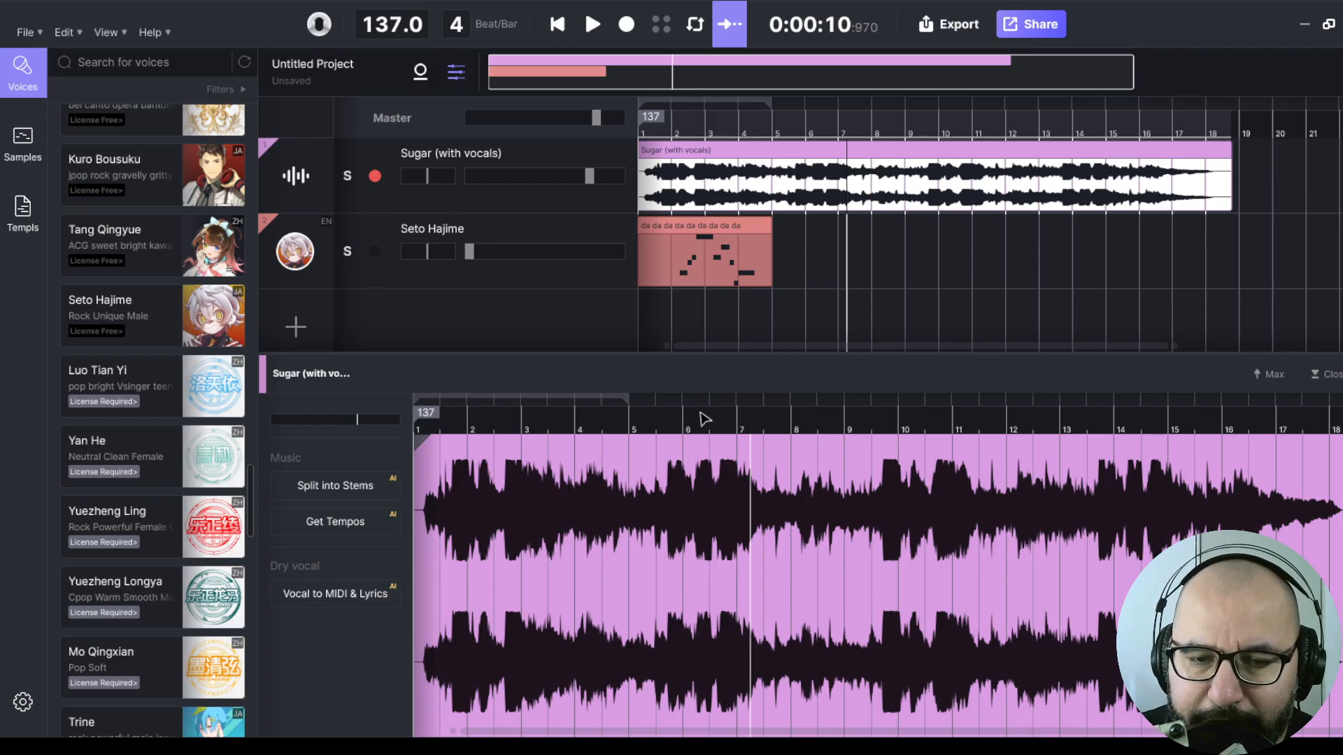
{"action": "left_click", "coordinate": [335, 485]}
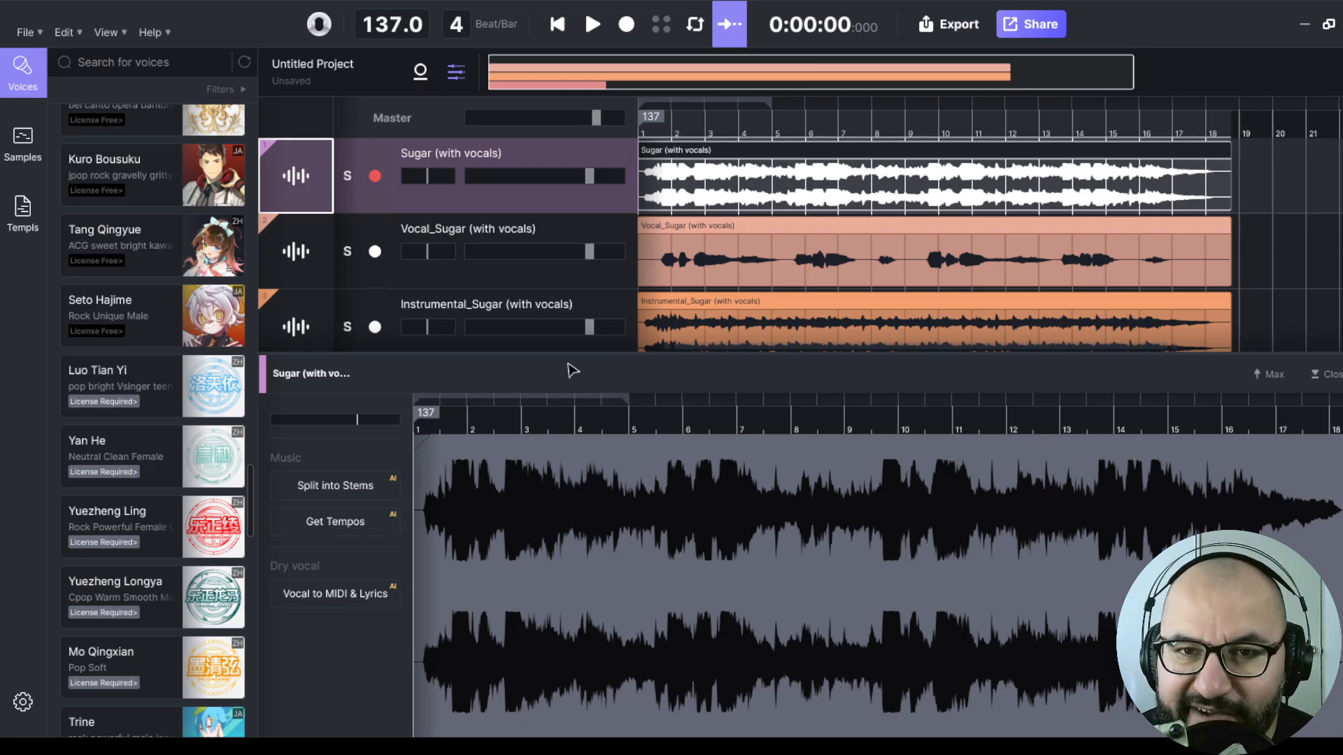
{"action": "mouse_move", "coordinate": [626, 207]}
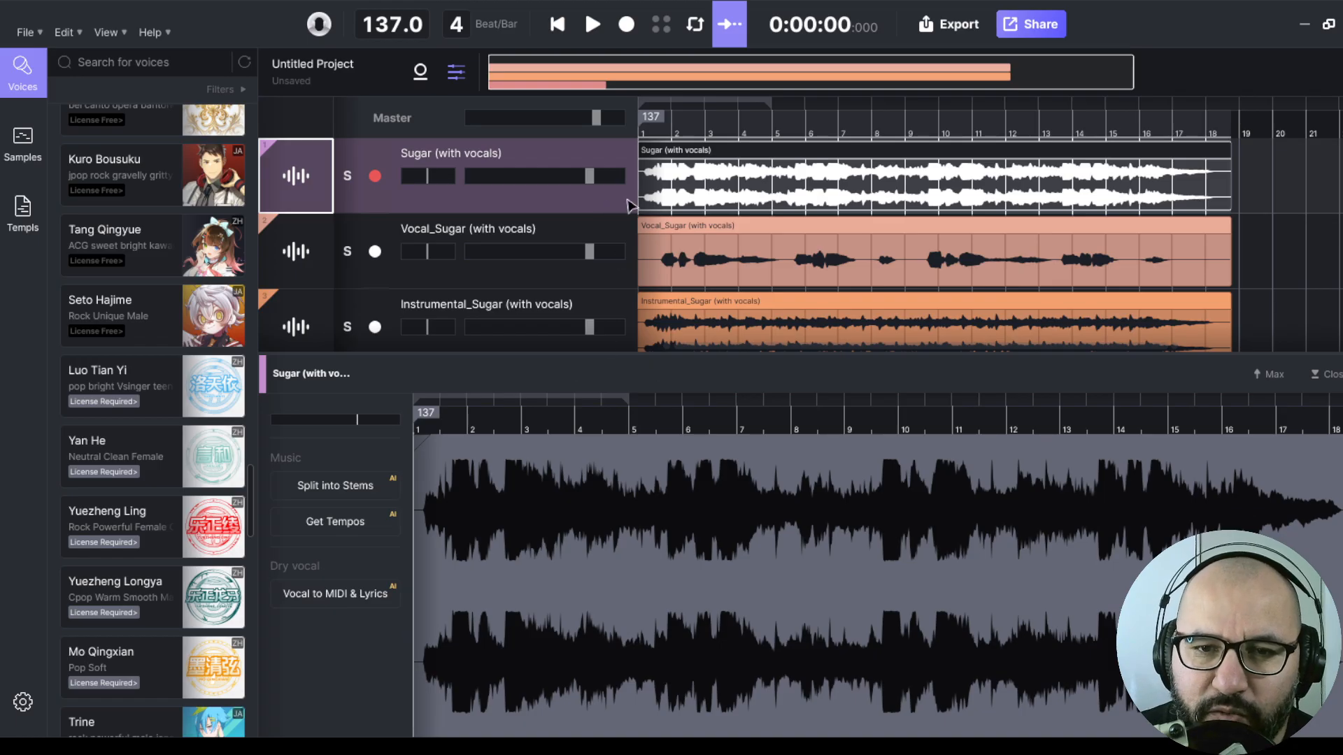
{"action": "mouse_move", "coordinate": [685, 216]}
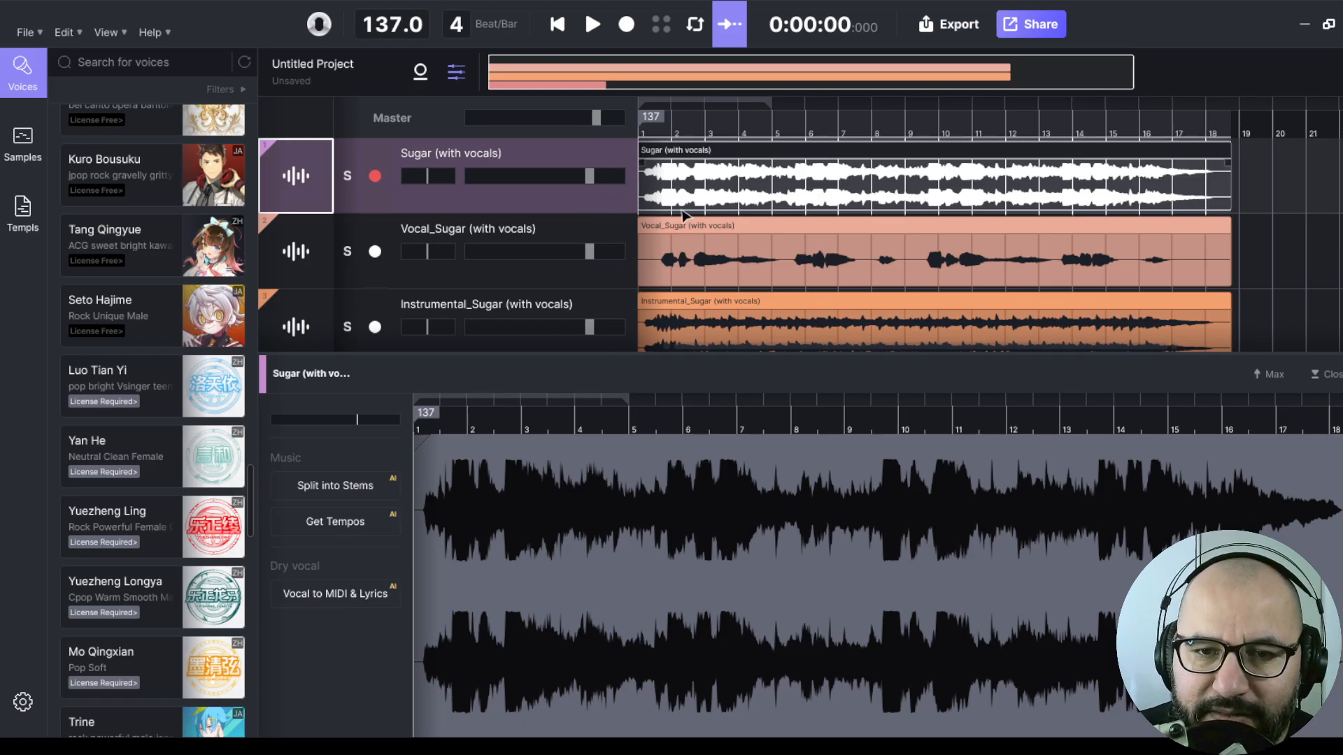
- Audition the Vocal_Sugar and Instrumental_Sugar stems and select the Vocal_Sugar clip
{"action": "scroll", "scroll_direction": "down", "scroll_amount": 3}
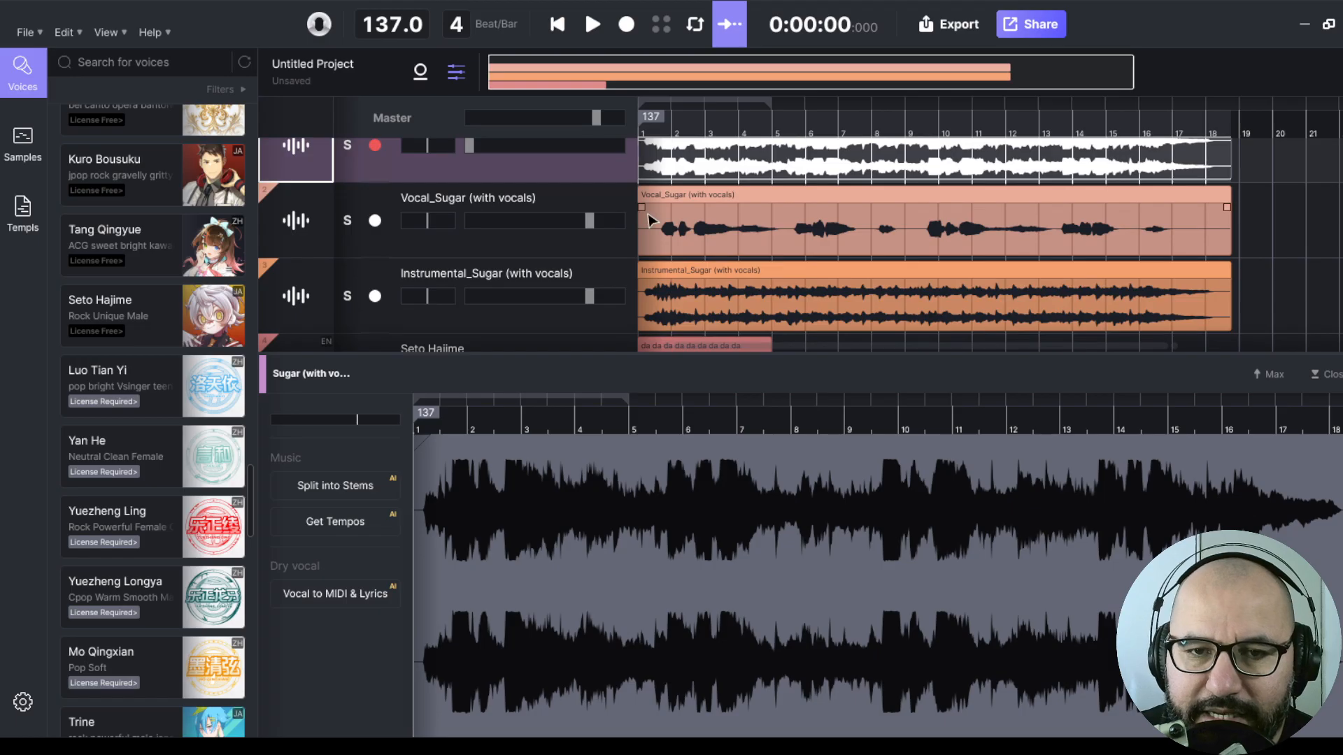
{"action": "left_click", "coordinate": [592, 23]}
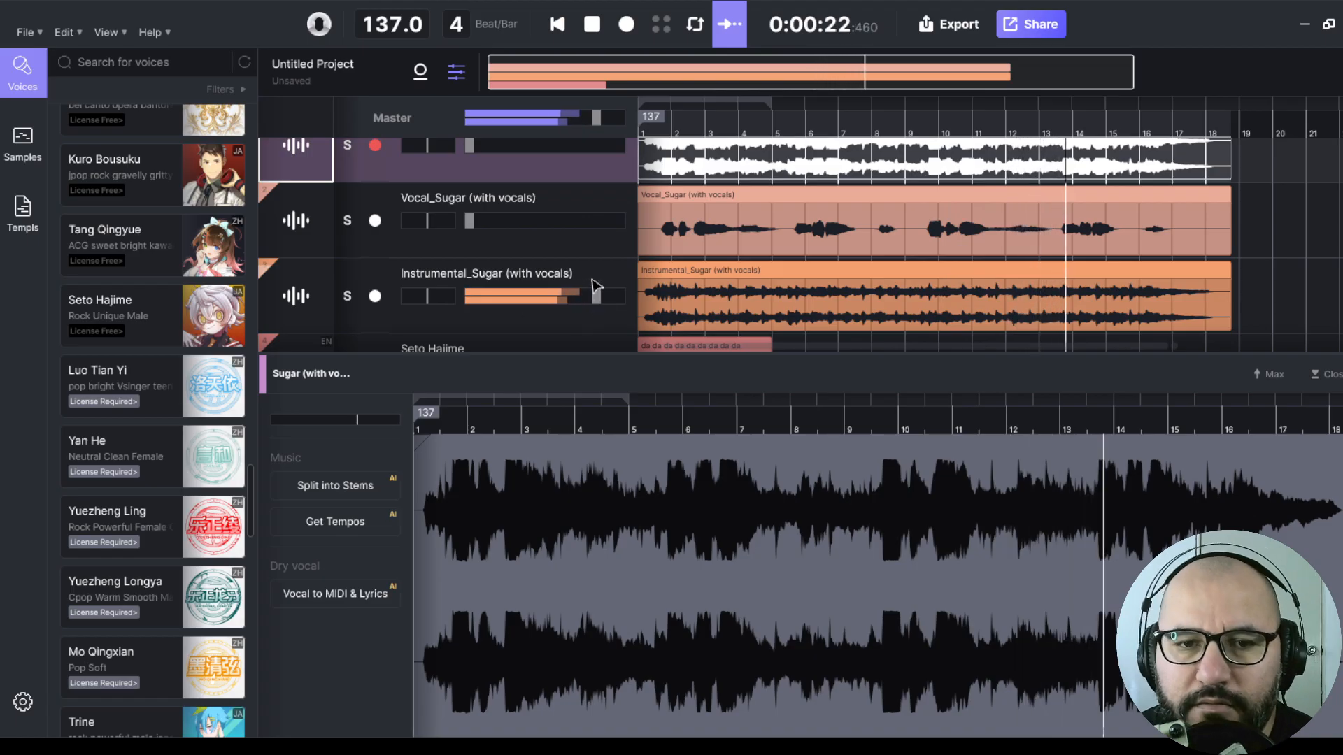
{"action": "left_click", "coordinate": [592, 24]}
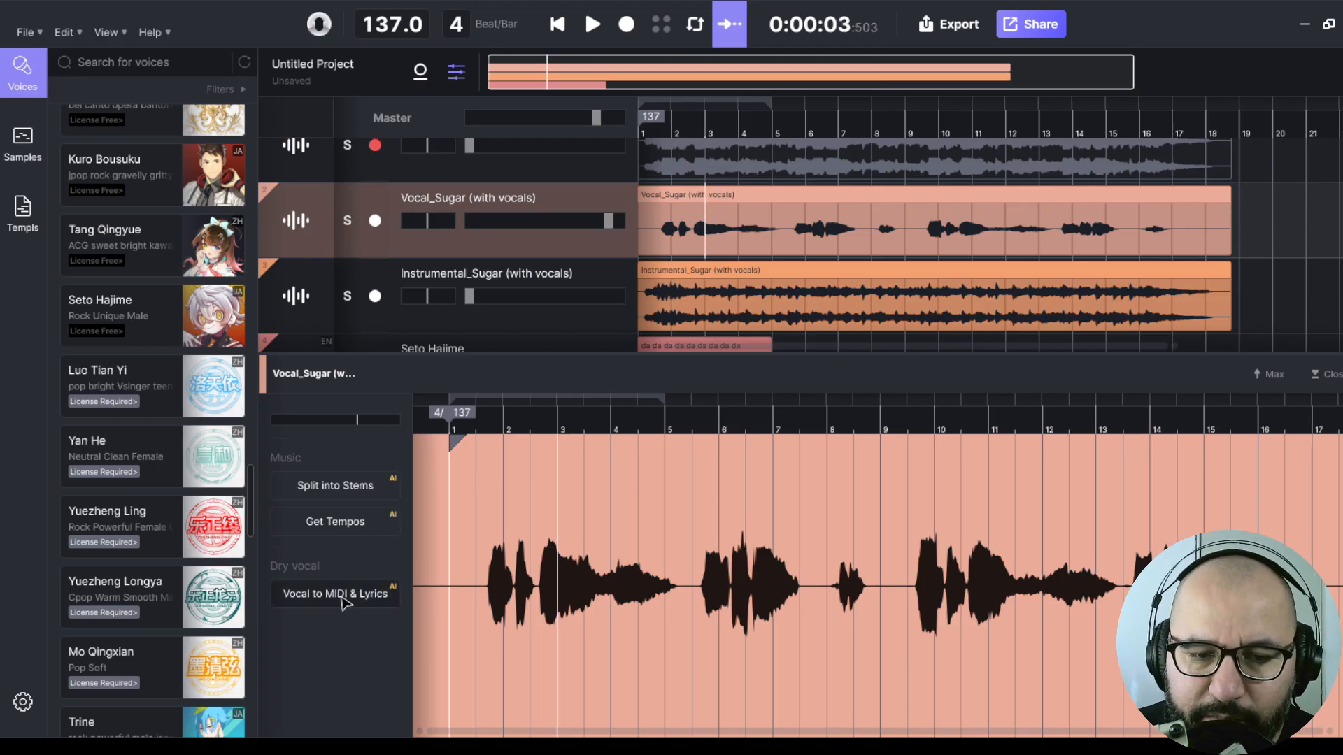
- Transcribe the Sugar vocal into Ember Rose notes and lyrics, then try the pitch, vibrato and split tools
{"action": "left_click", "coordinate": [334, 594]}
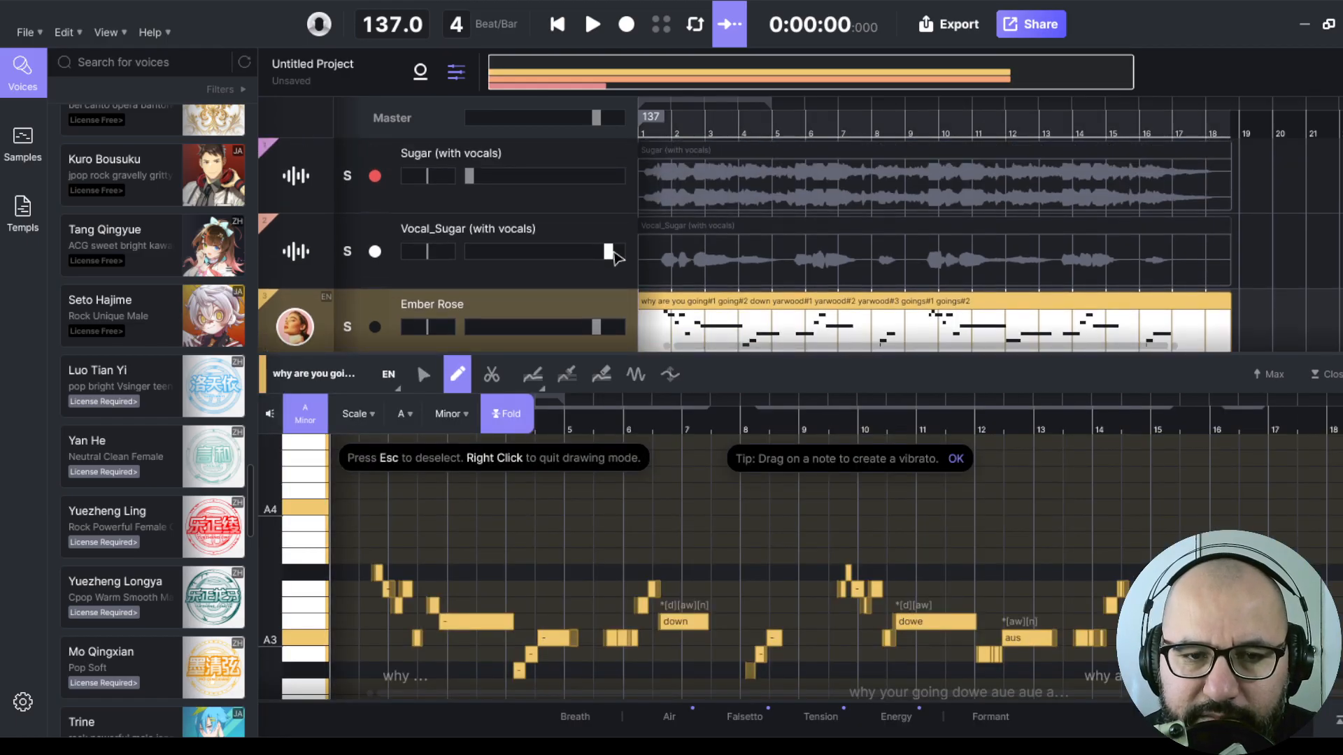
{"action": "left_click", "coordinate": [593, 23]}
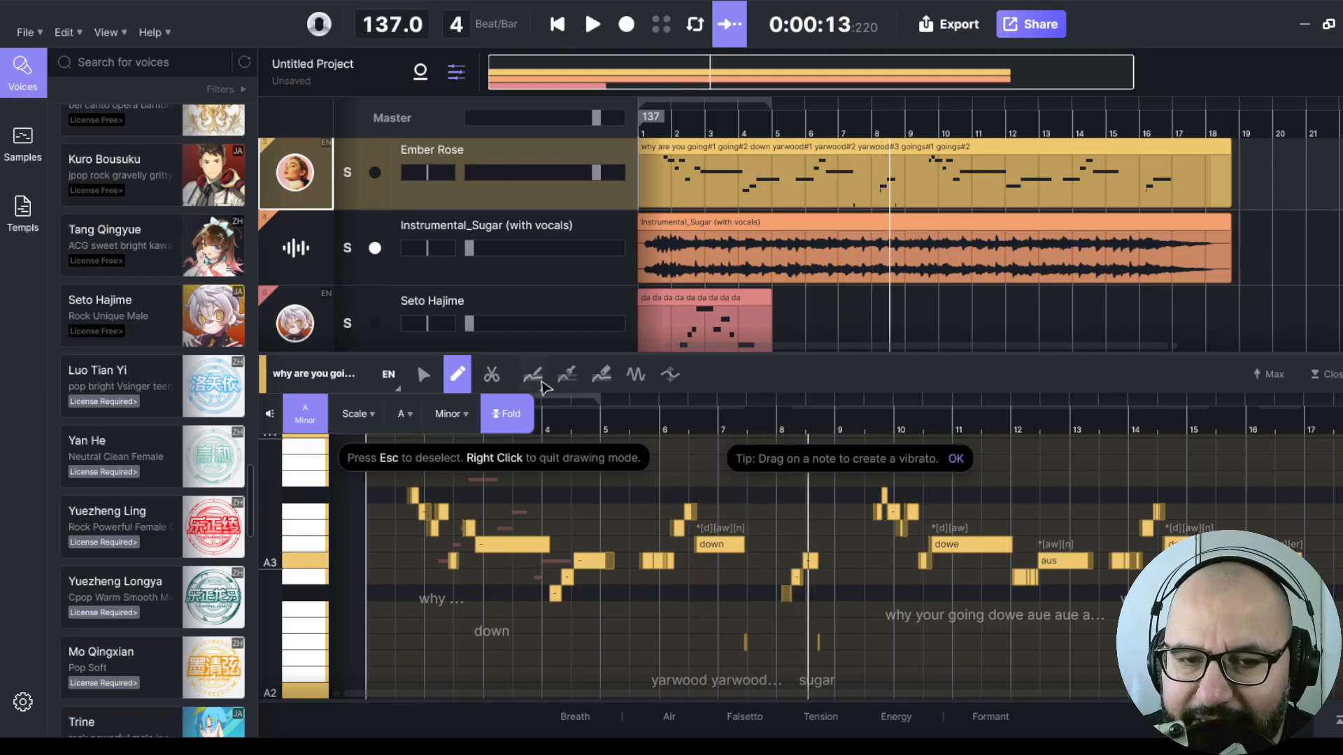
{"action": "left_click", "coordinate": [532, 375]}
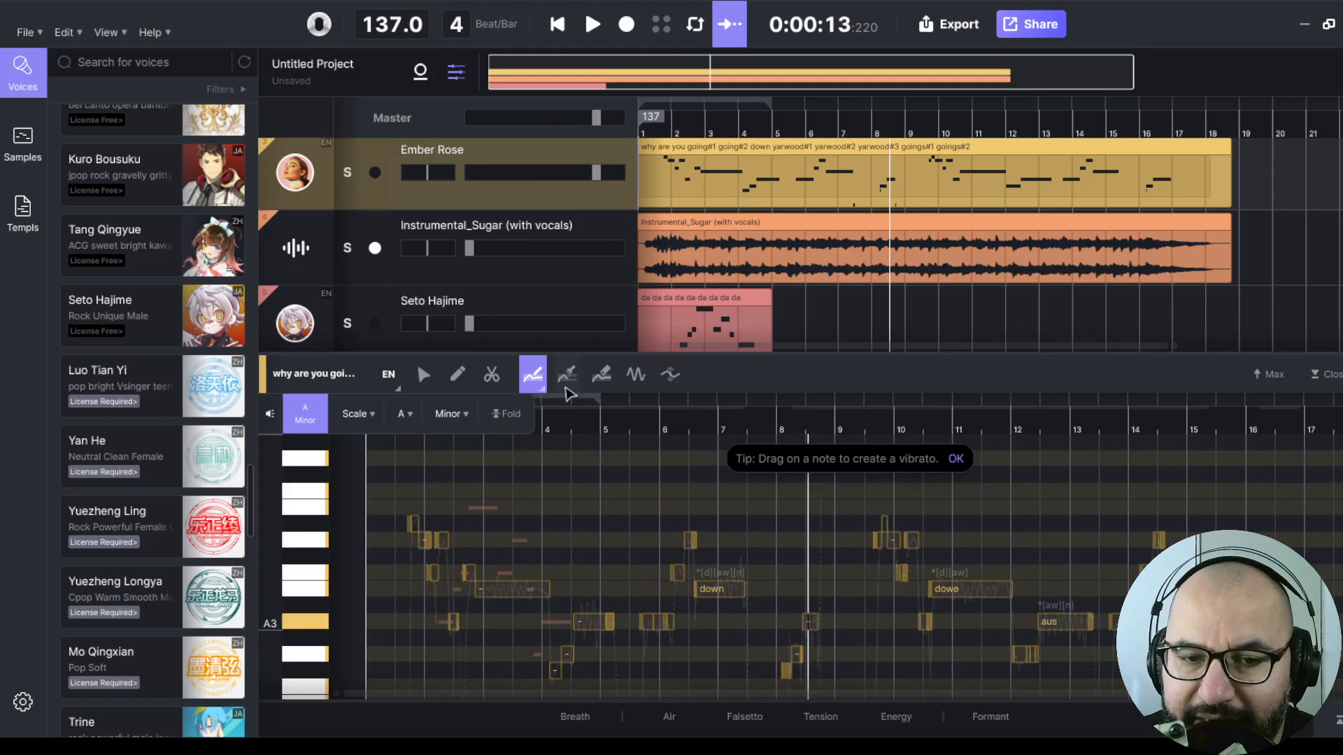
{"action": "left_click", "coordinate": [636, 374]}
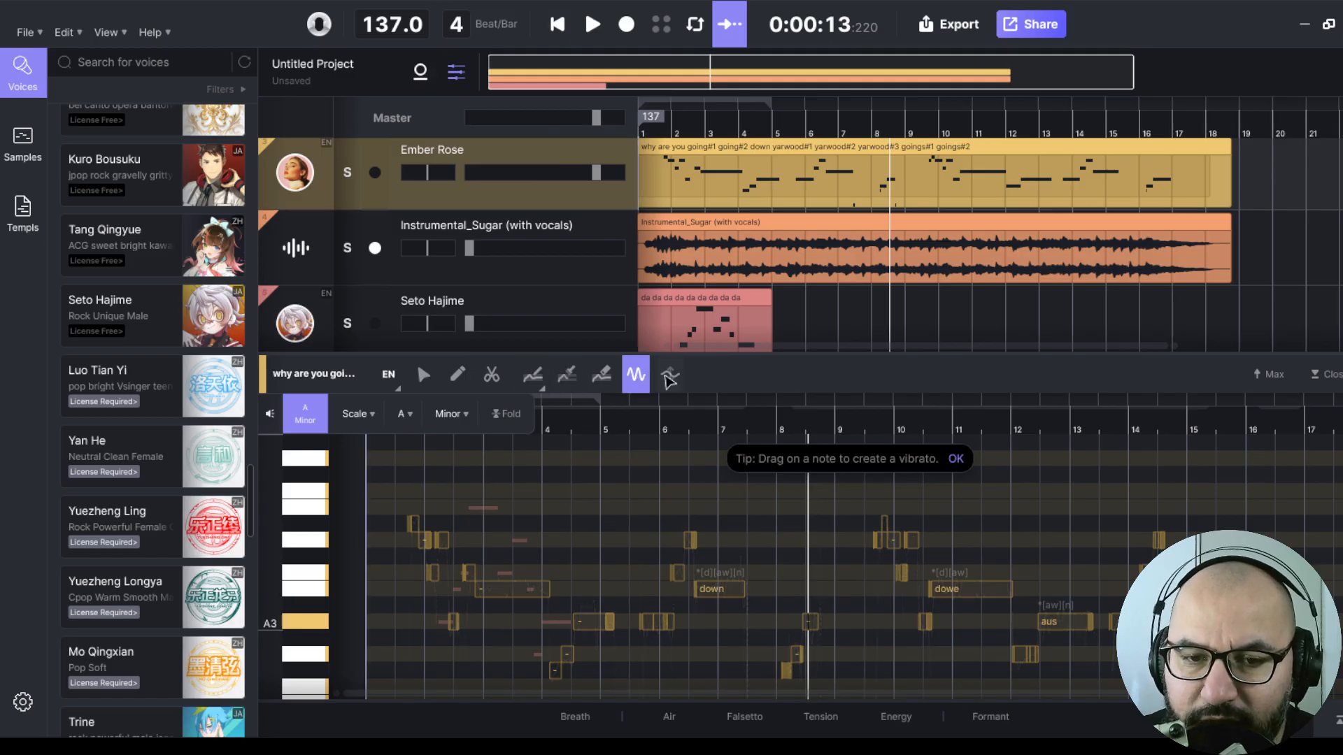
{"action": "left_click", "coordinate": [491, 374]}
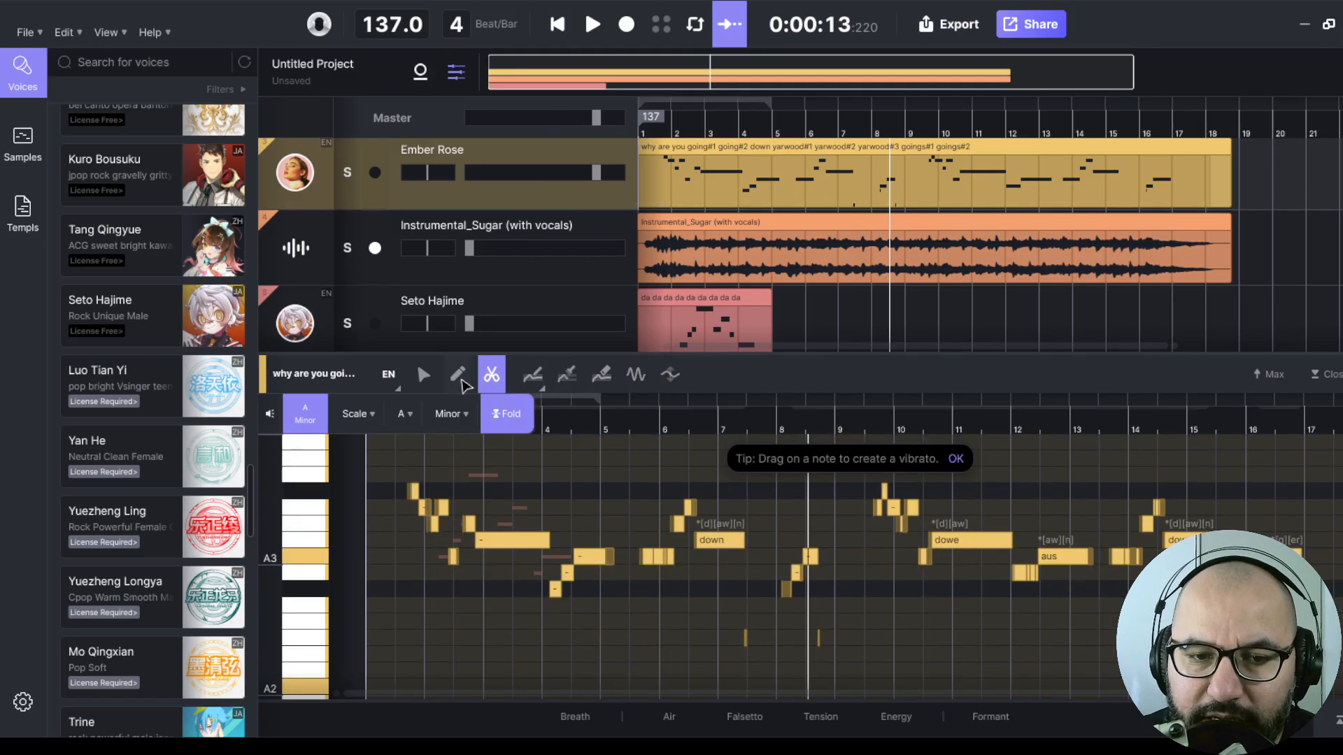
{"action": "left_click", "coordinate": [458, 374]}
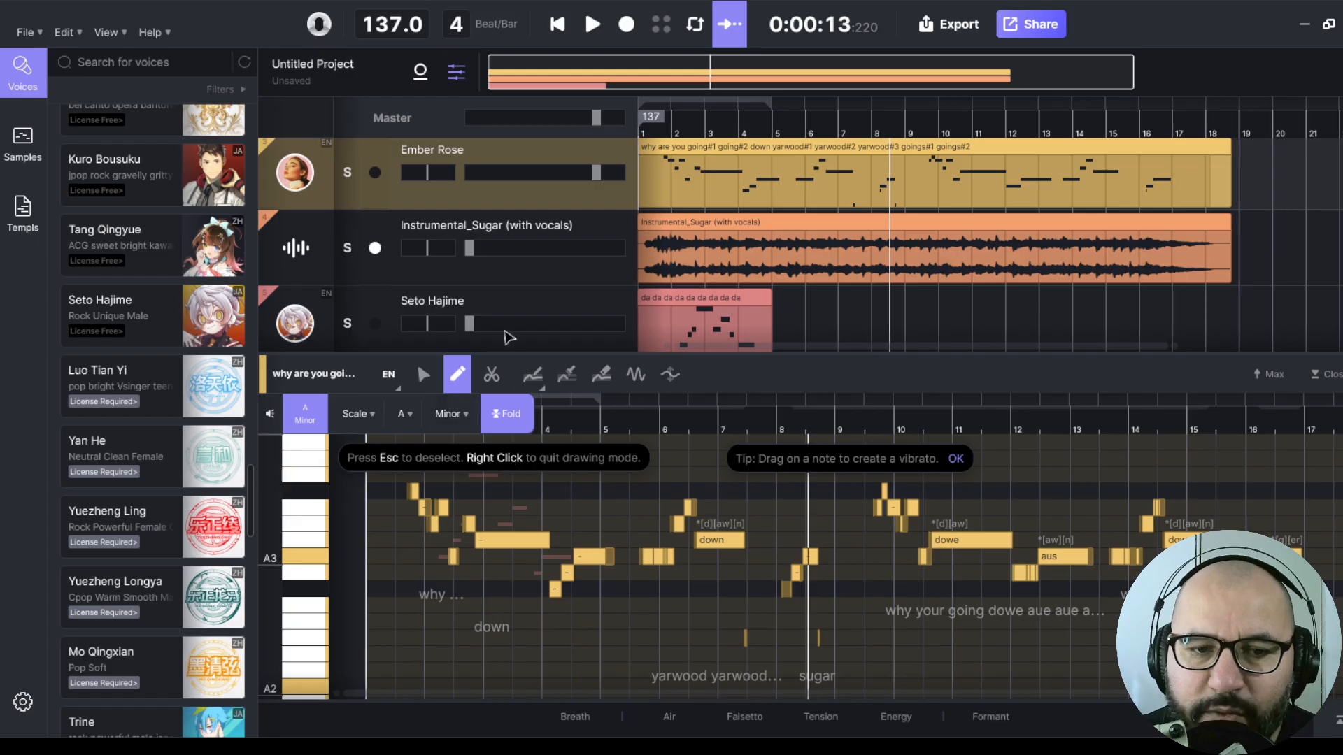
{"action": "mouse_move", "coordinate": [523, 332]}
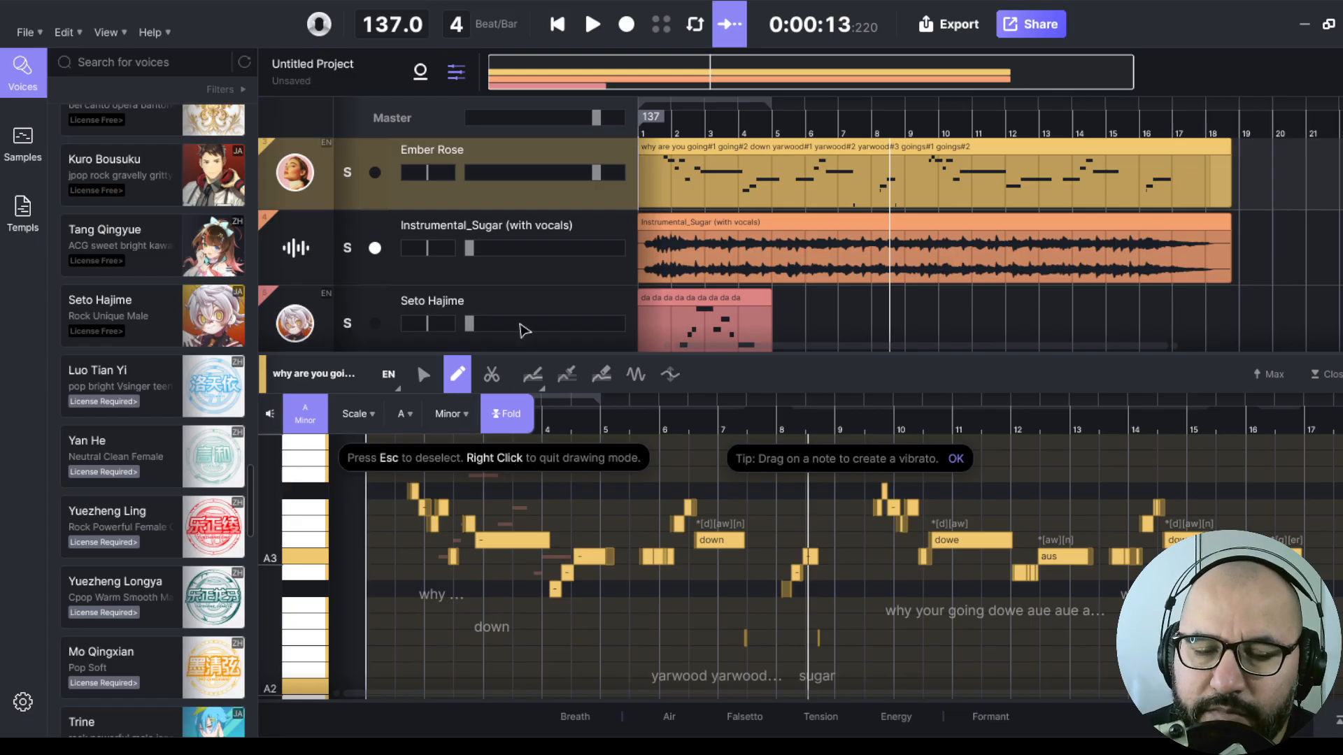
{"action": "mouse_move", "coordinate": [478, 335]}
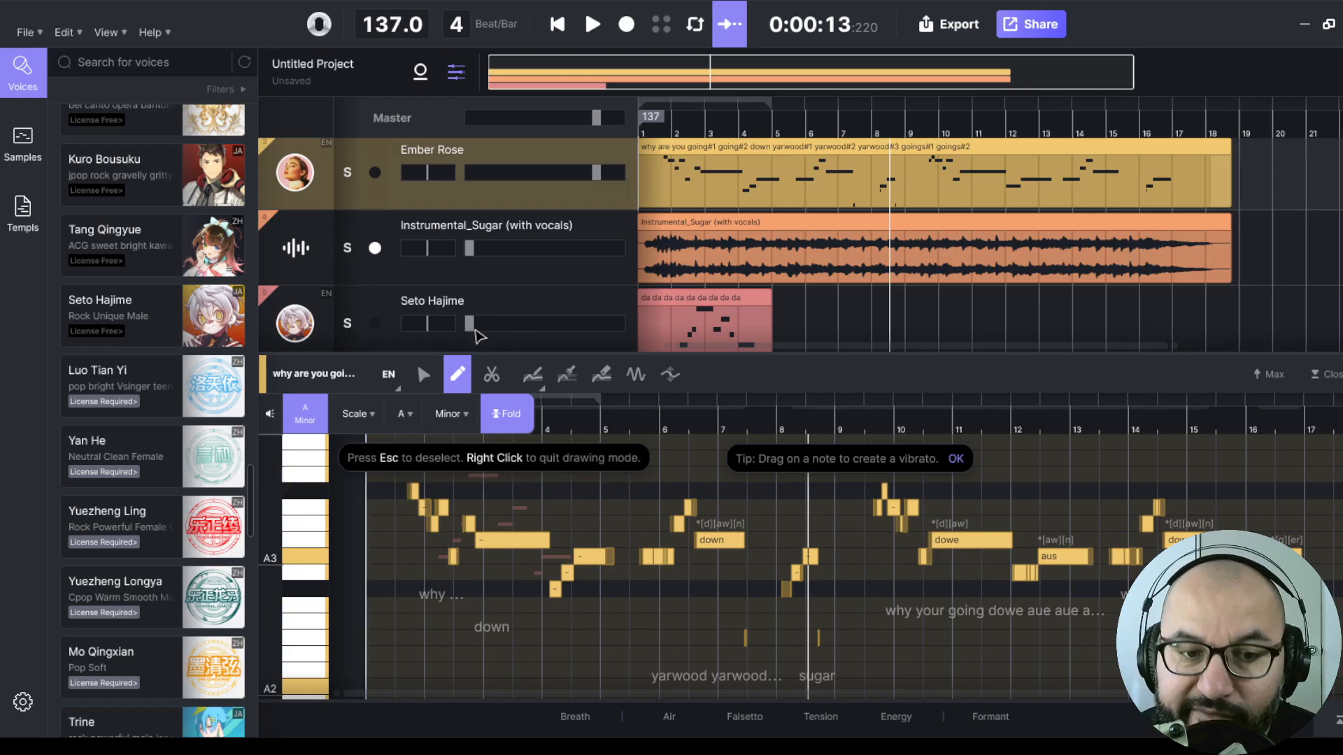
{"action": "mouse_move", "coordinate": [576, 283]}
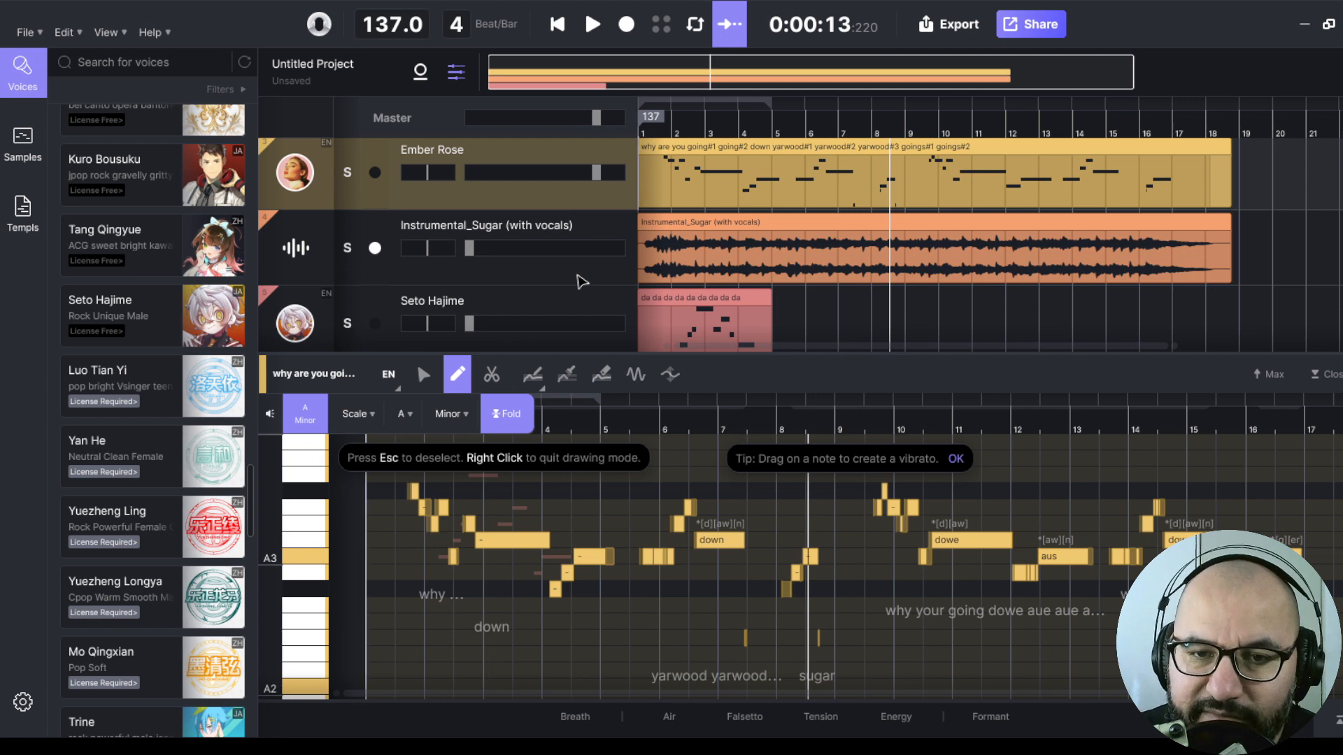
{"action": "left_click", "coordinate": [554, 23]}
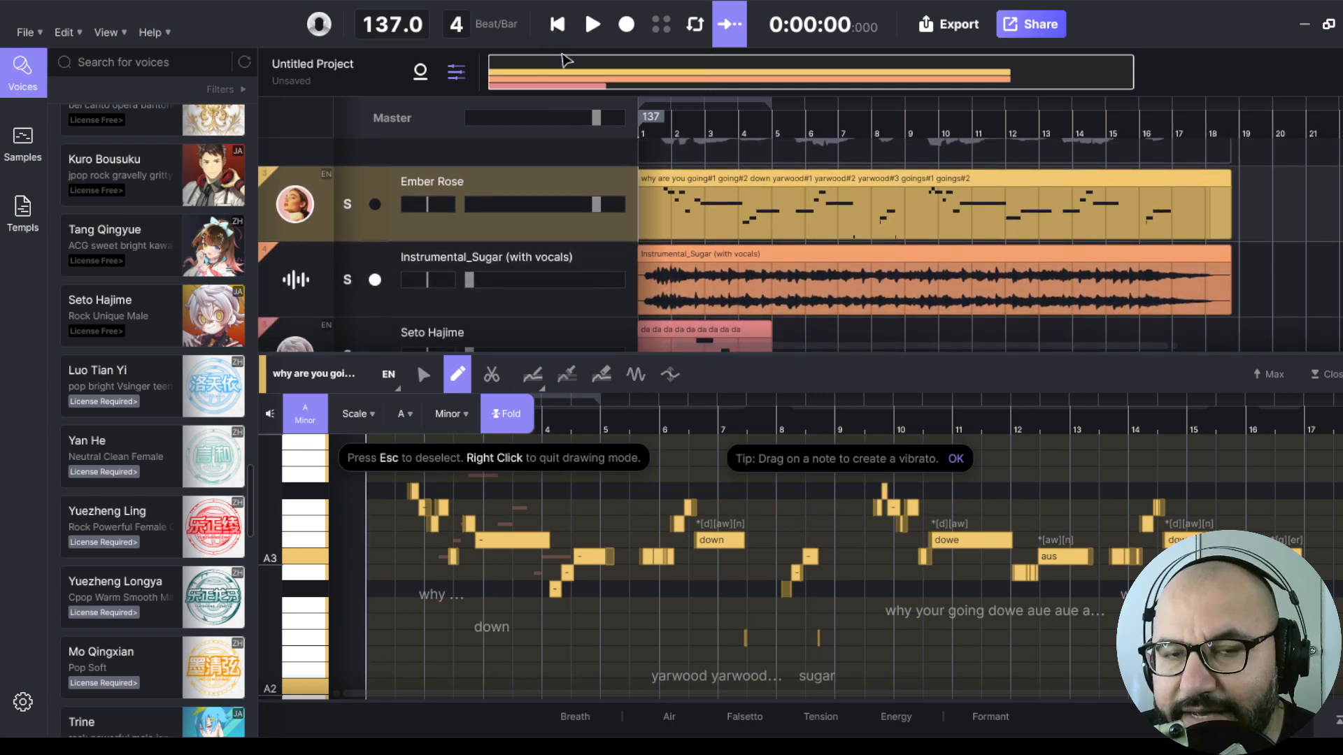
{"action": "scroll", "scroll_direction": "down", "scroll_amount": 3}
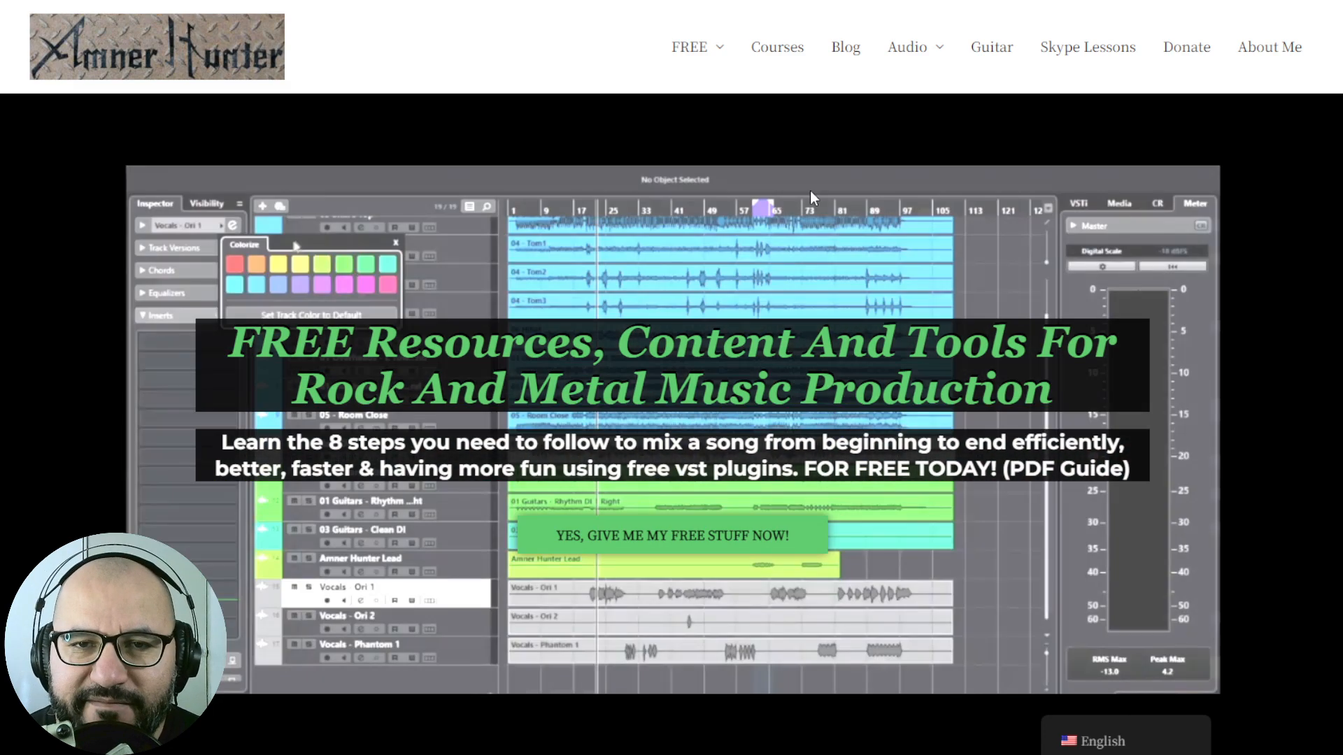
- Open the FREE dropdown on the Amner Hunter site to reveal Guides and Tools
{"action": "left_click", "coordinate": [690, 46]}
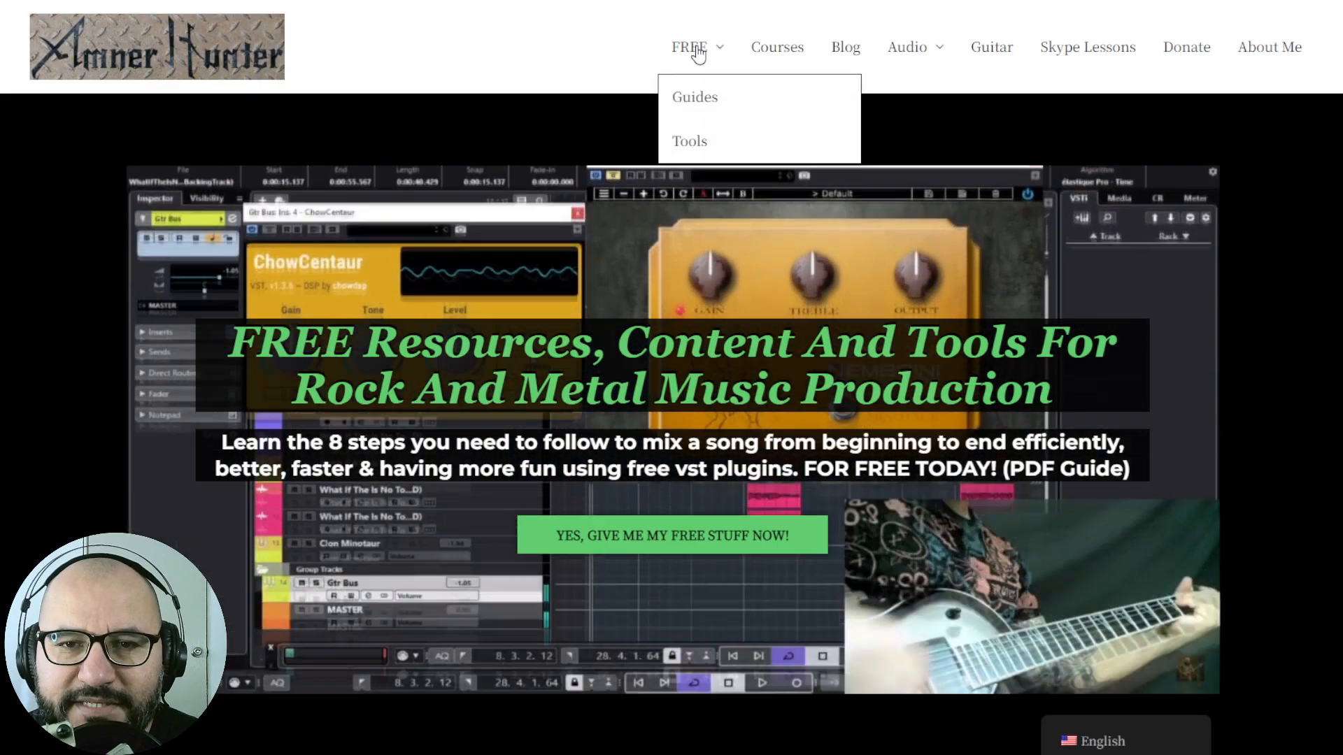